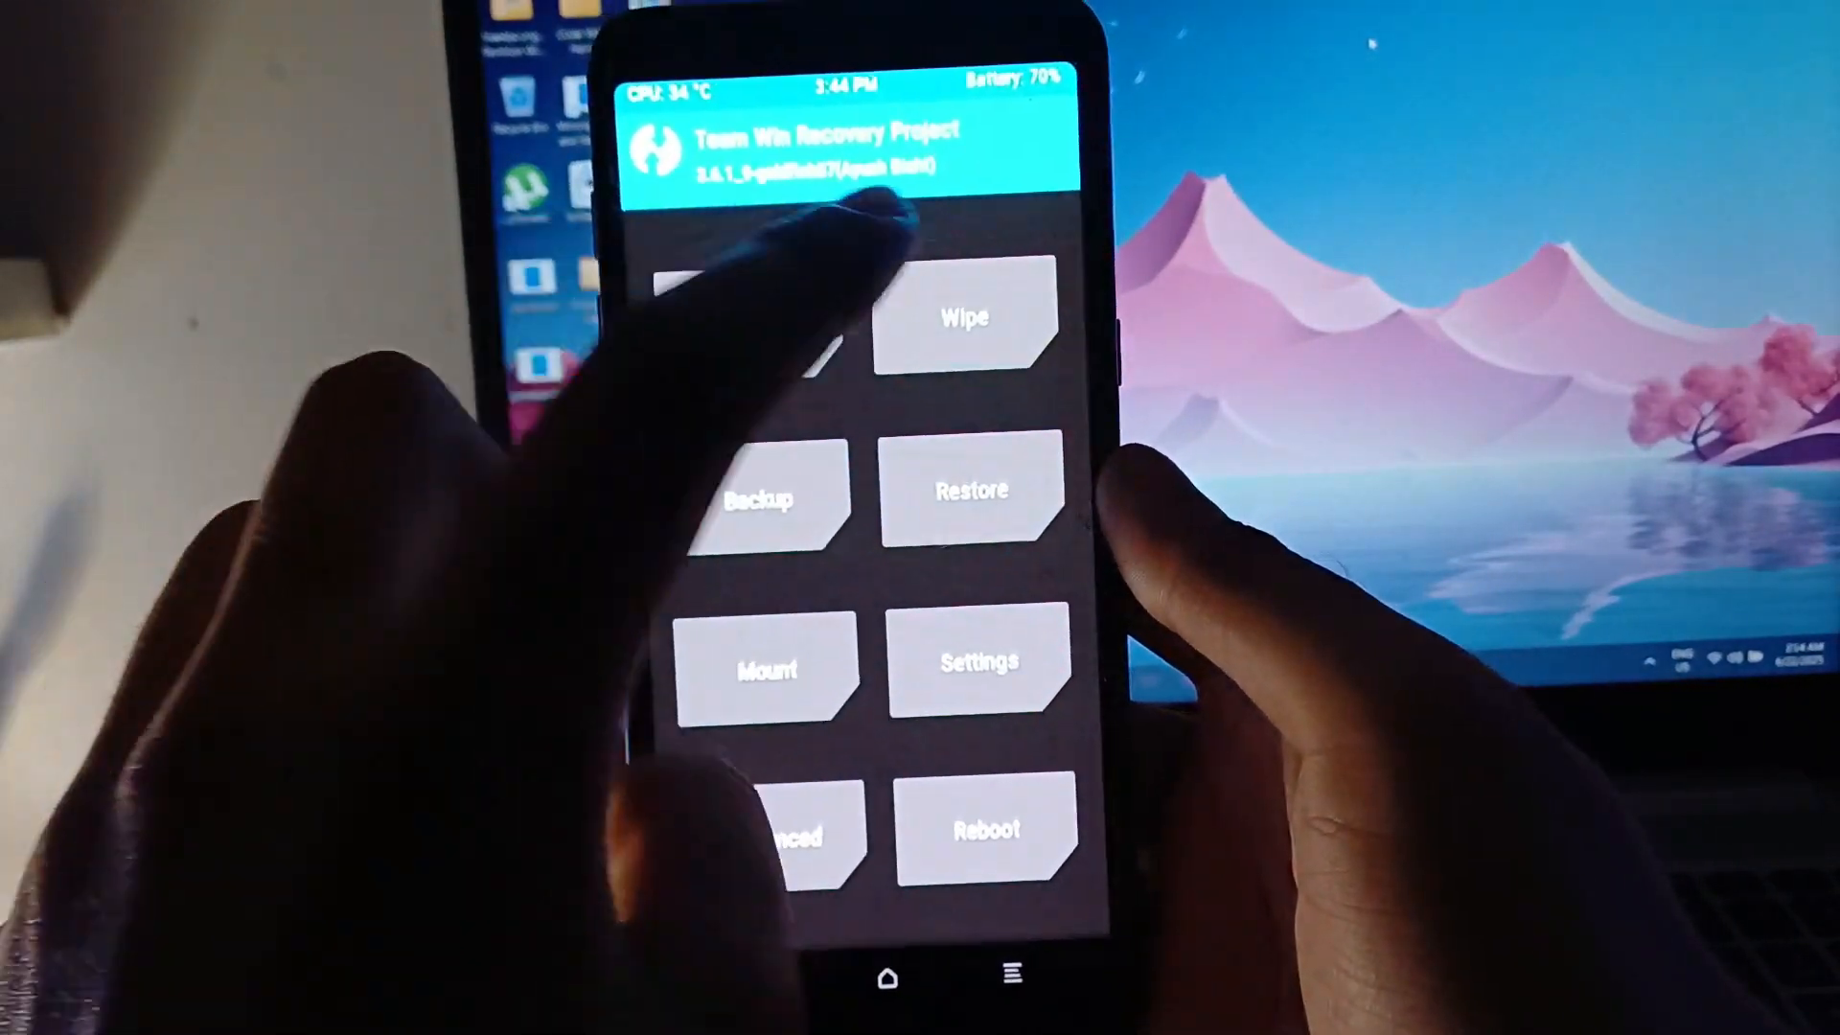
Step: Open TWRP's Advanced Wipe list and tick Dalvik/ART Cache, System and other partitions
click(965, 318)
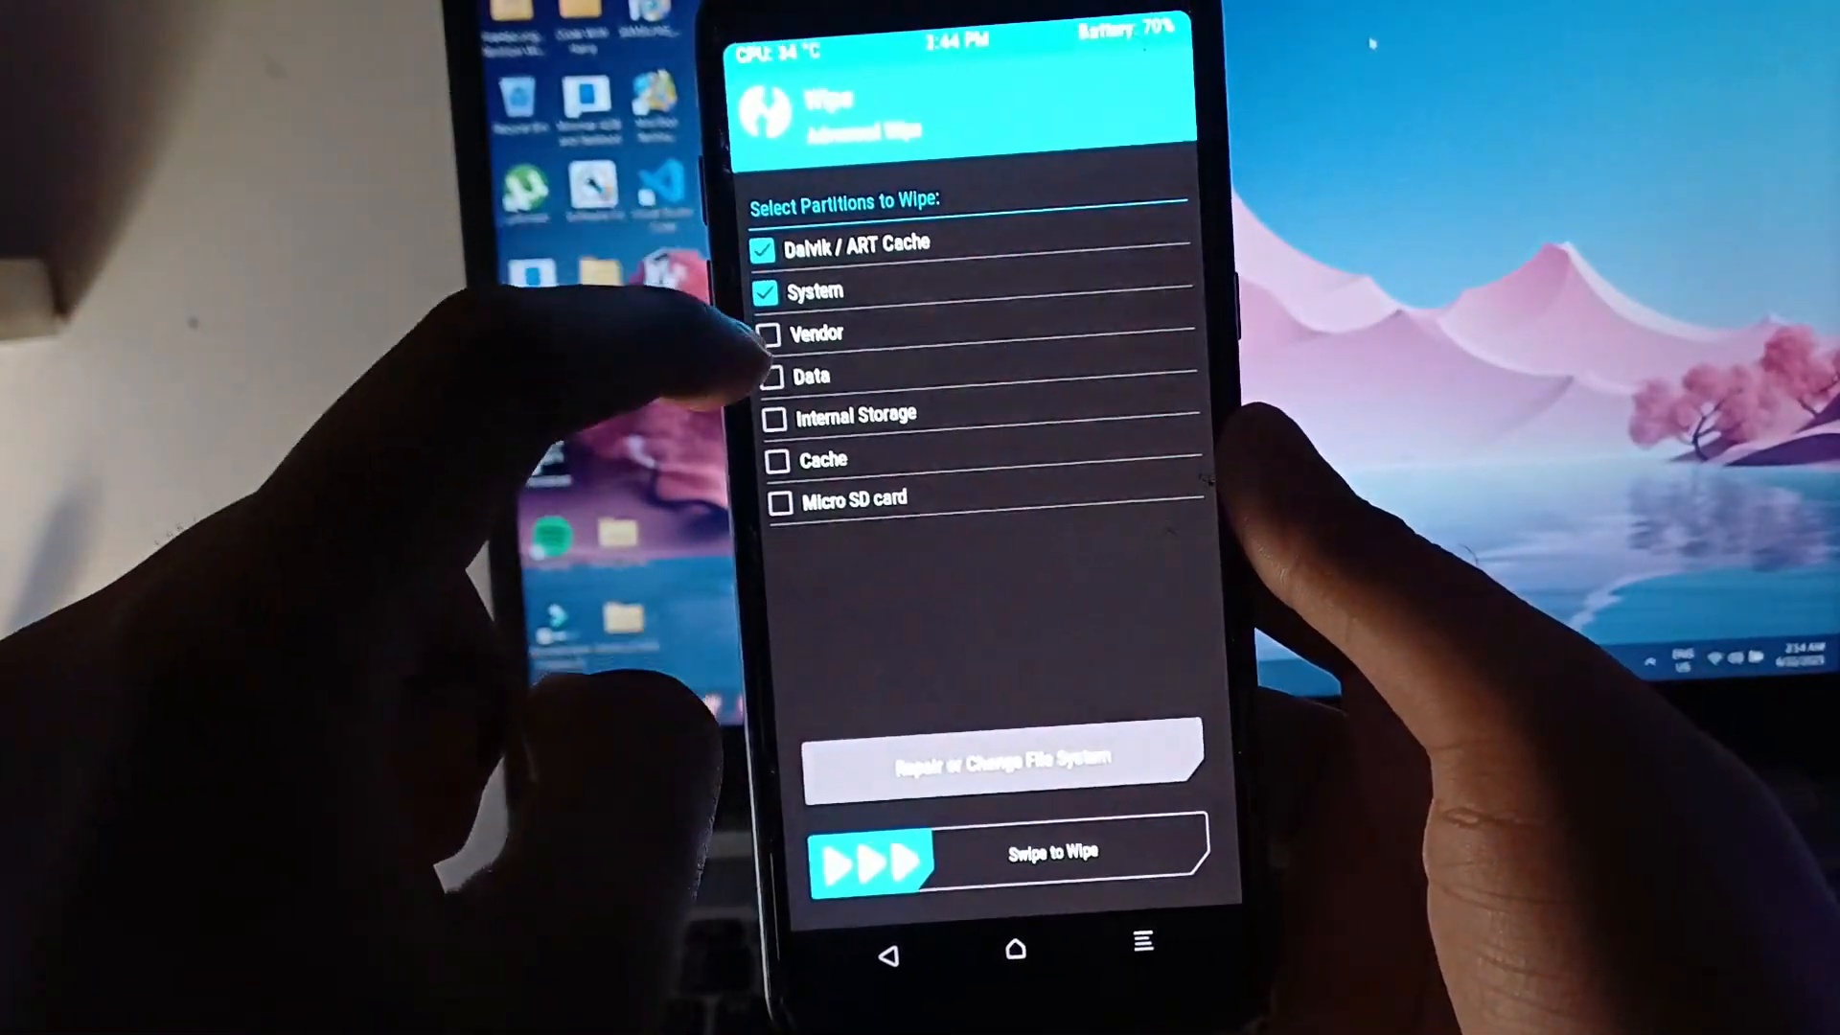
click(879, 423)
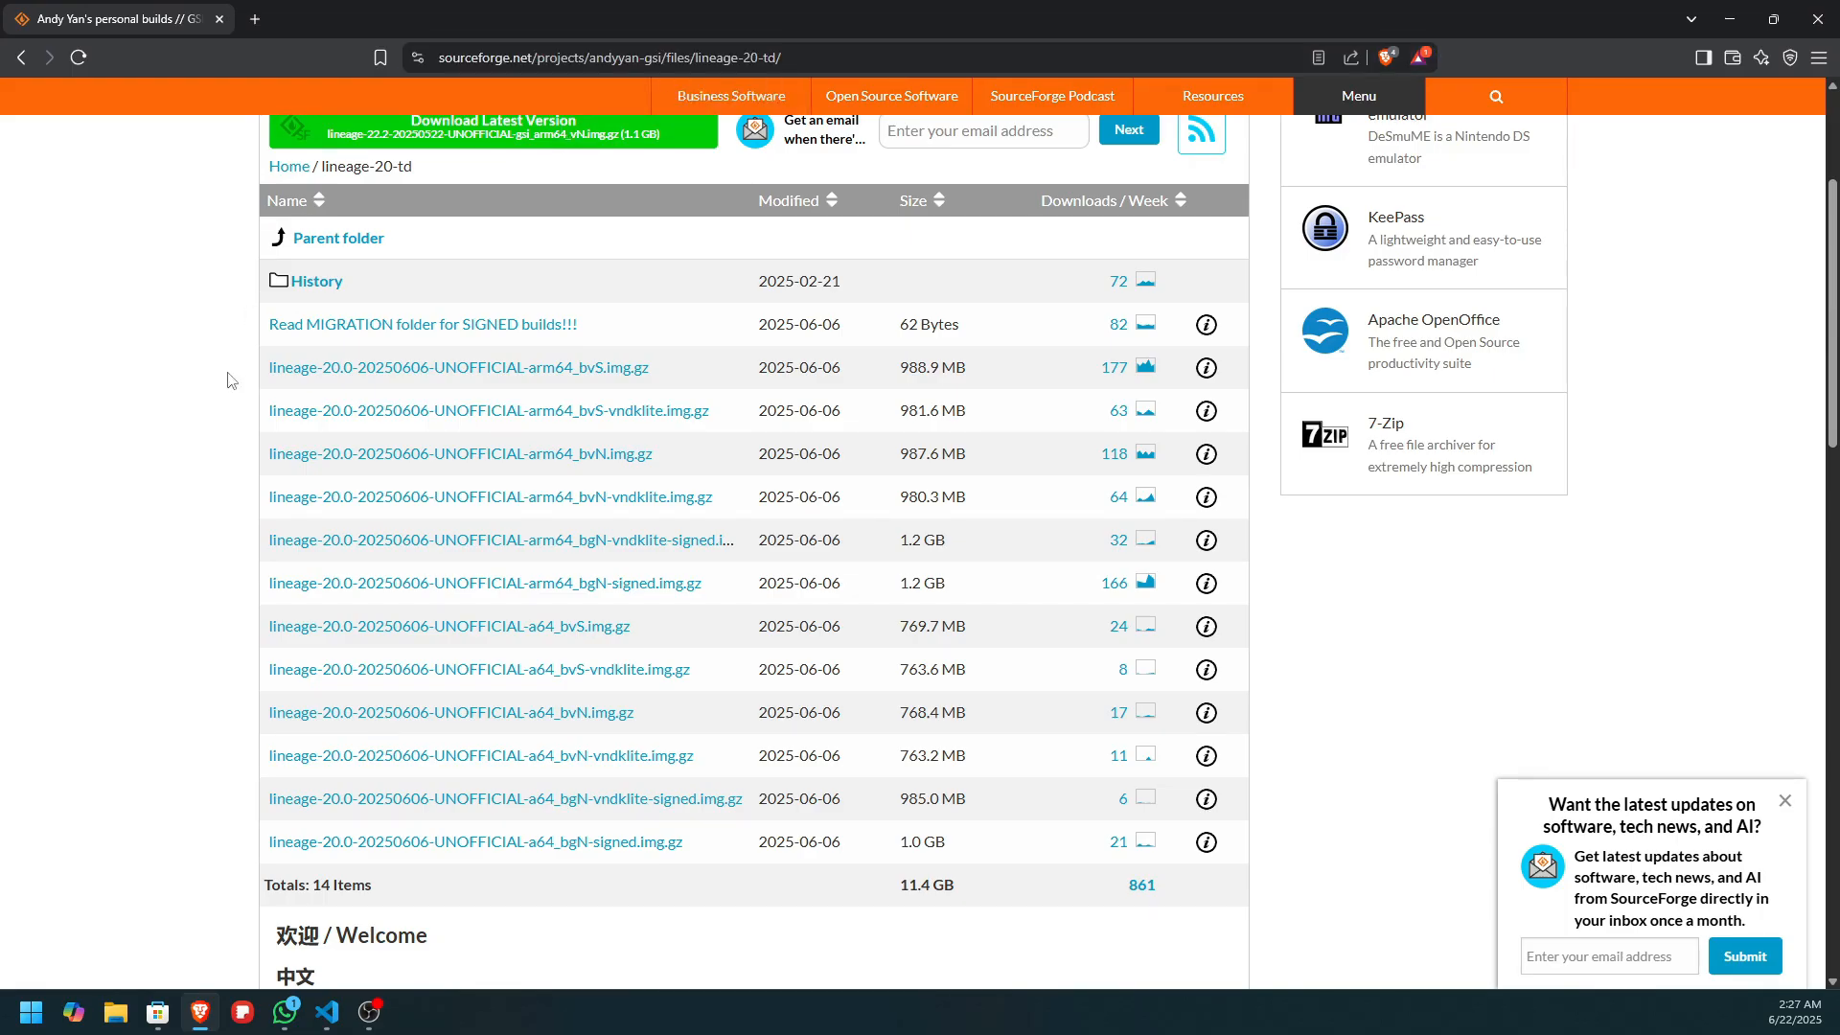
mouse_move(569, 601)
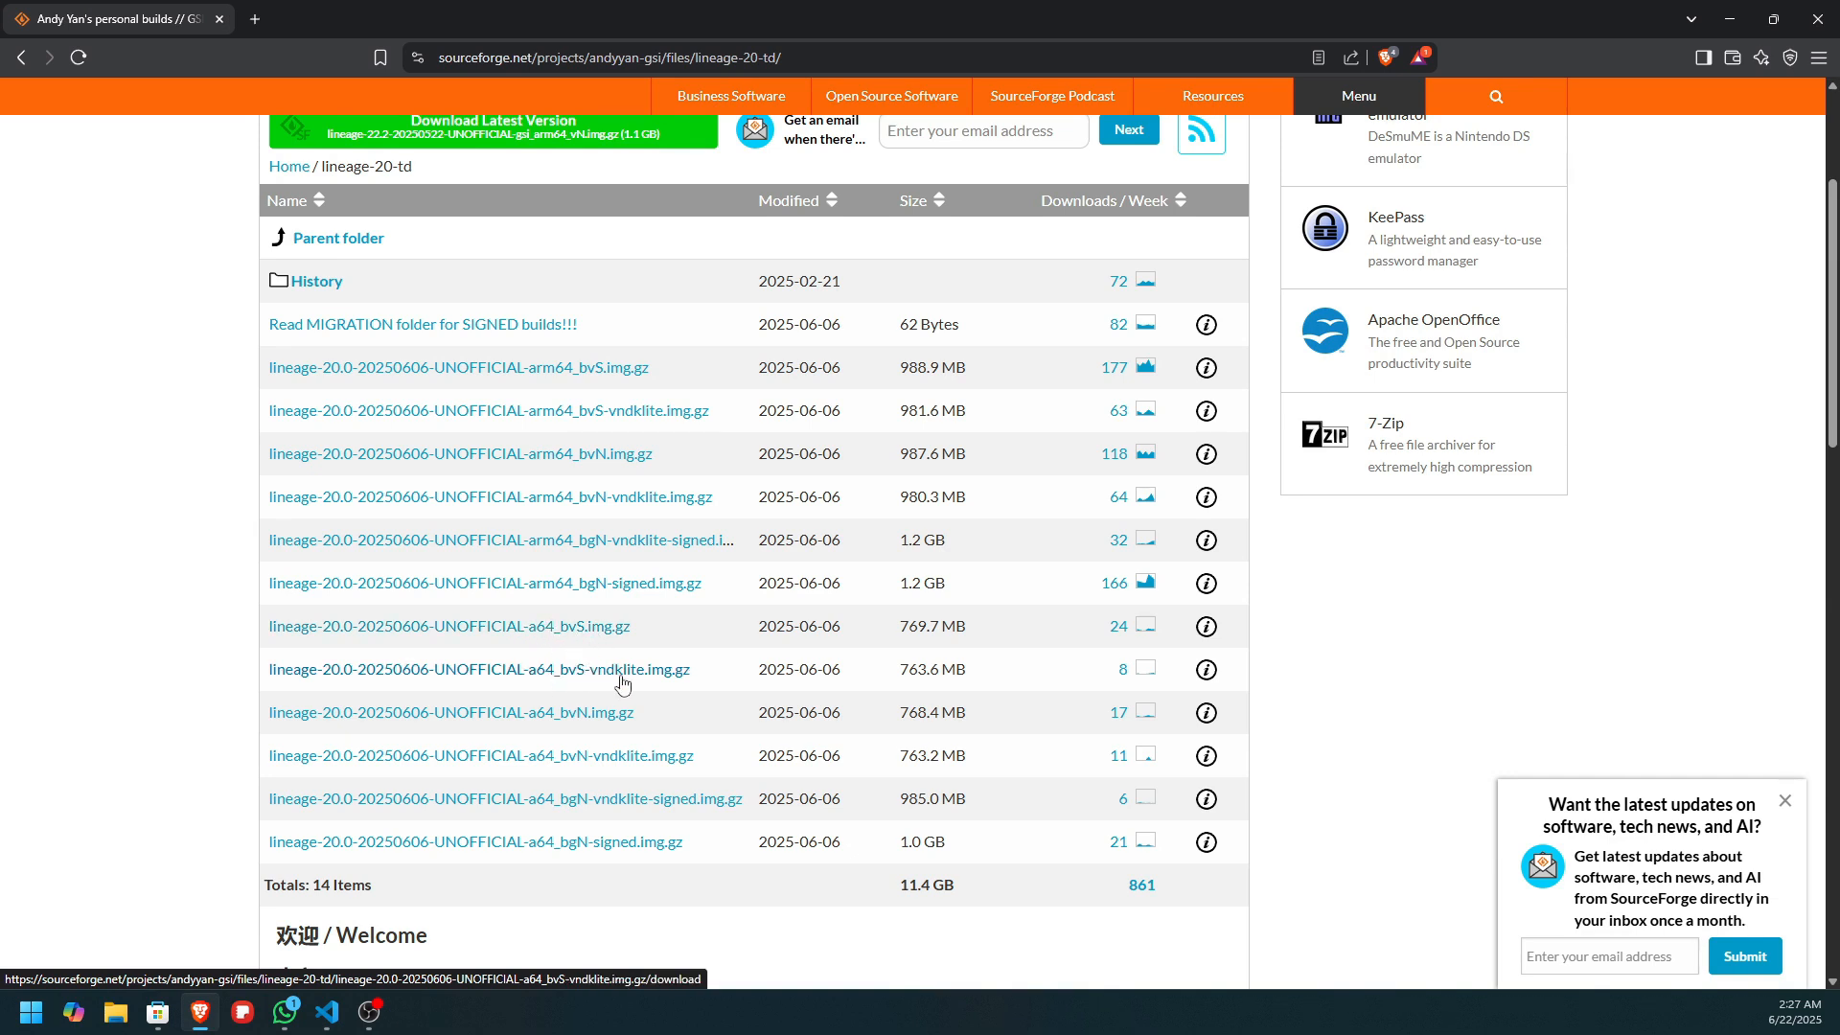
mouse_move(535, 680)
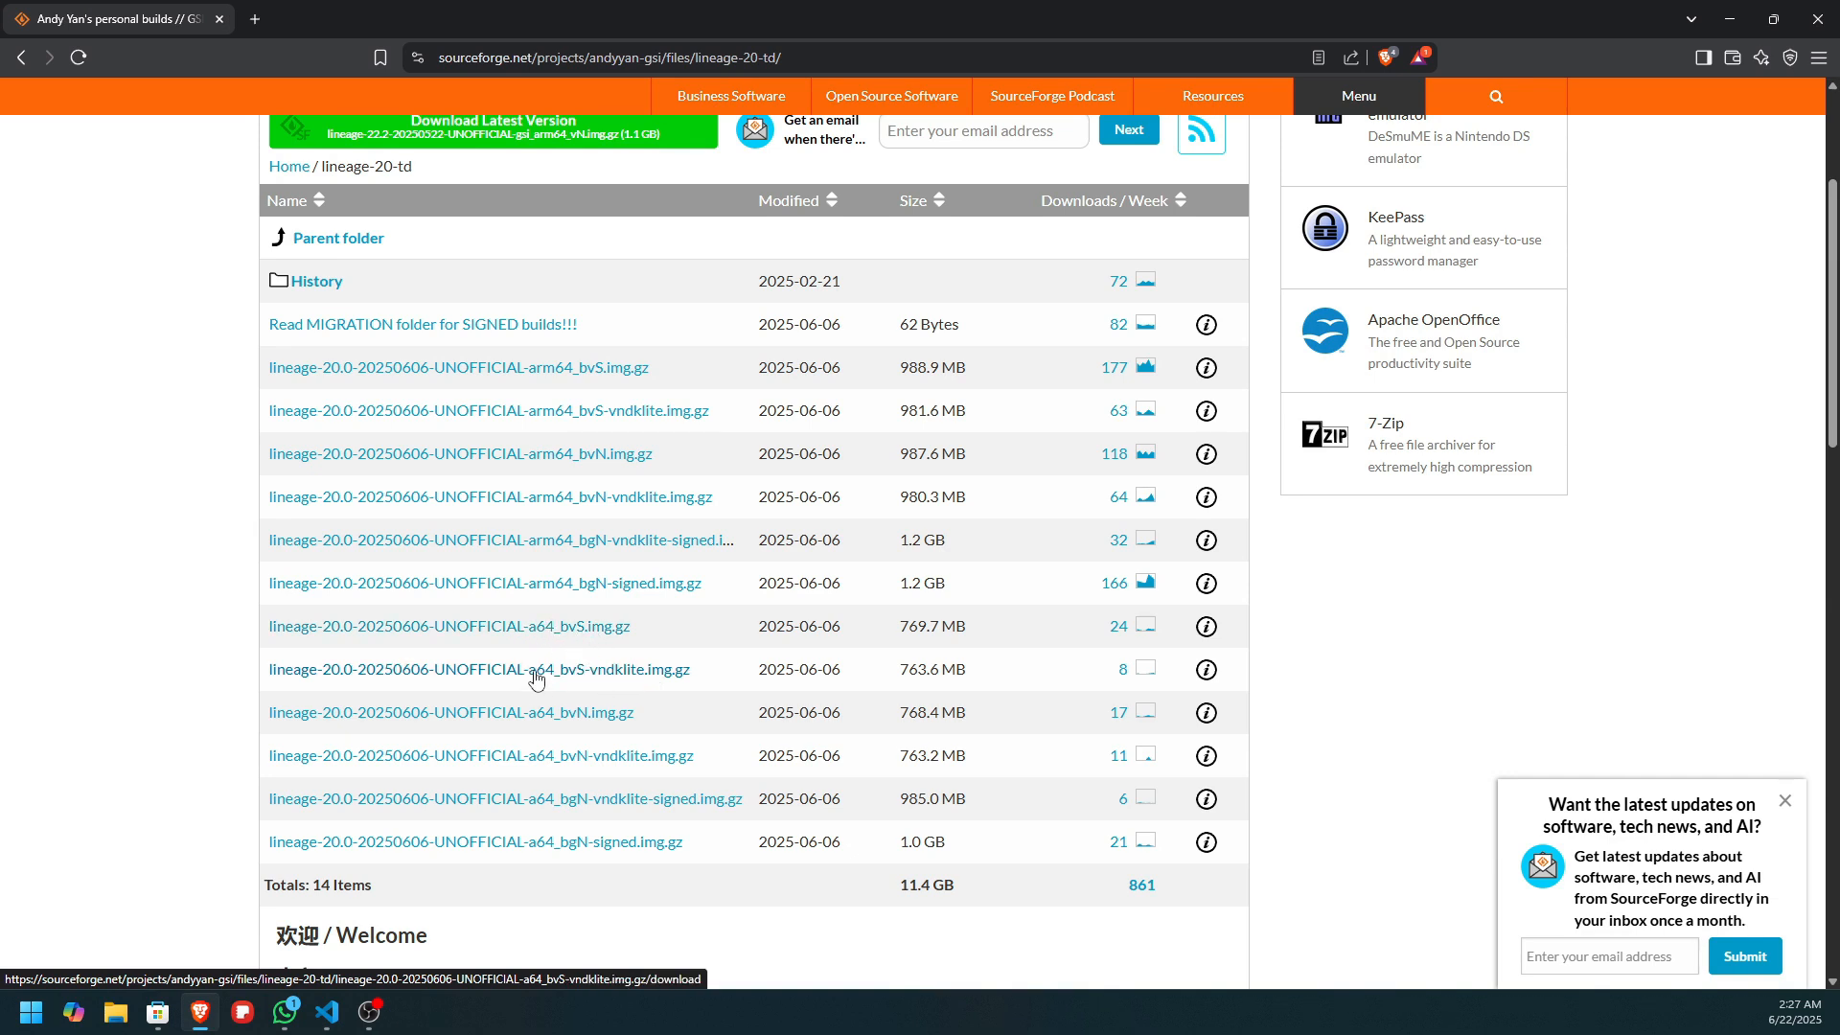
mouse_move(616, 671)
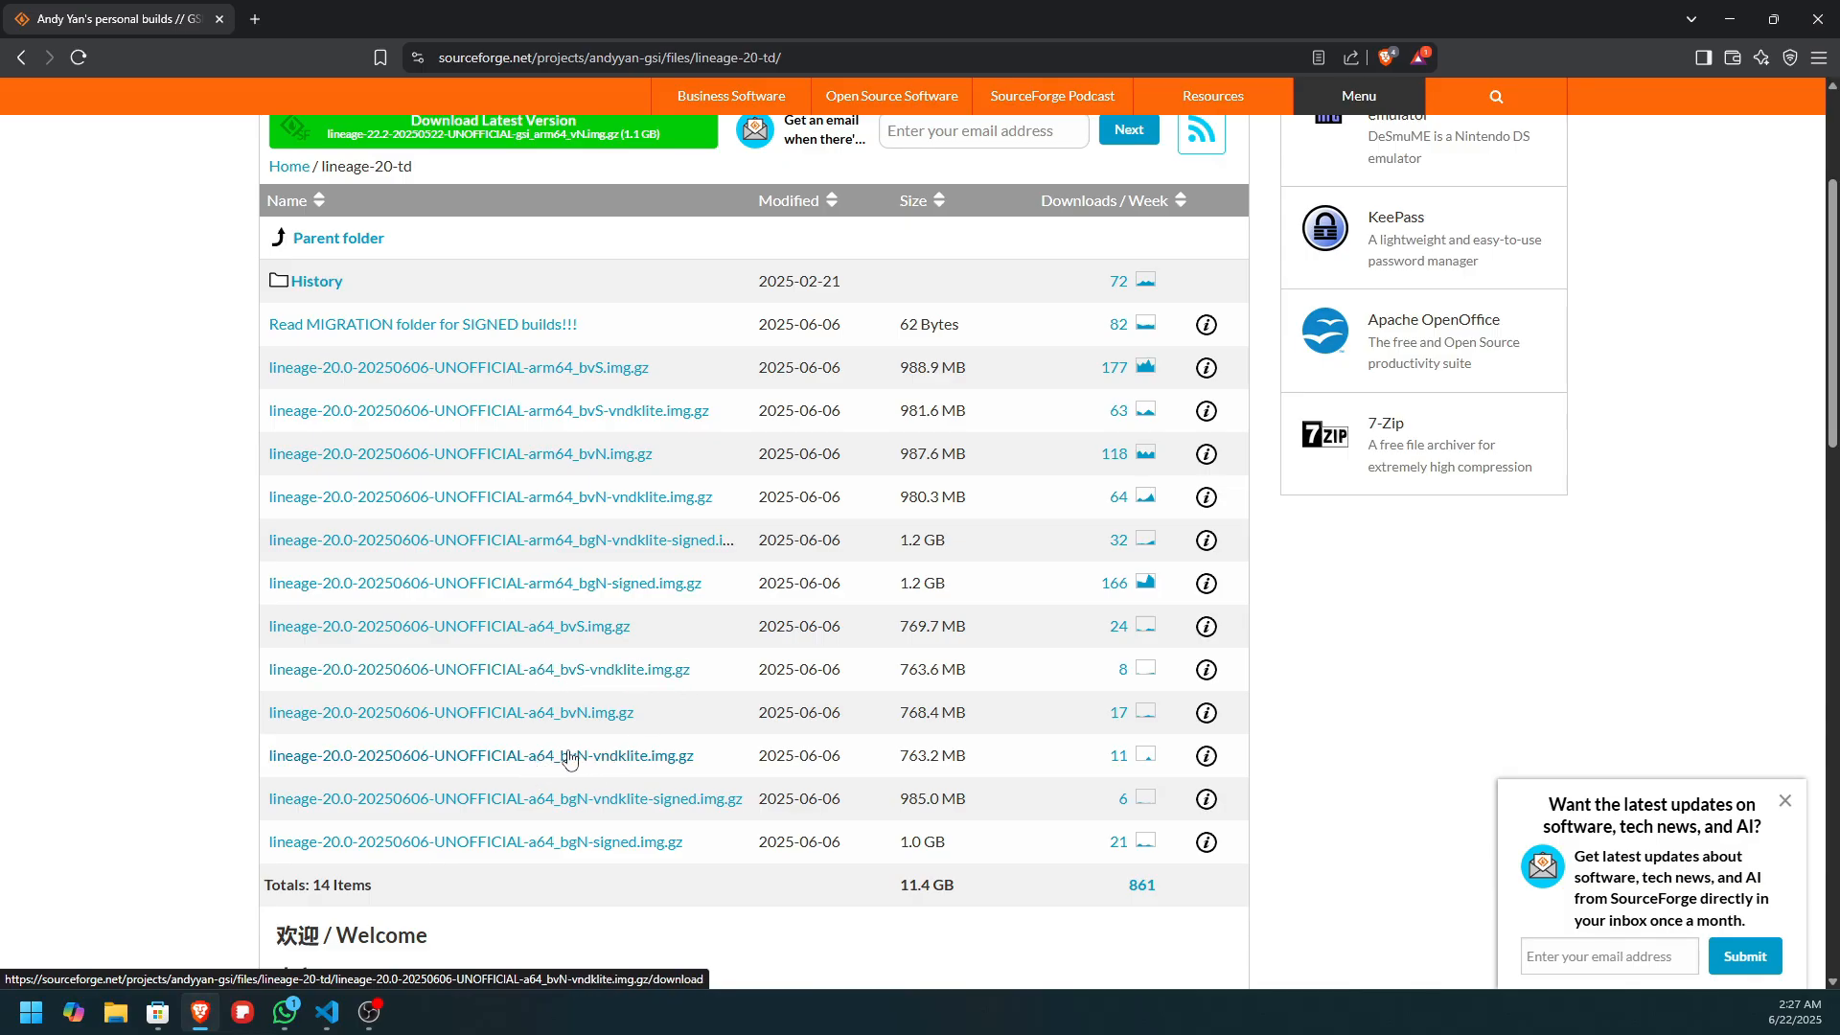
mouse_move(568, 810)
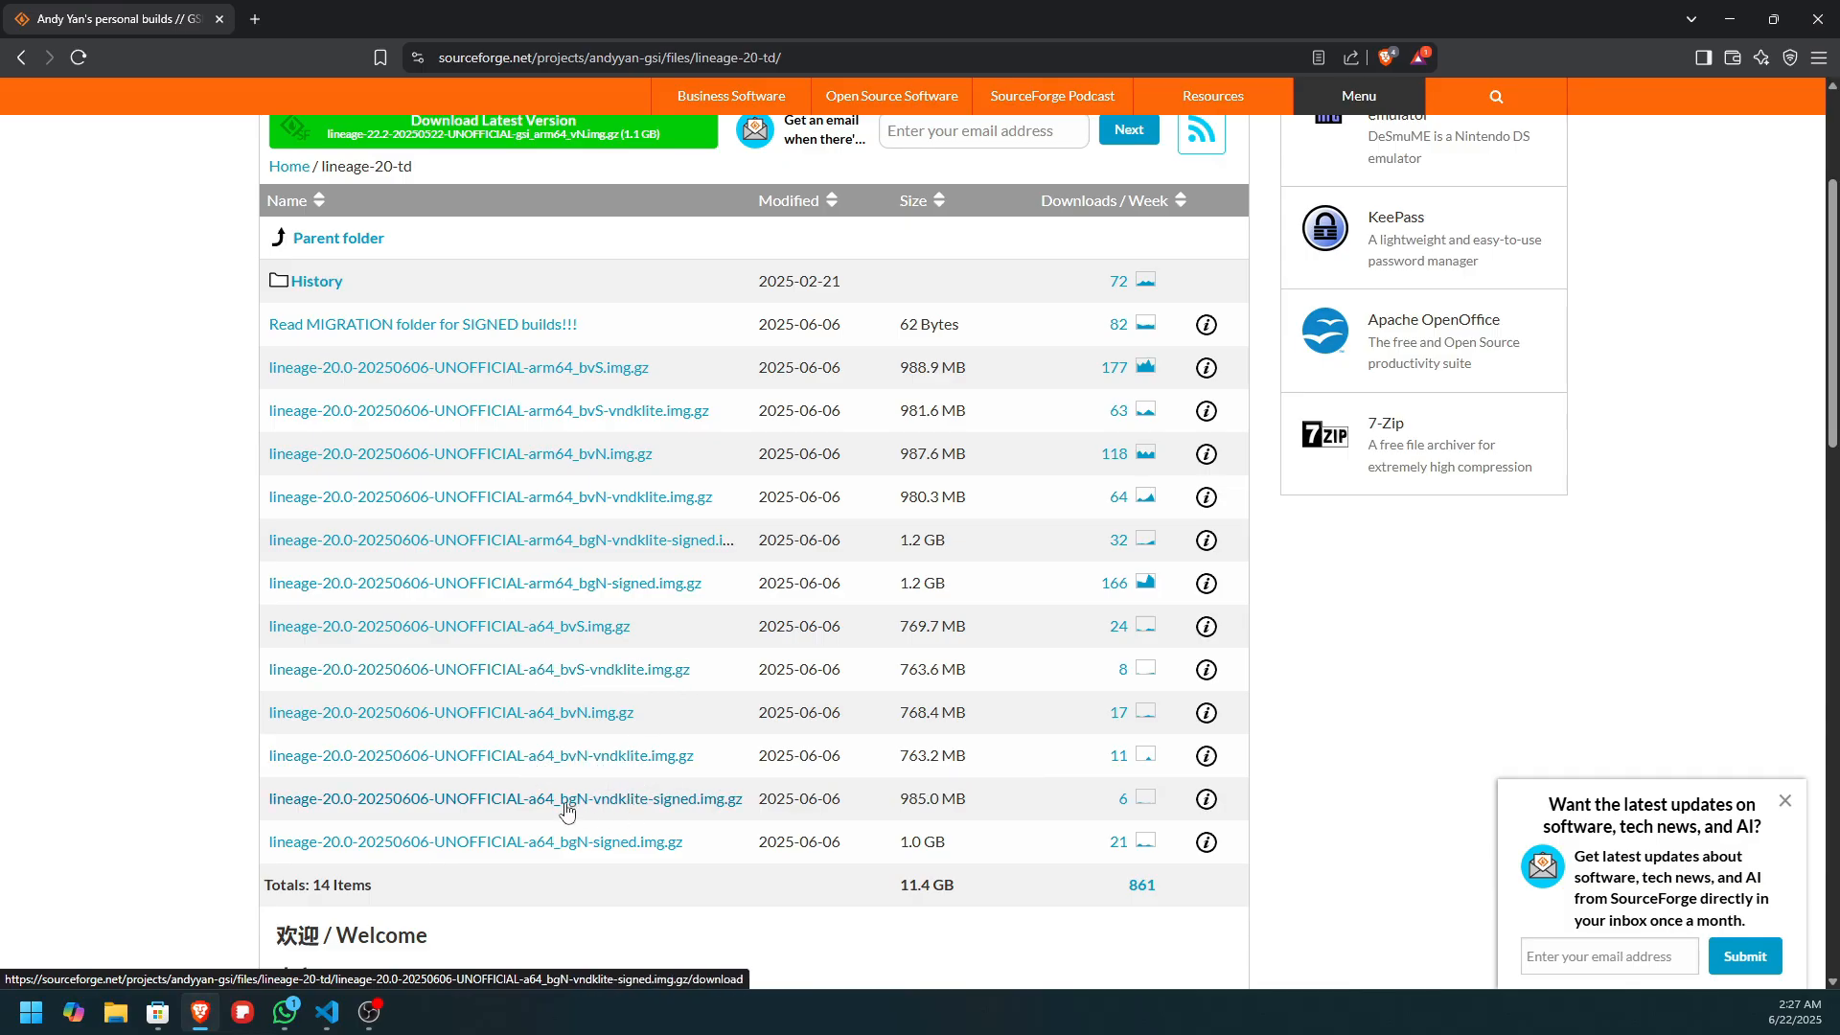
mouse_move(575, 754)
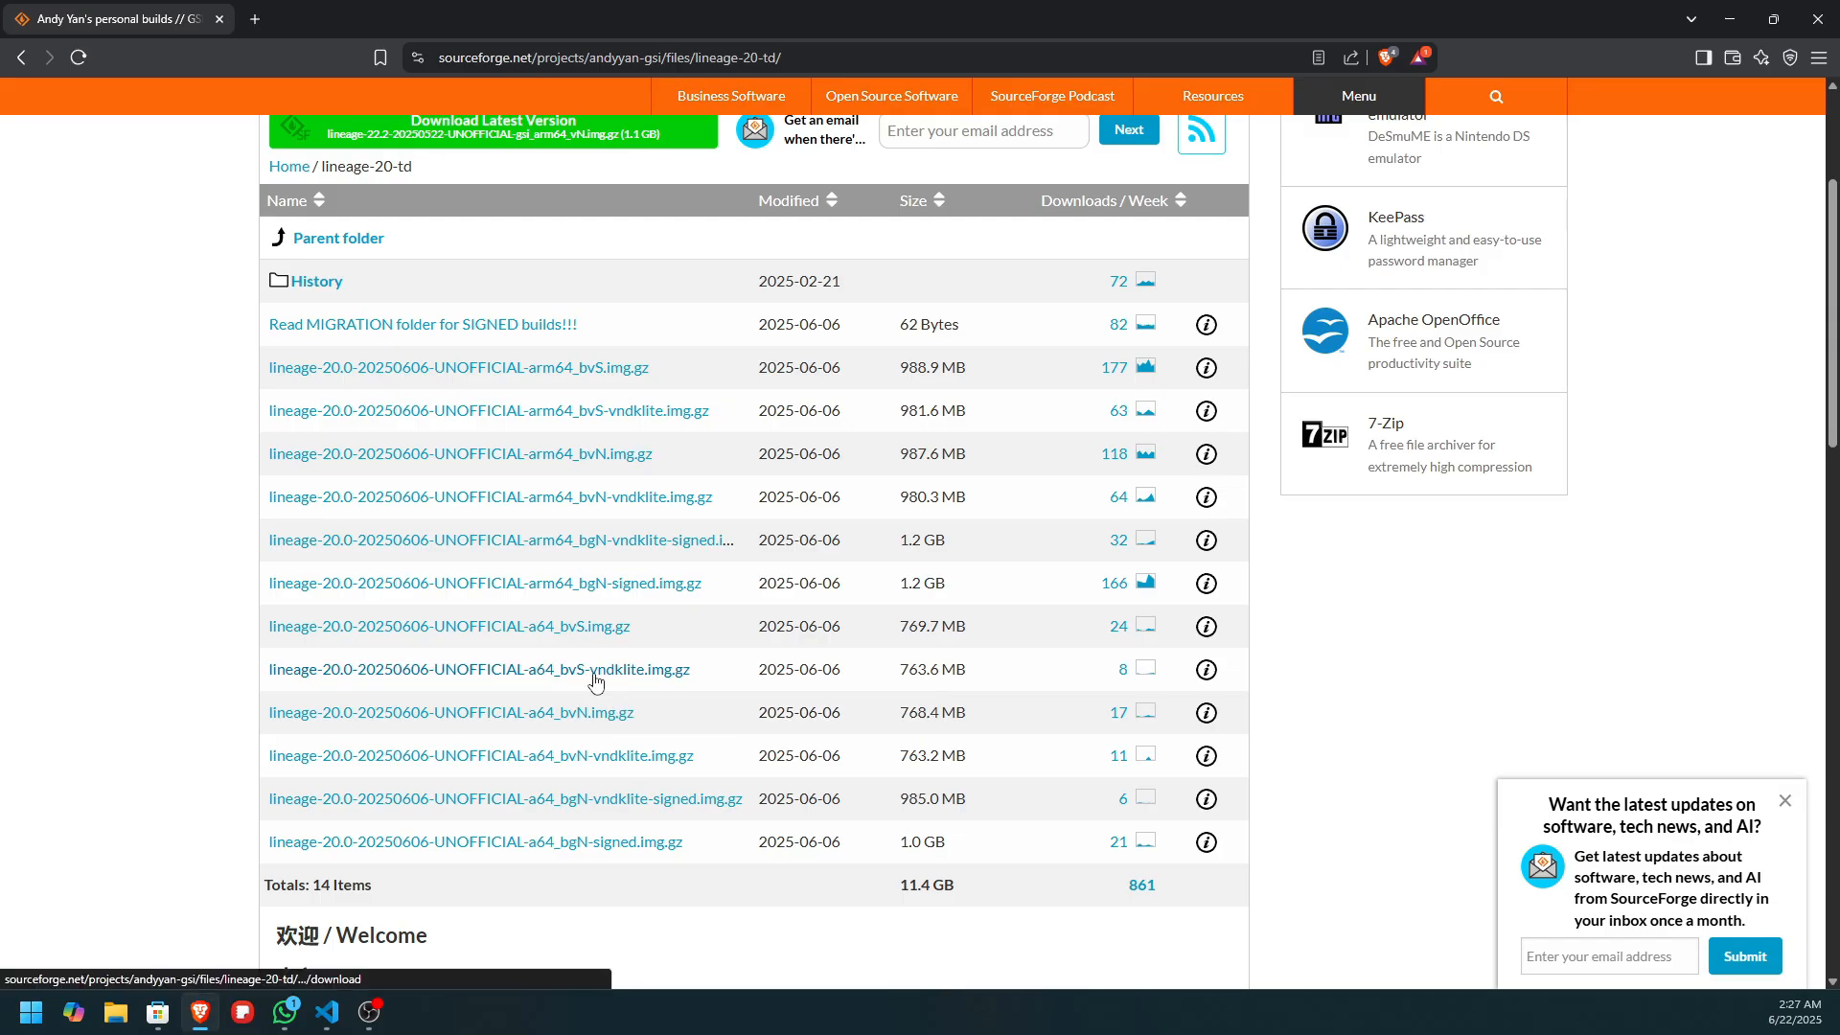
mouse_move(596, 669)
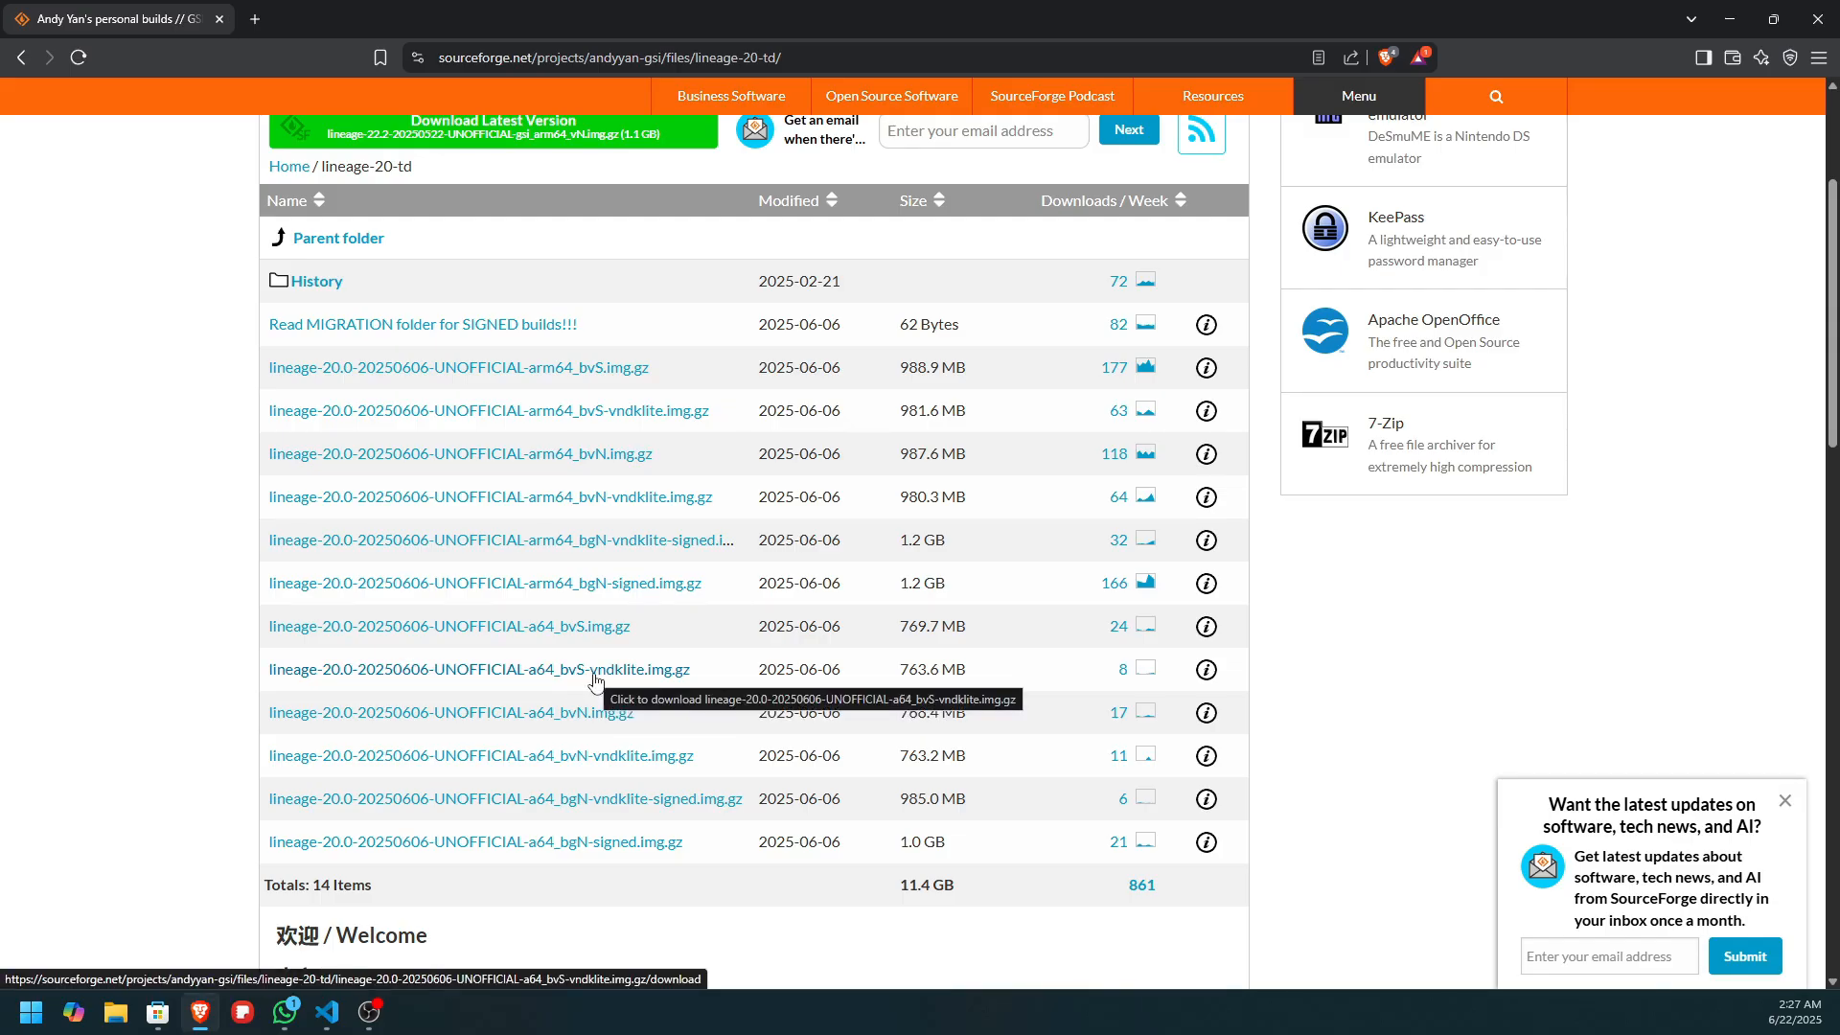
Step: Download lineage-20.0-20250606-UNOFFICIAL-a64_bvS-vndklite.img.gz from the lineage-20-td file list
click(479, 669)
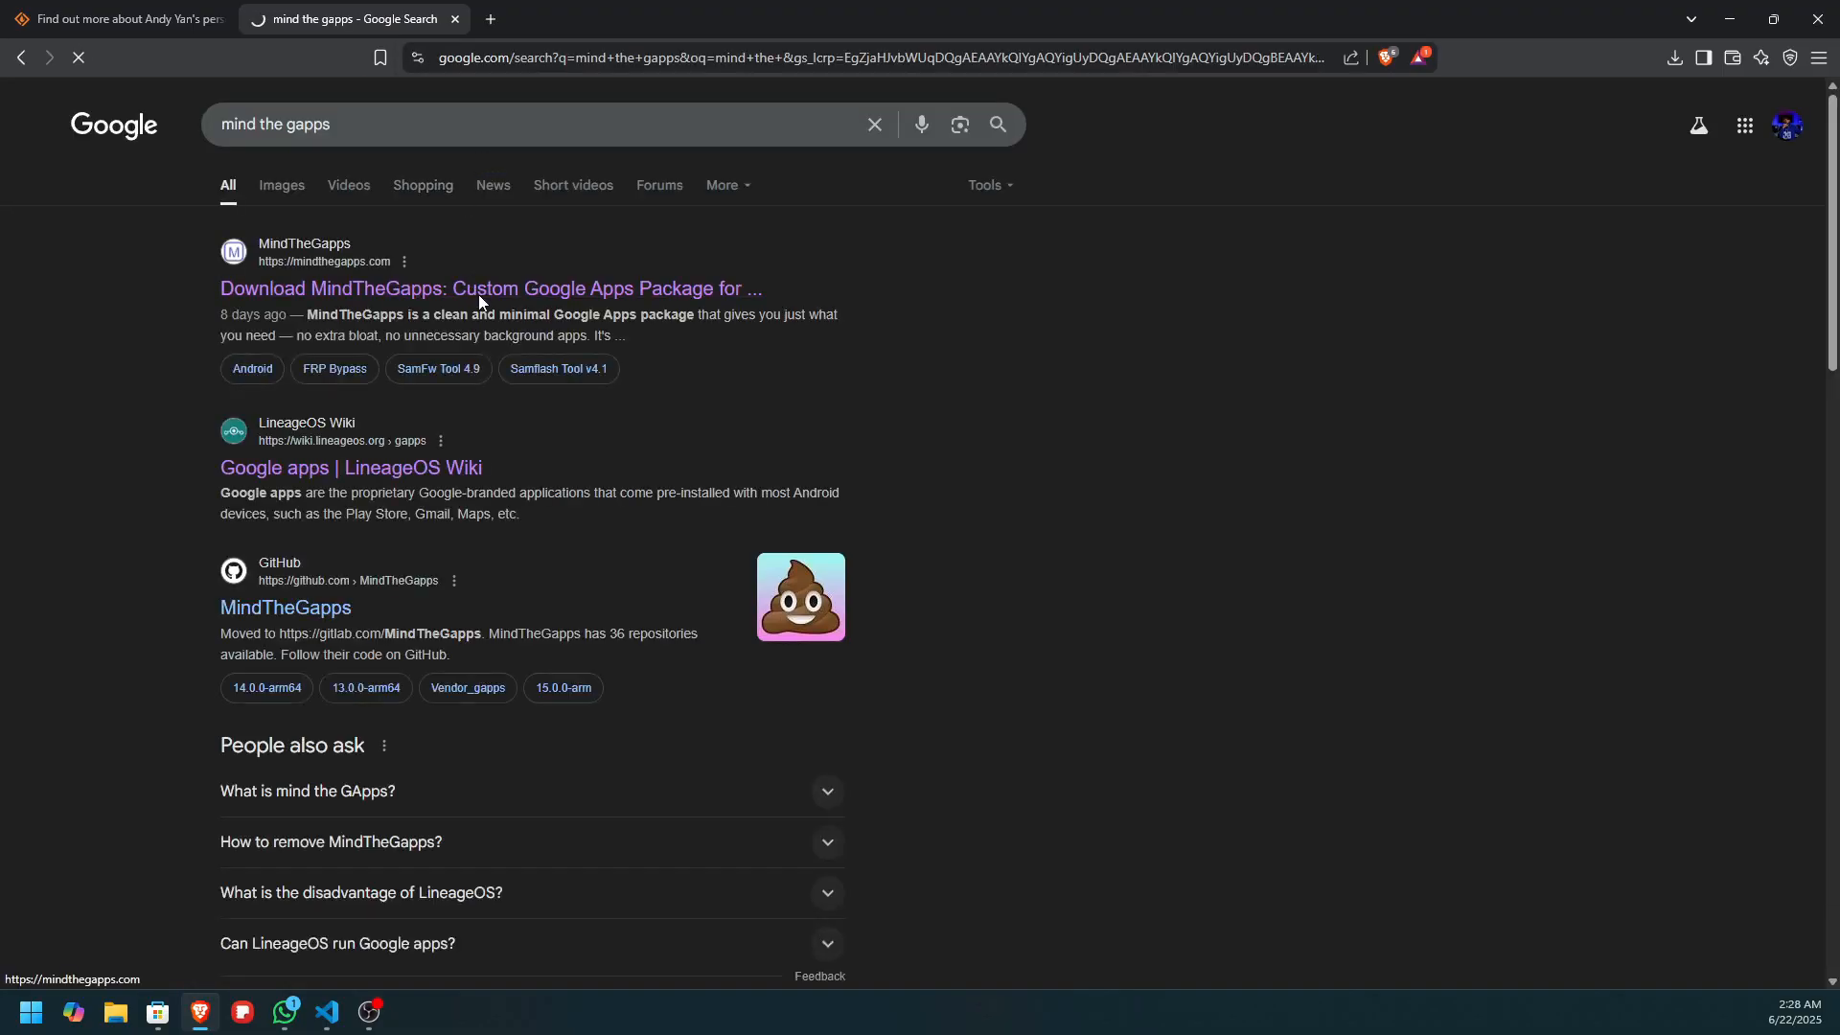
Step: Open mindthegapps.com and download the Android 13 (LineageOS 20) ARM package
click(490, 288)
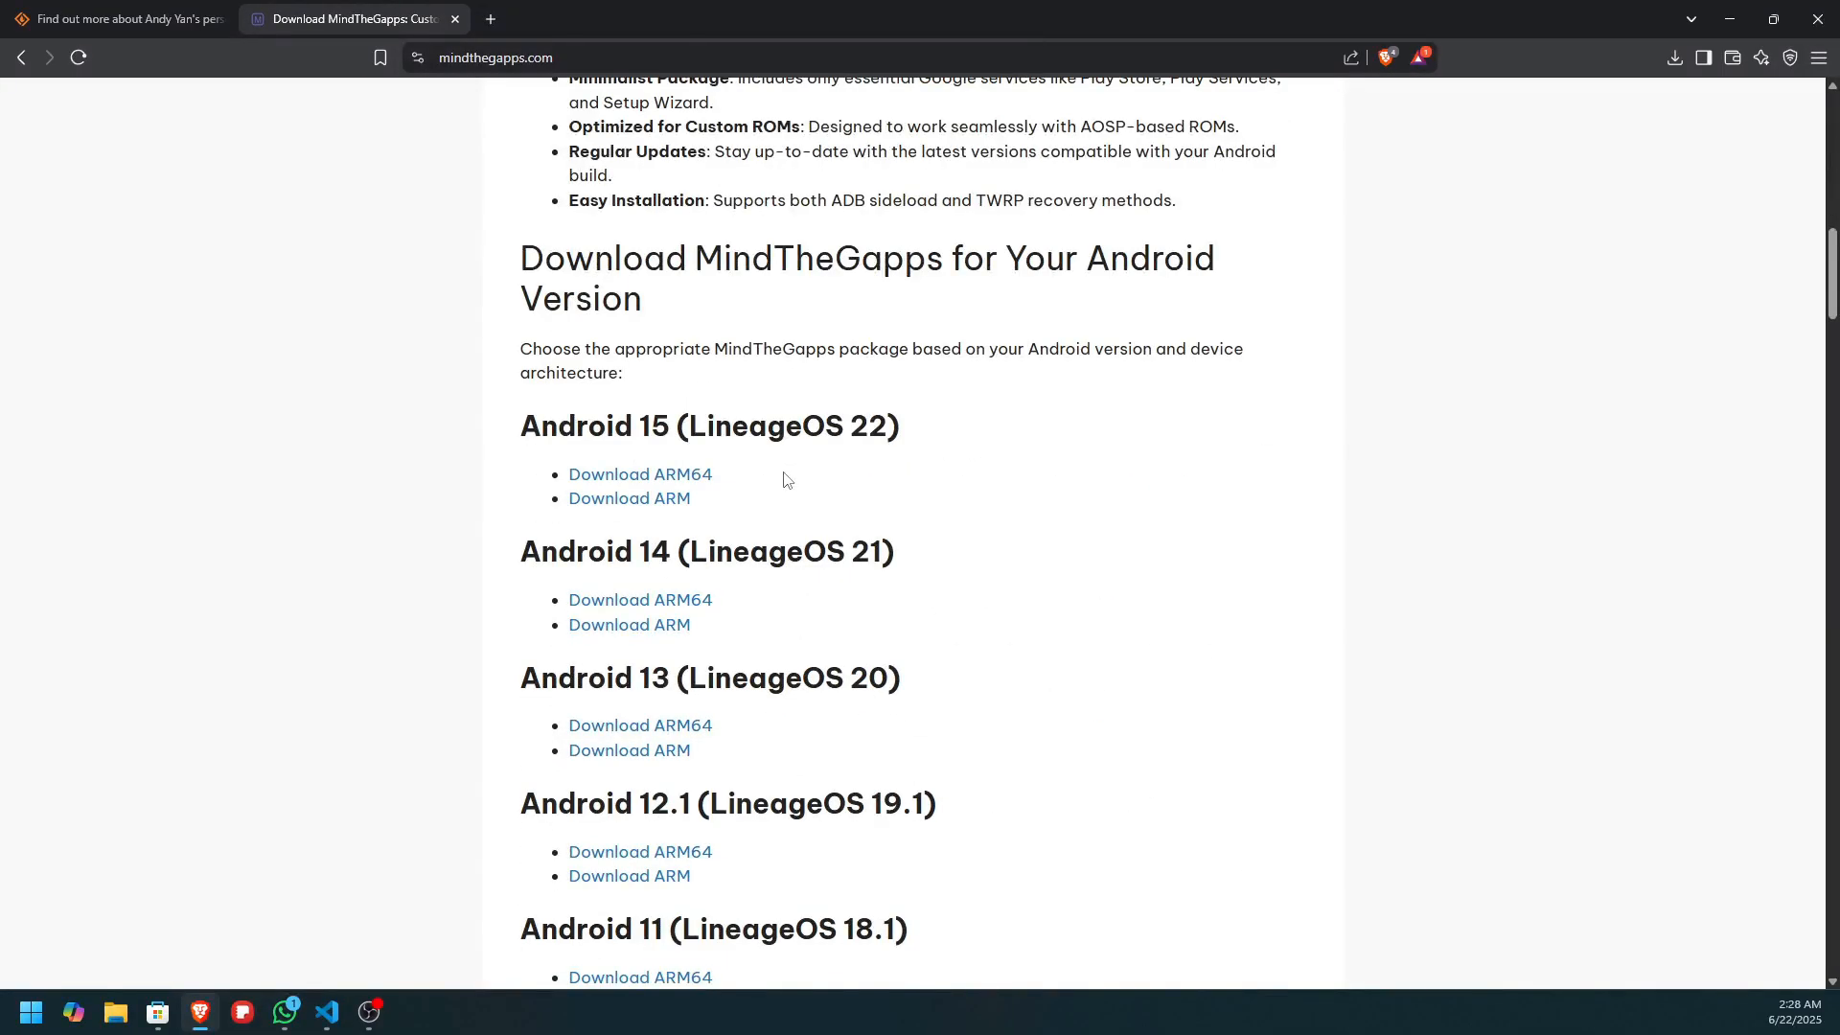
scroll(down, 3)
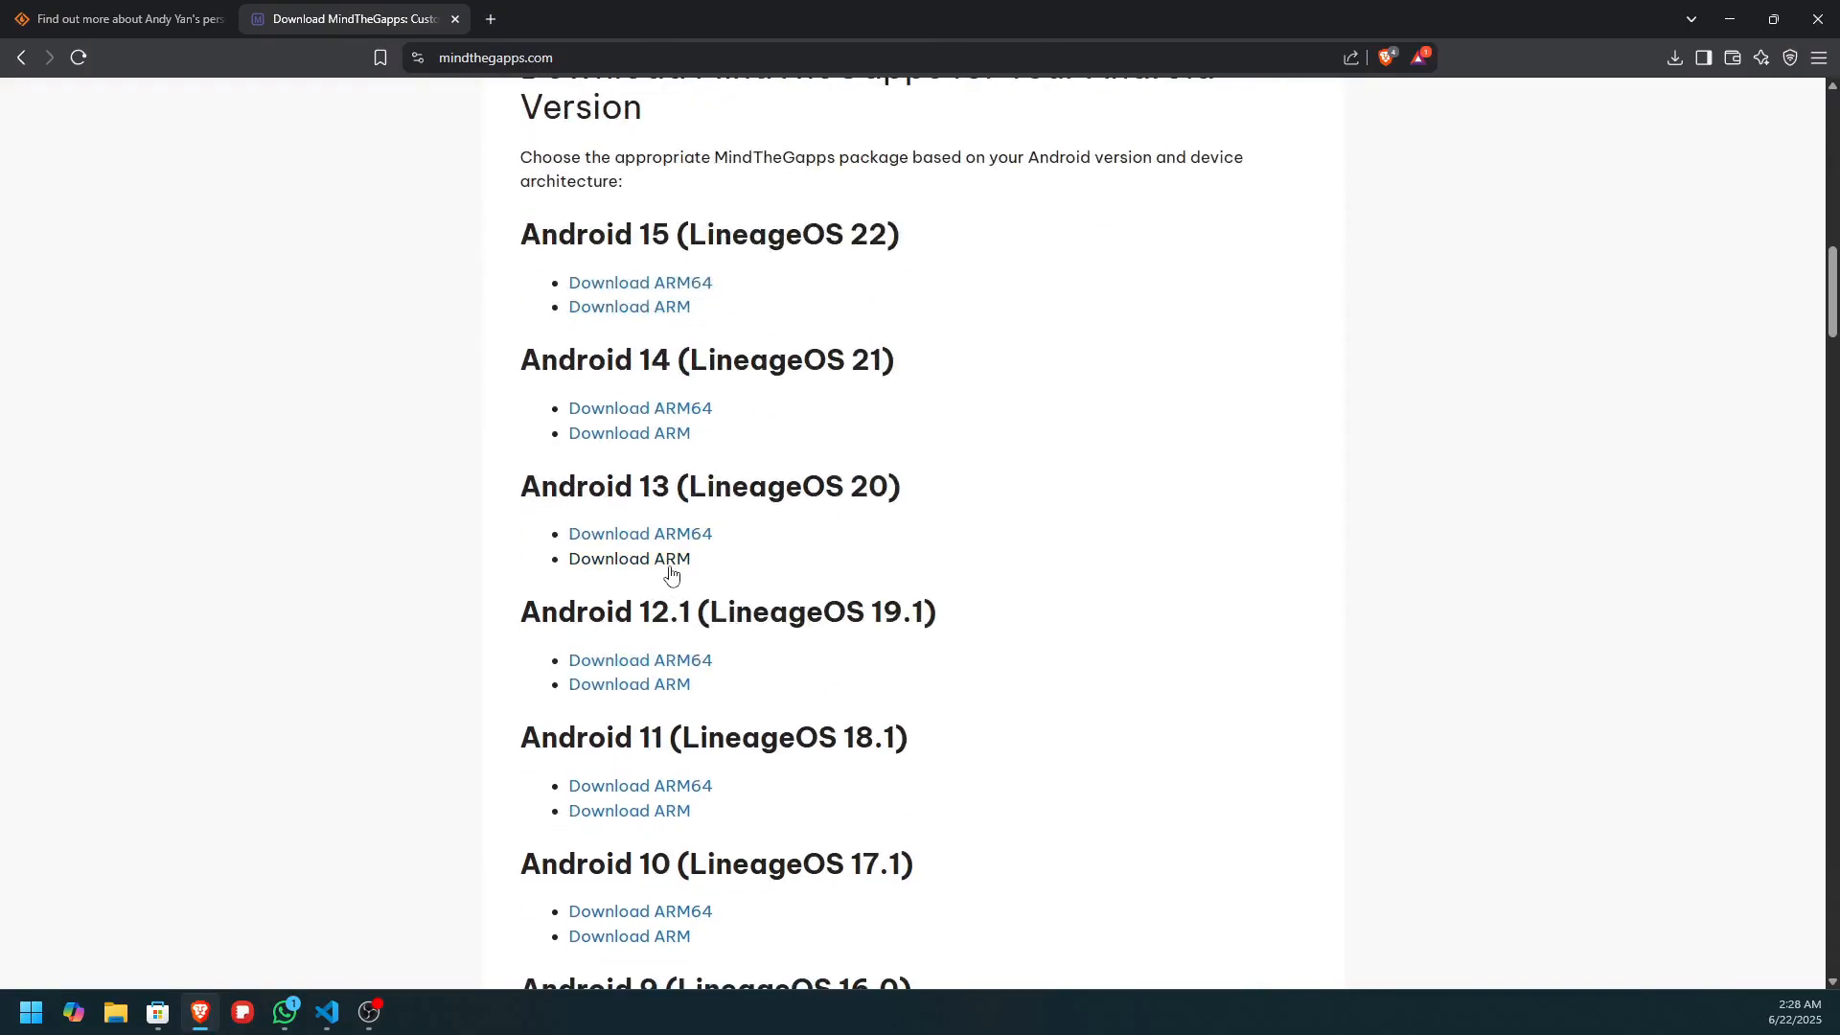
click(641, 533)
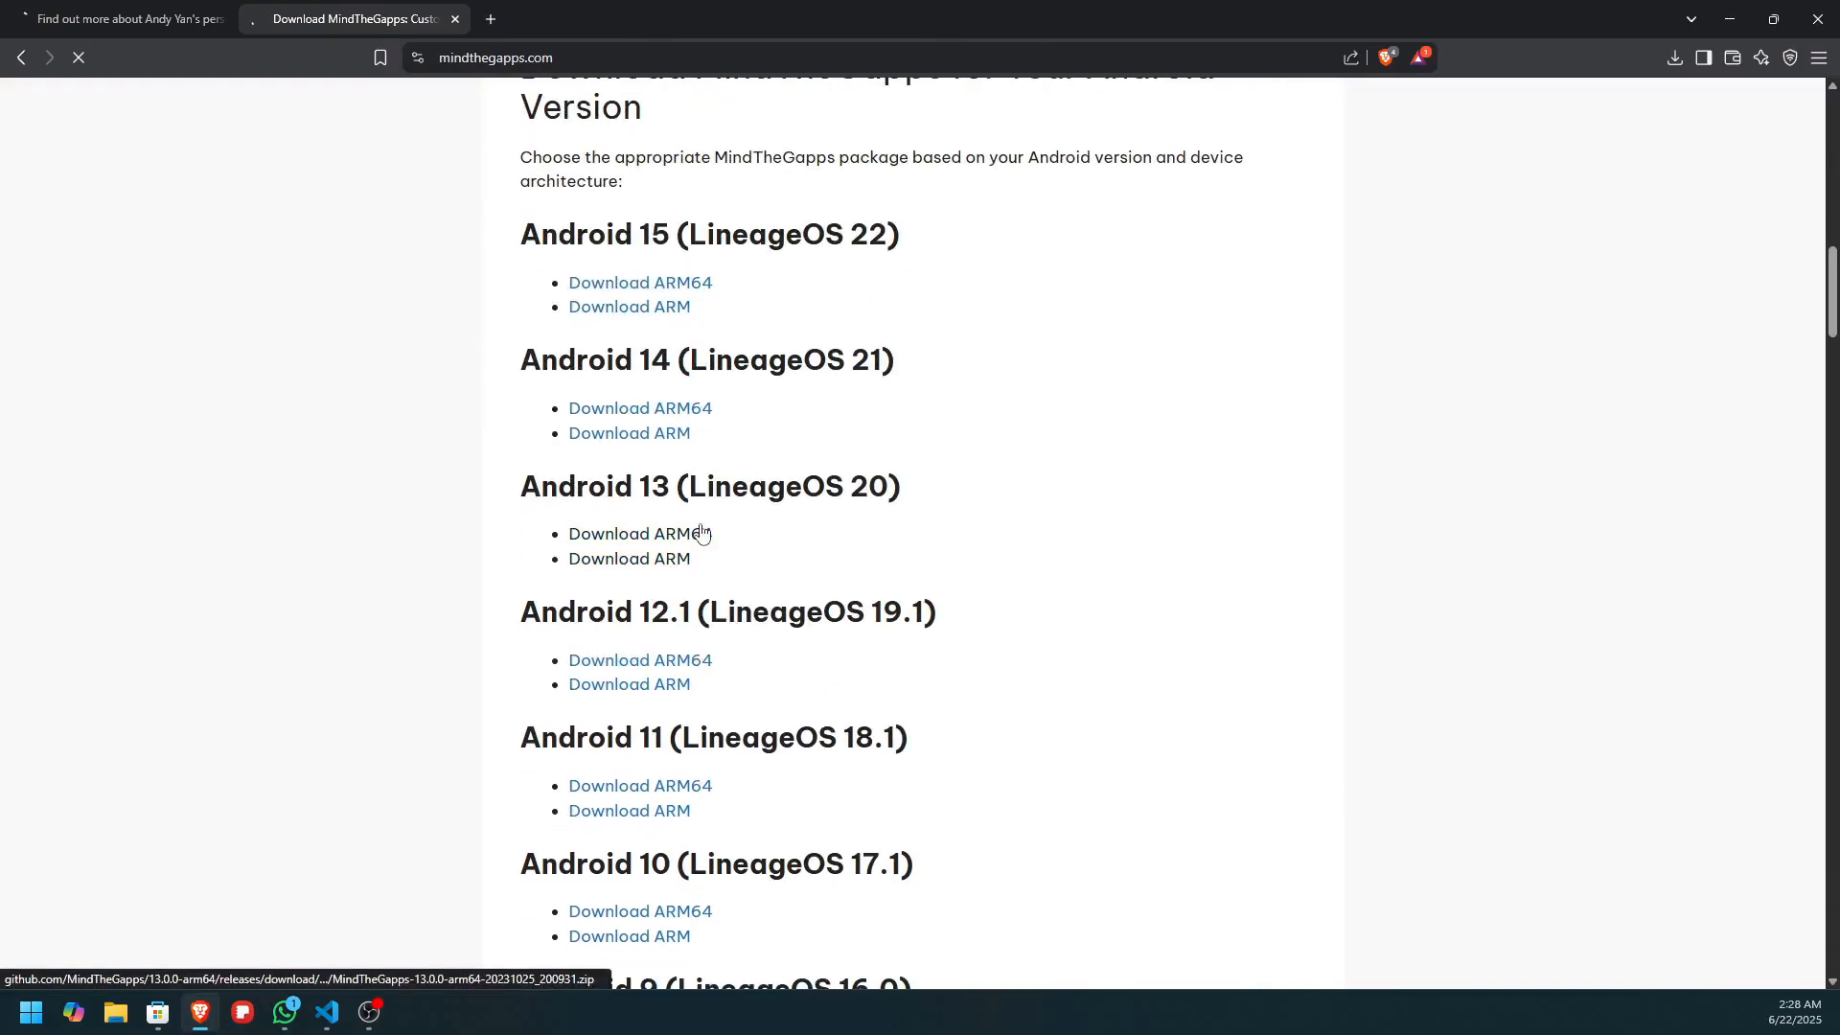
click(629, 557)
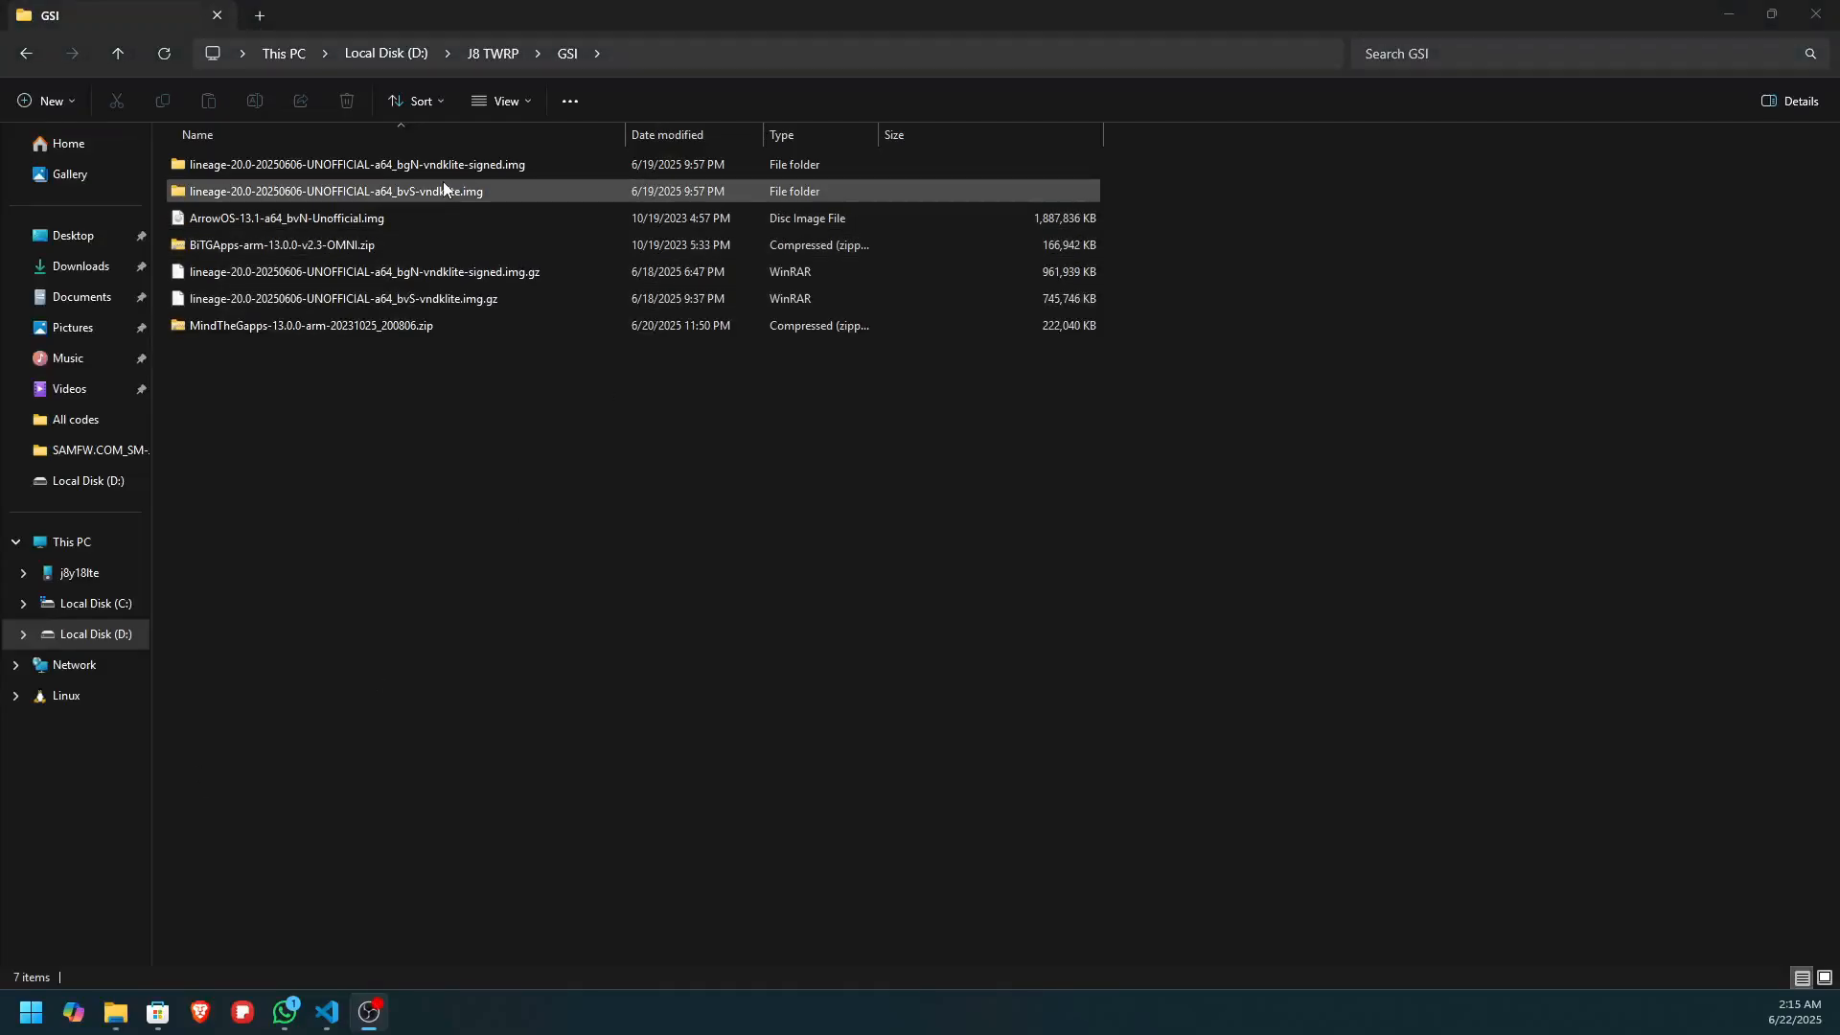
Step: Send the bvS vndklite image folder and MindTheGapps zip to j8y18lte, then the After GSI or ROM folder
click(352, 192)
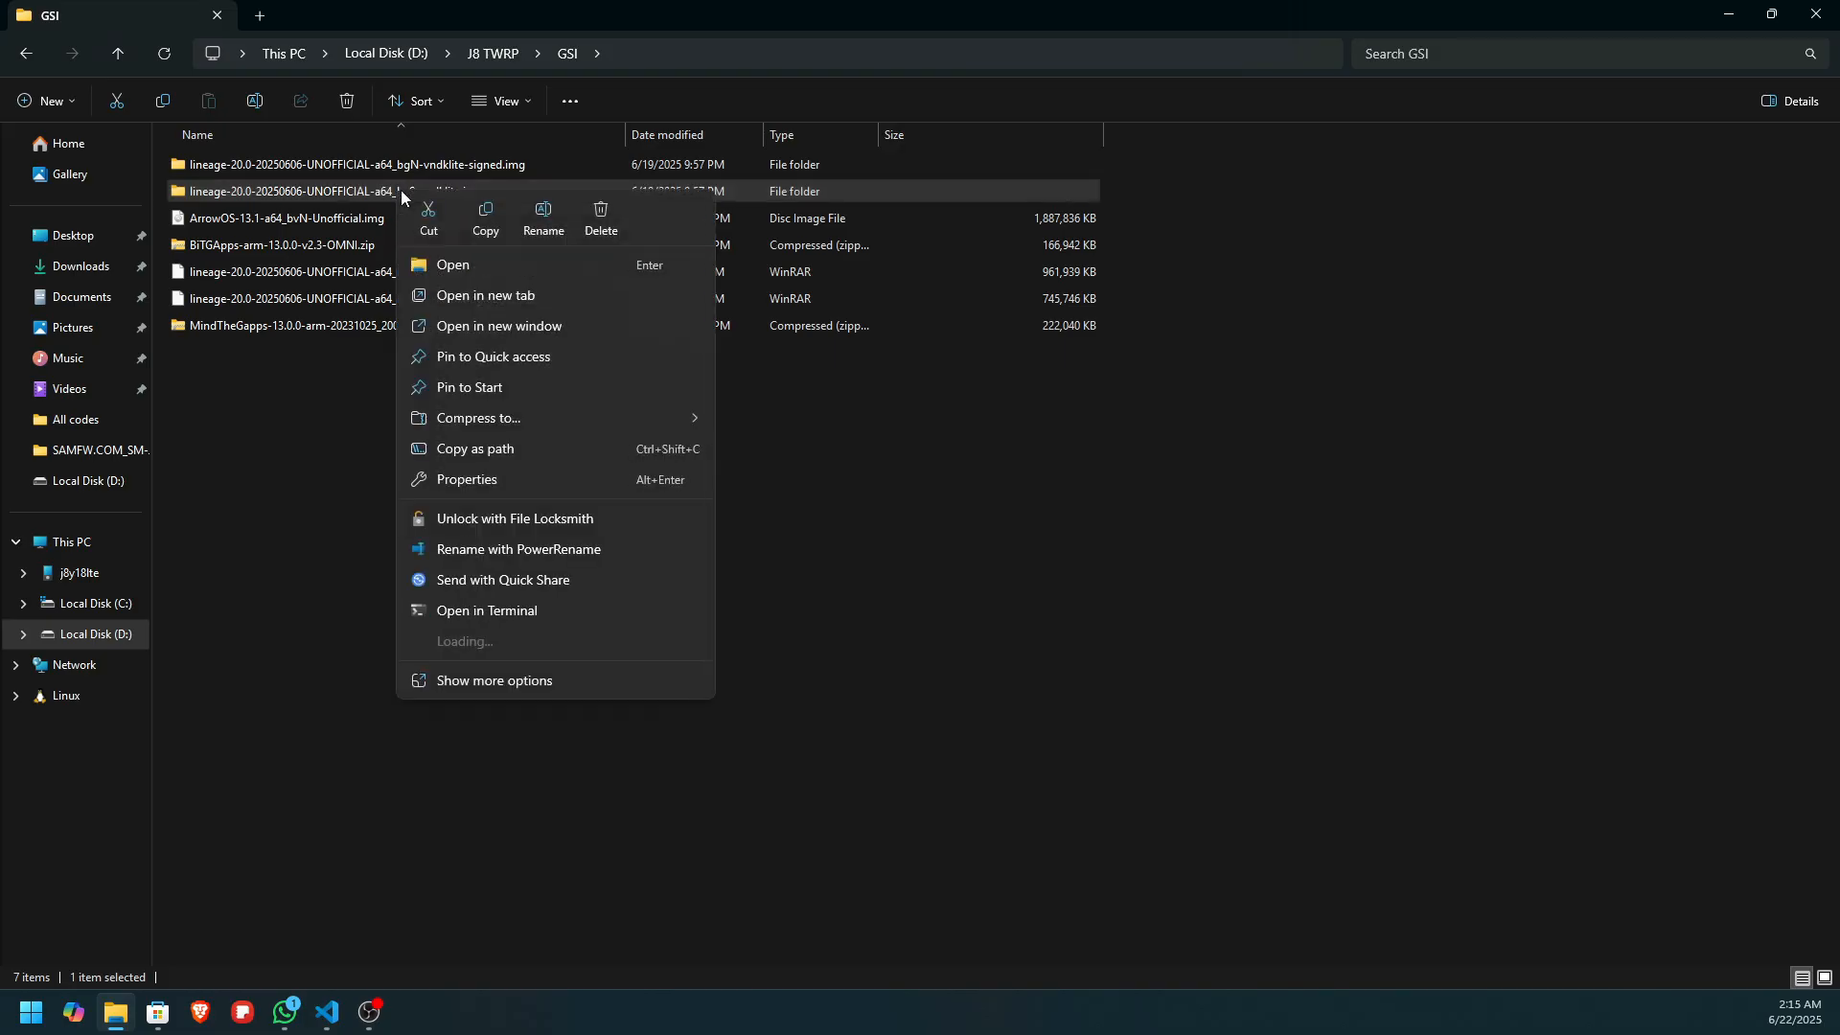
click(495, 679)
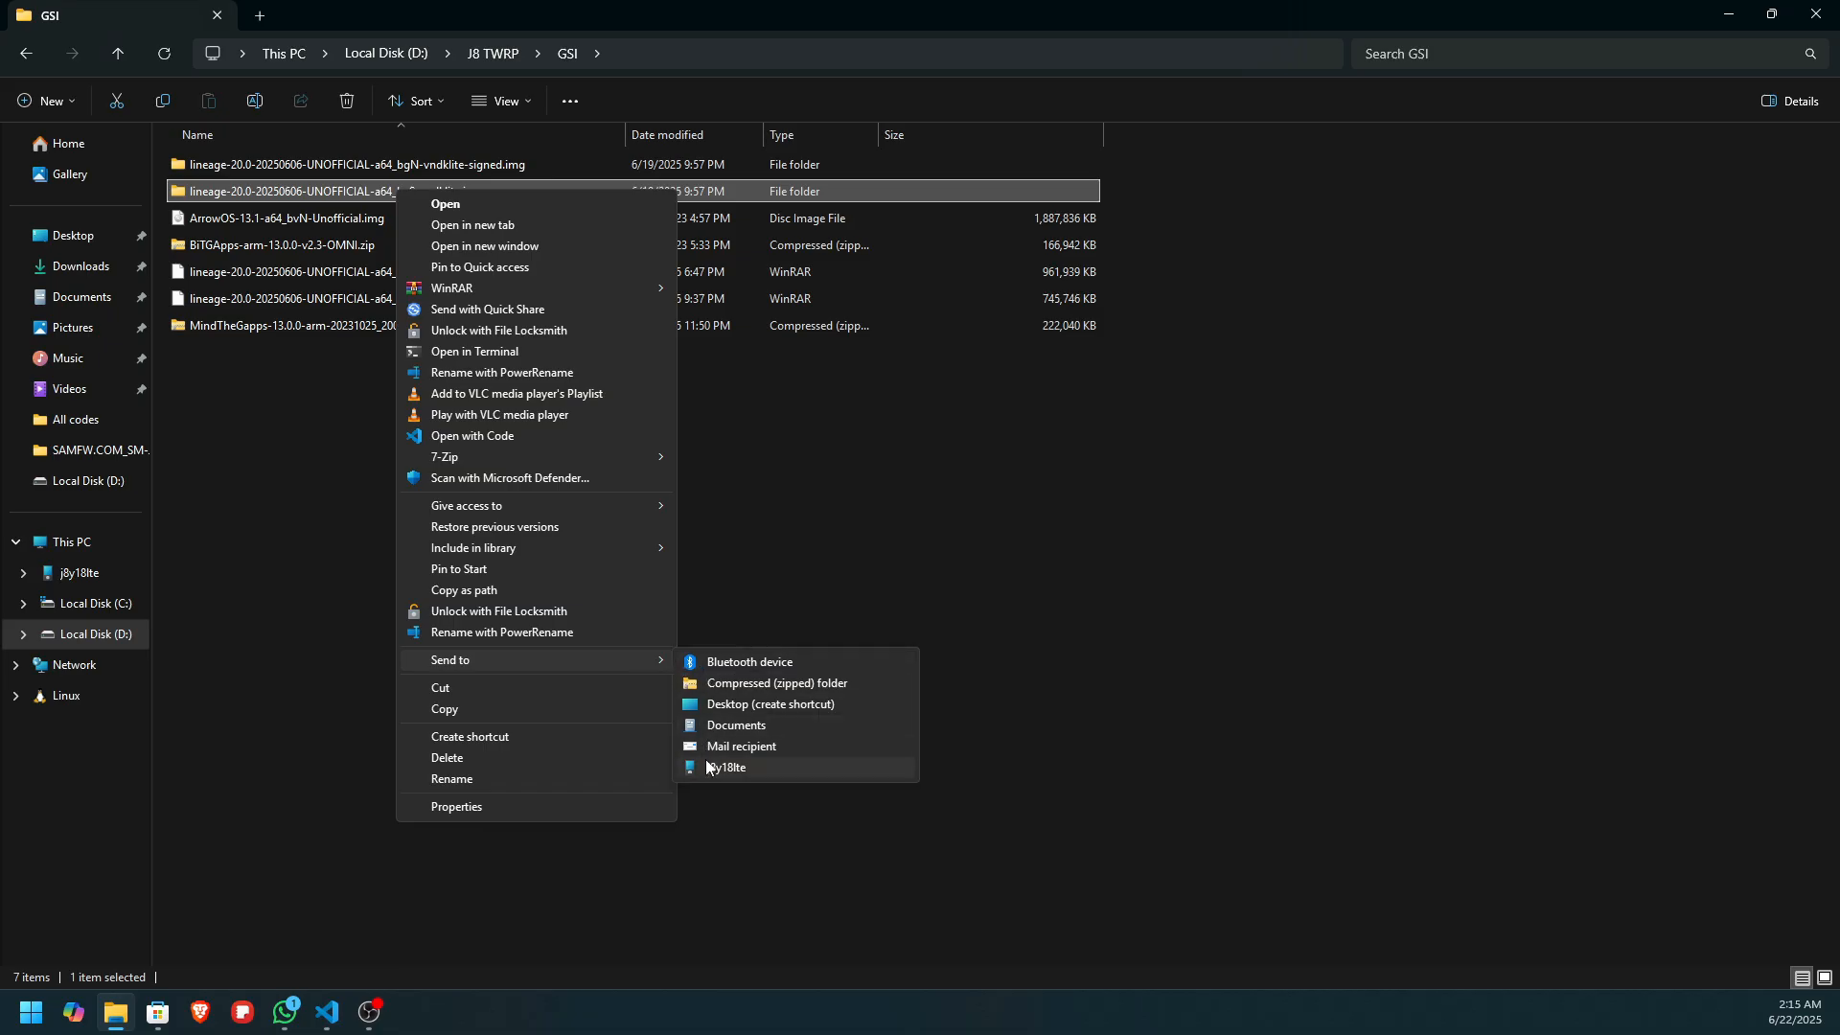
click(726, 767)
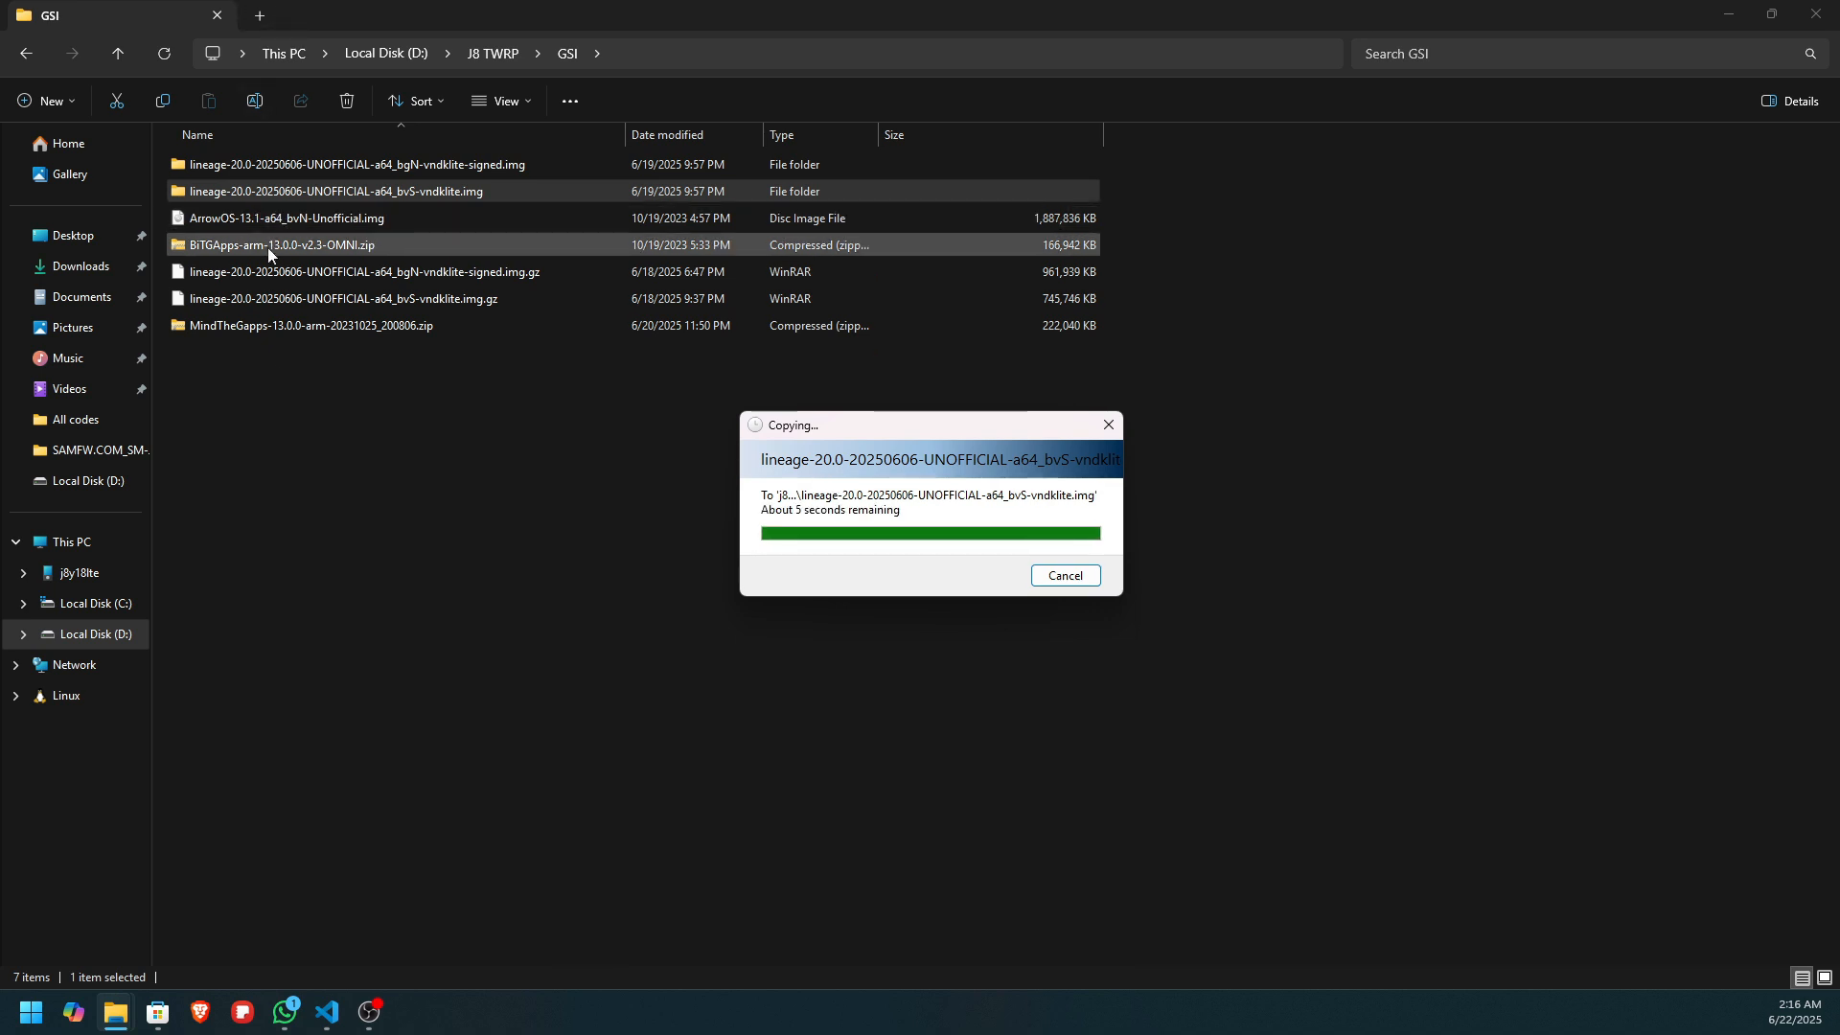
right_click(310, 325)
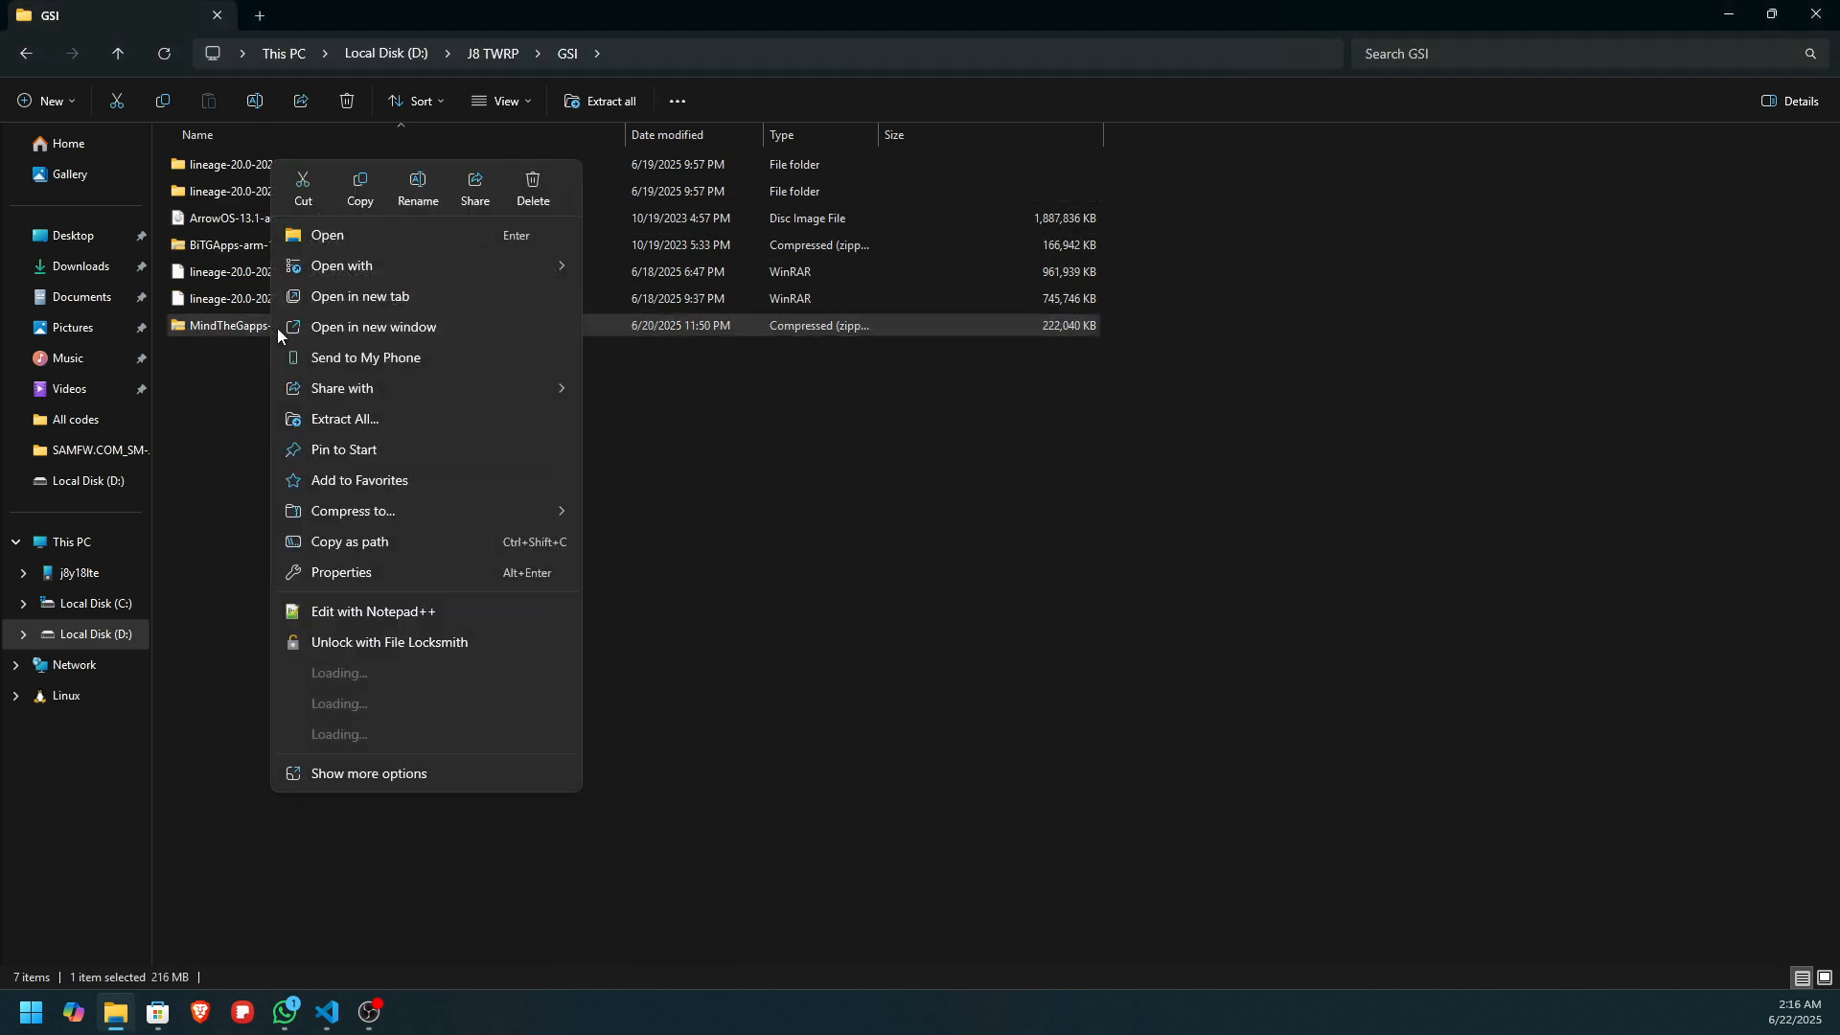
mouse_move(334, 735)
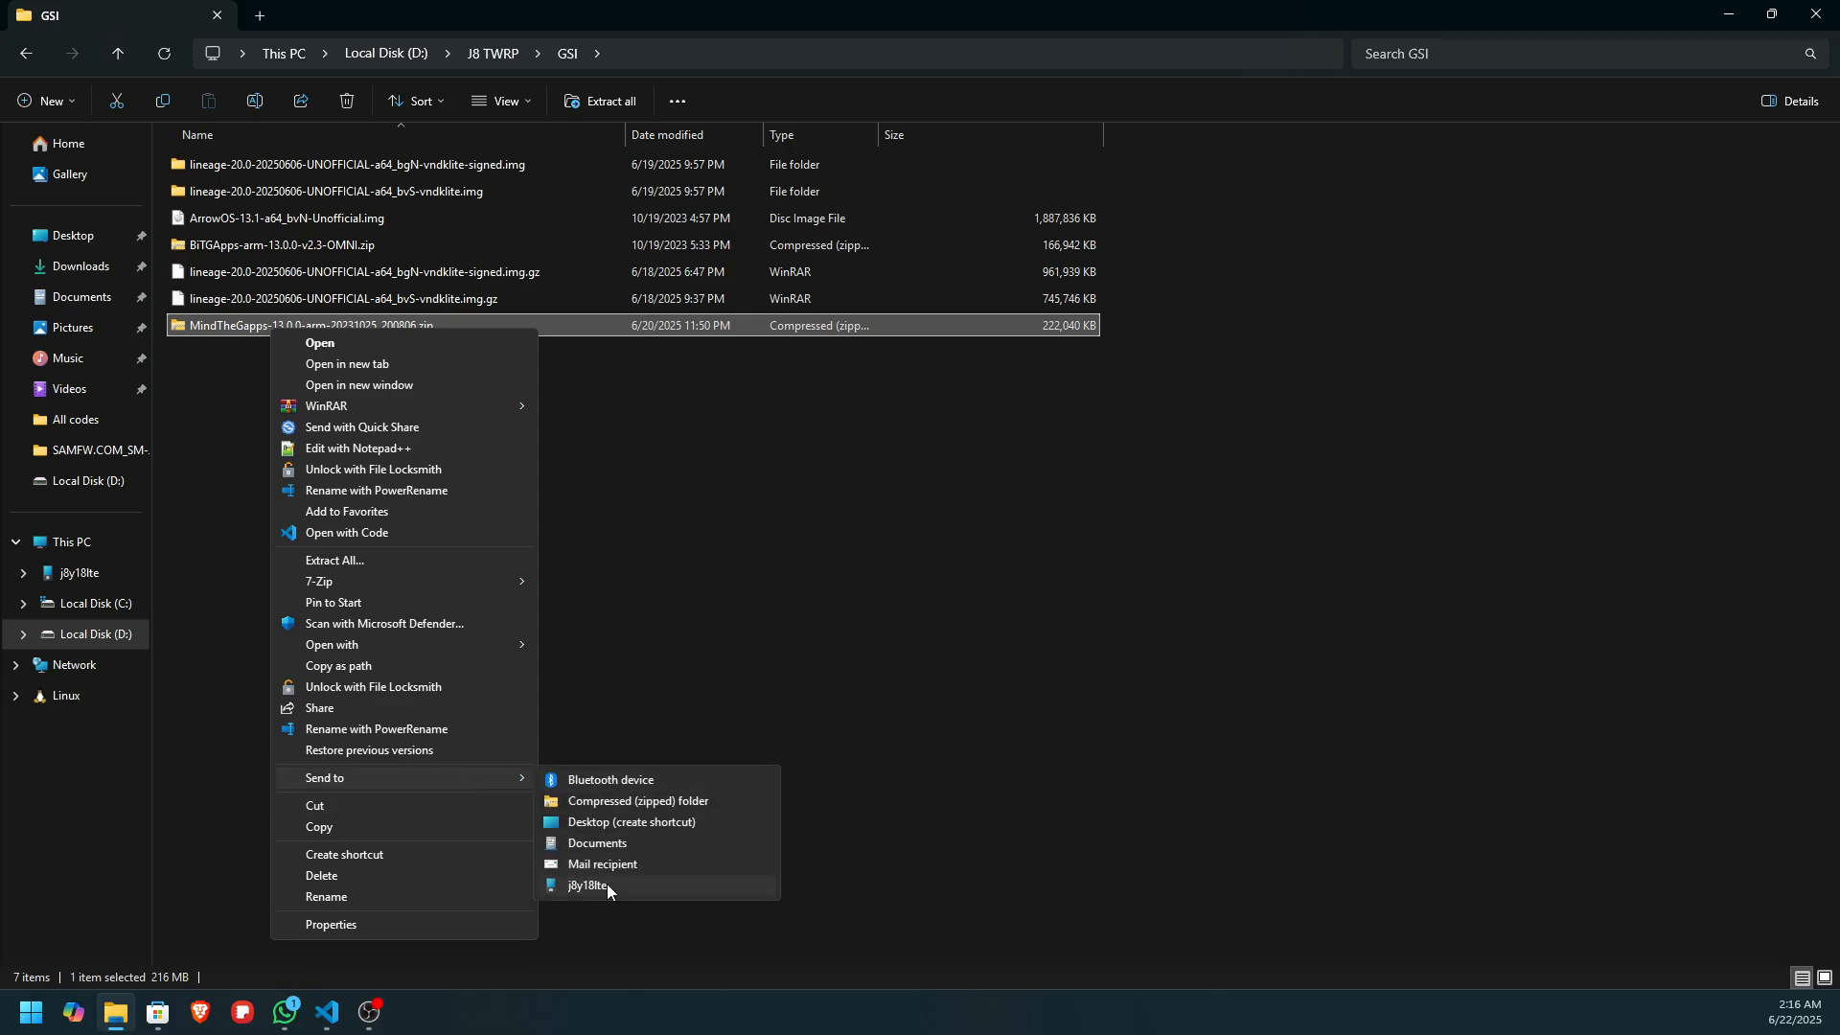
click(588, 885)
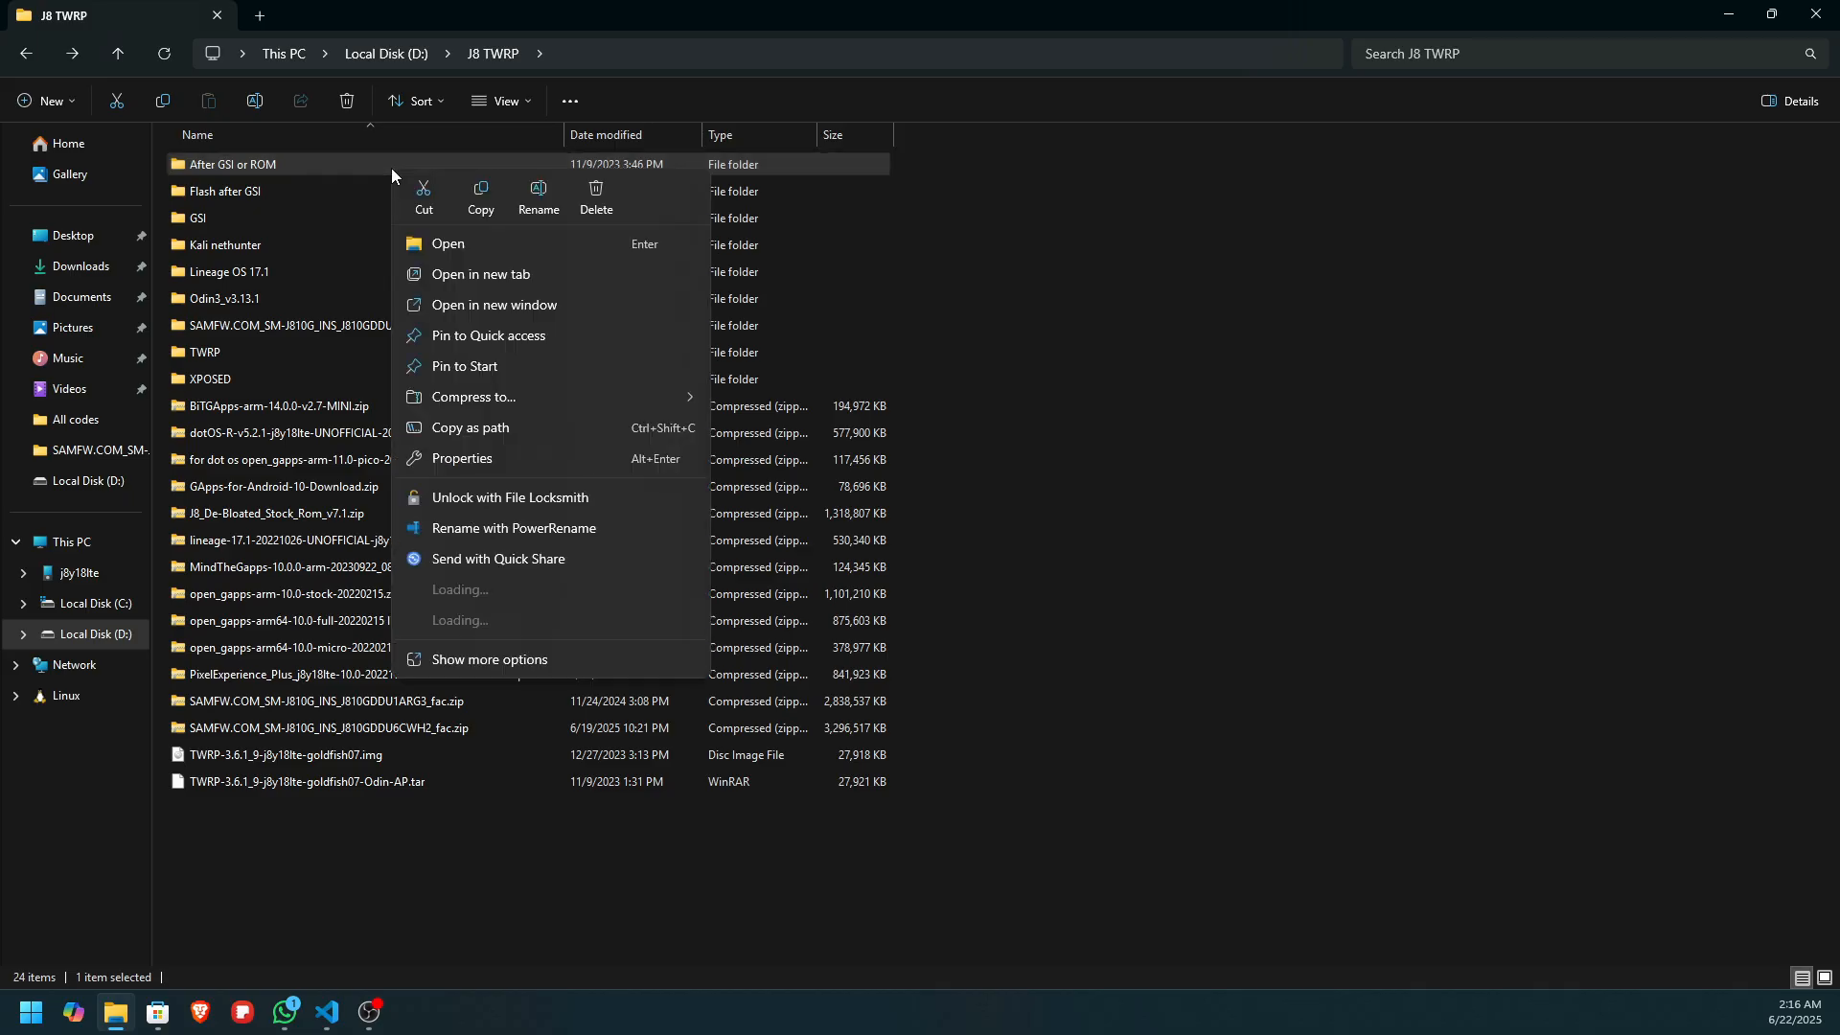
click(489, 659)
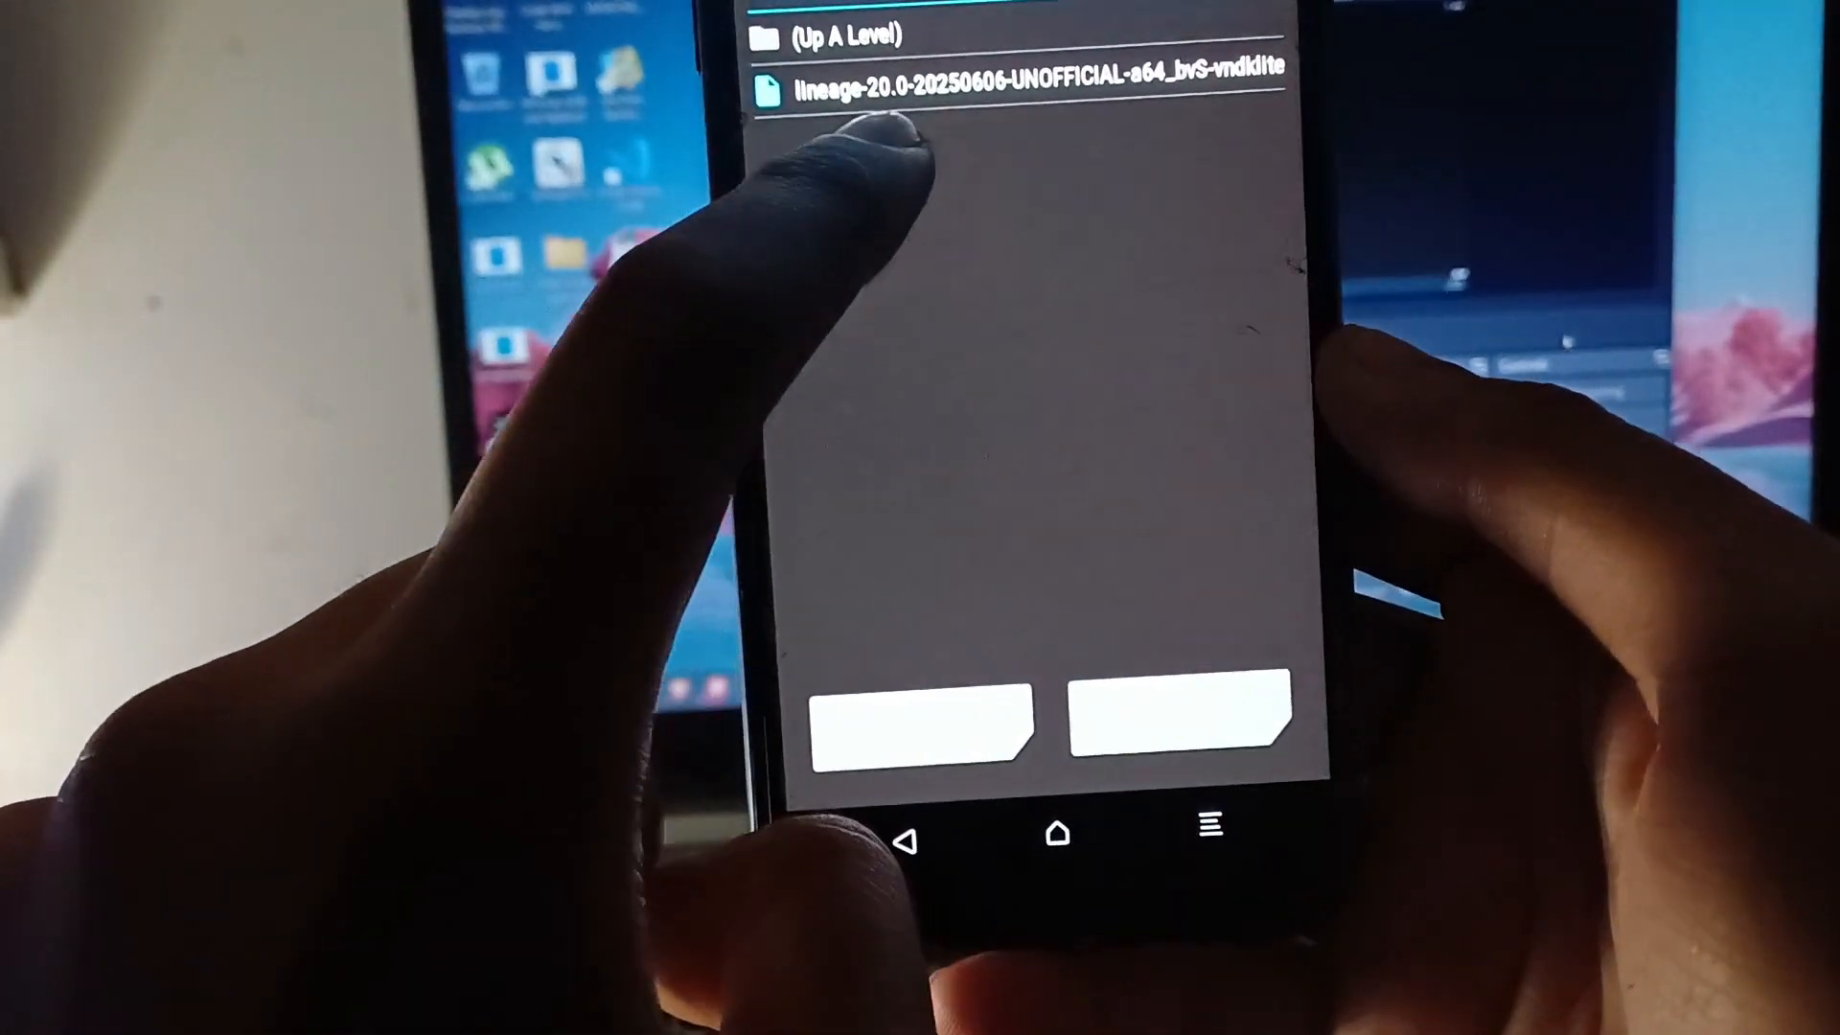
Step: Flash the lineage-20 a64 bvS vndklite image to the System partition and go back
click(1034, 68)
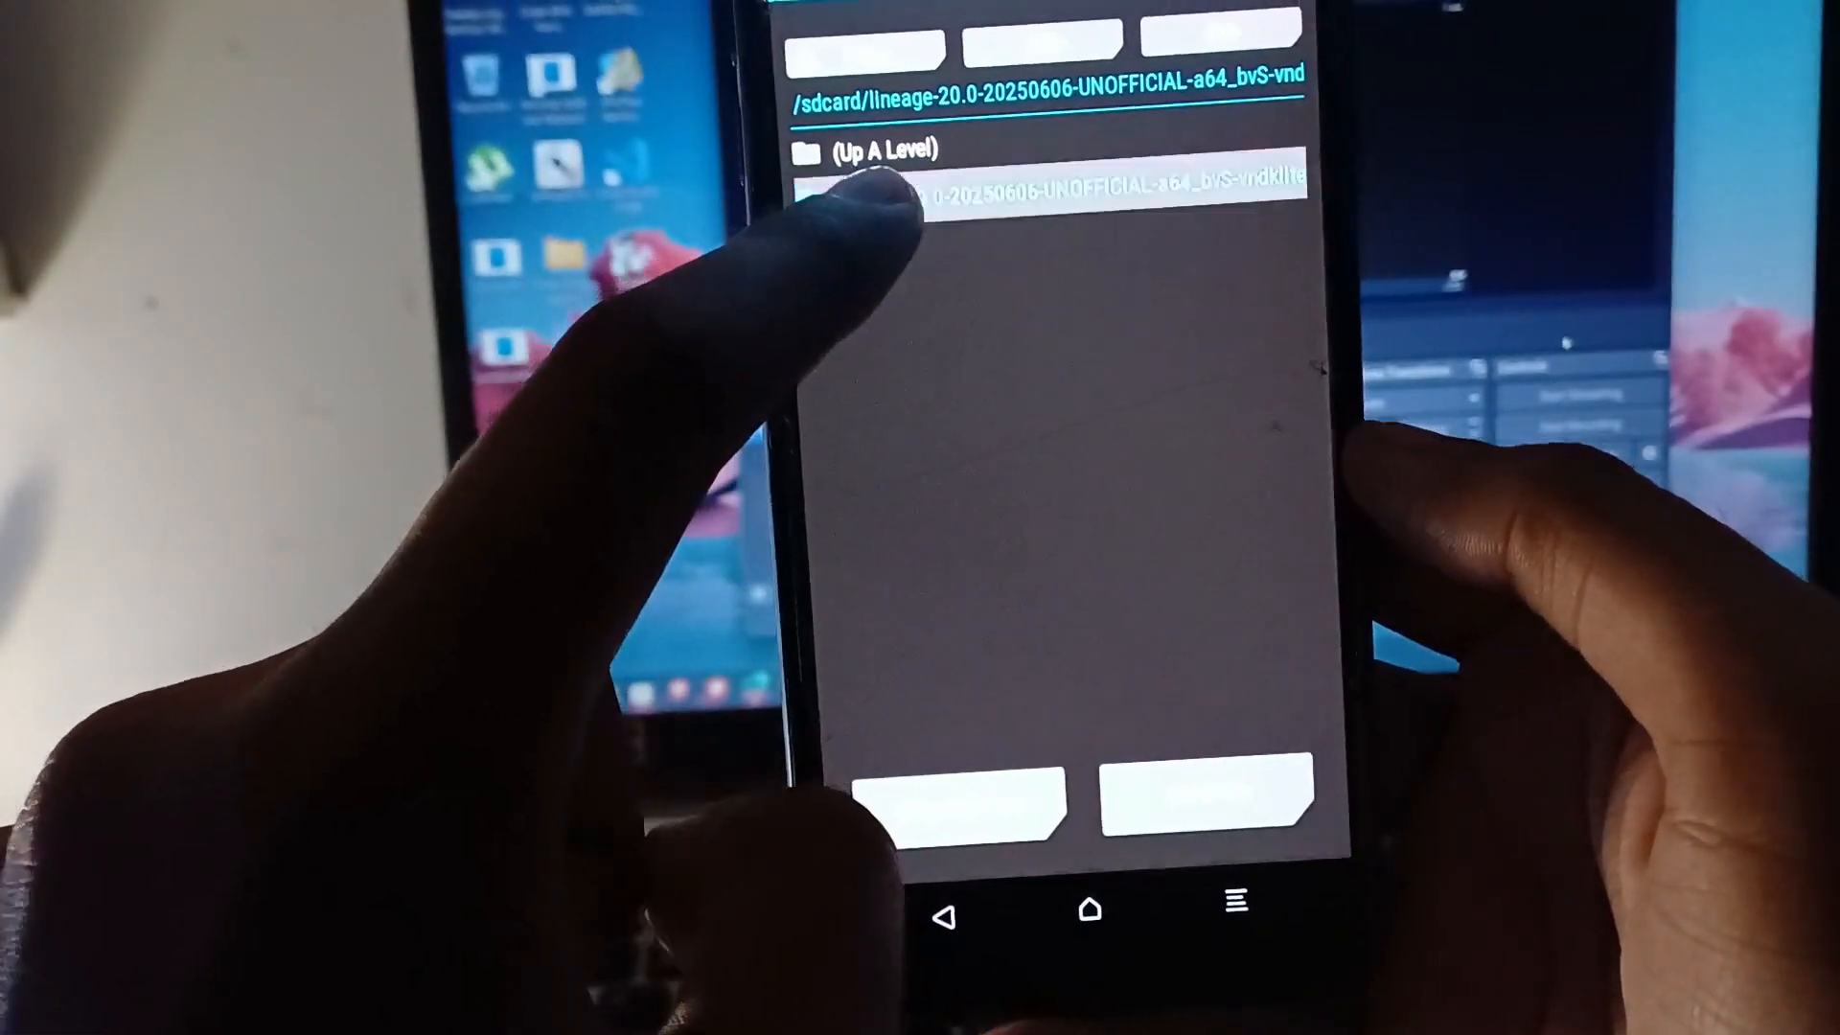
click(1056, 192)
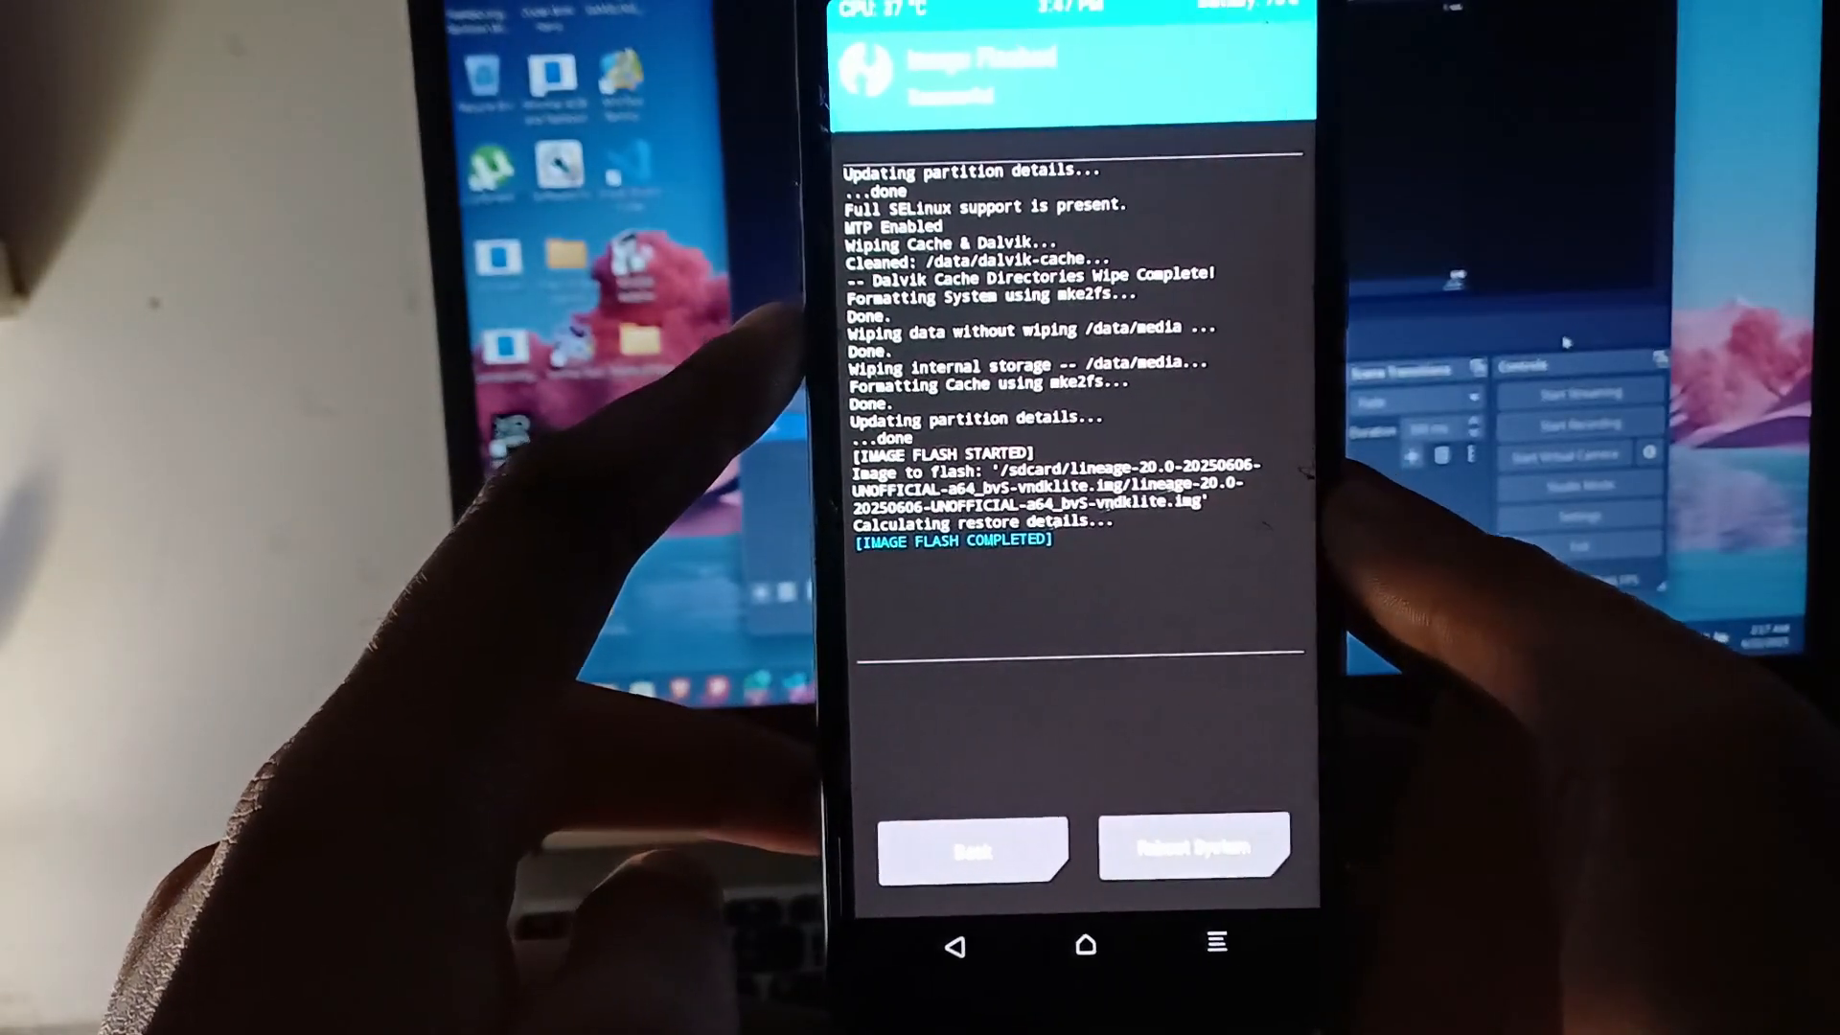
click(972, 848)
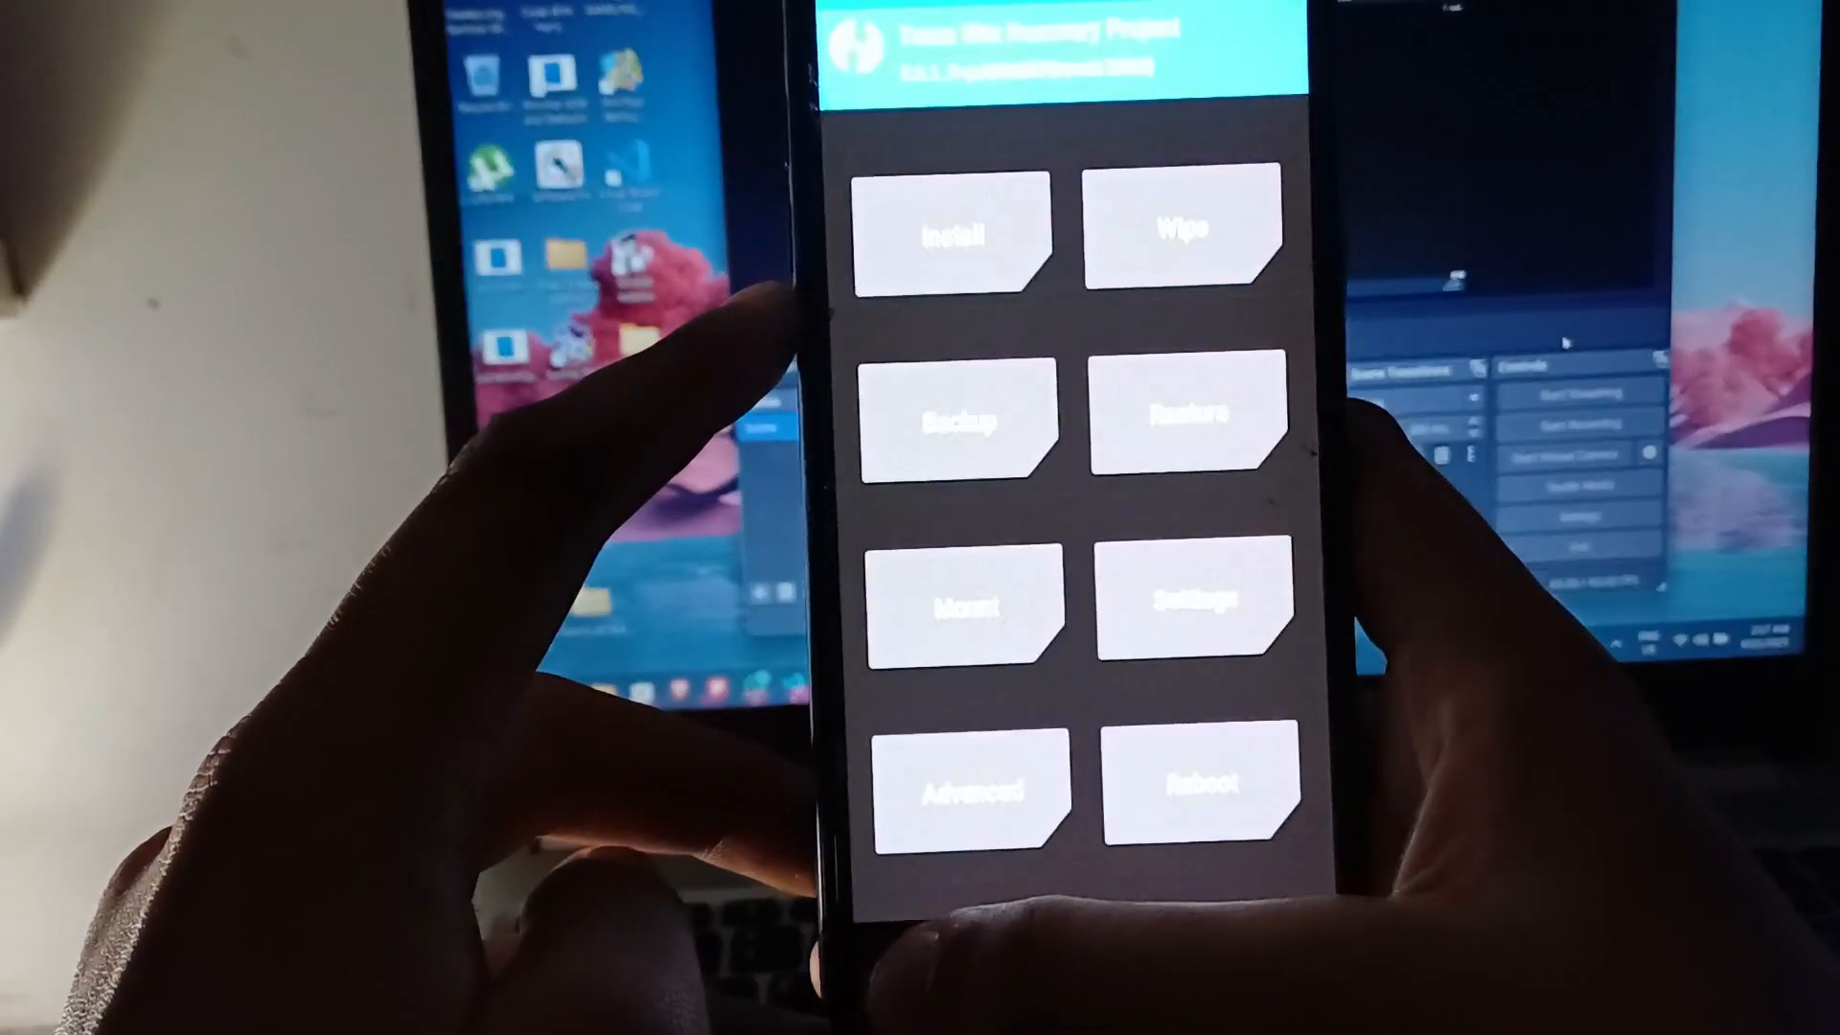
Step: Browse the After GSI or ROM folder's kernel, Magisk and lockscreen-fix zips, then return Home
click(953, 227)
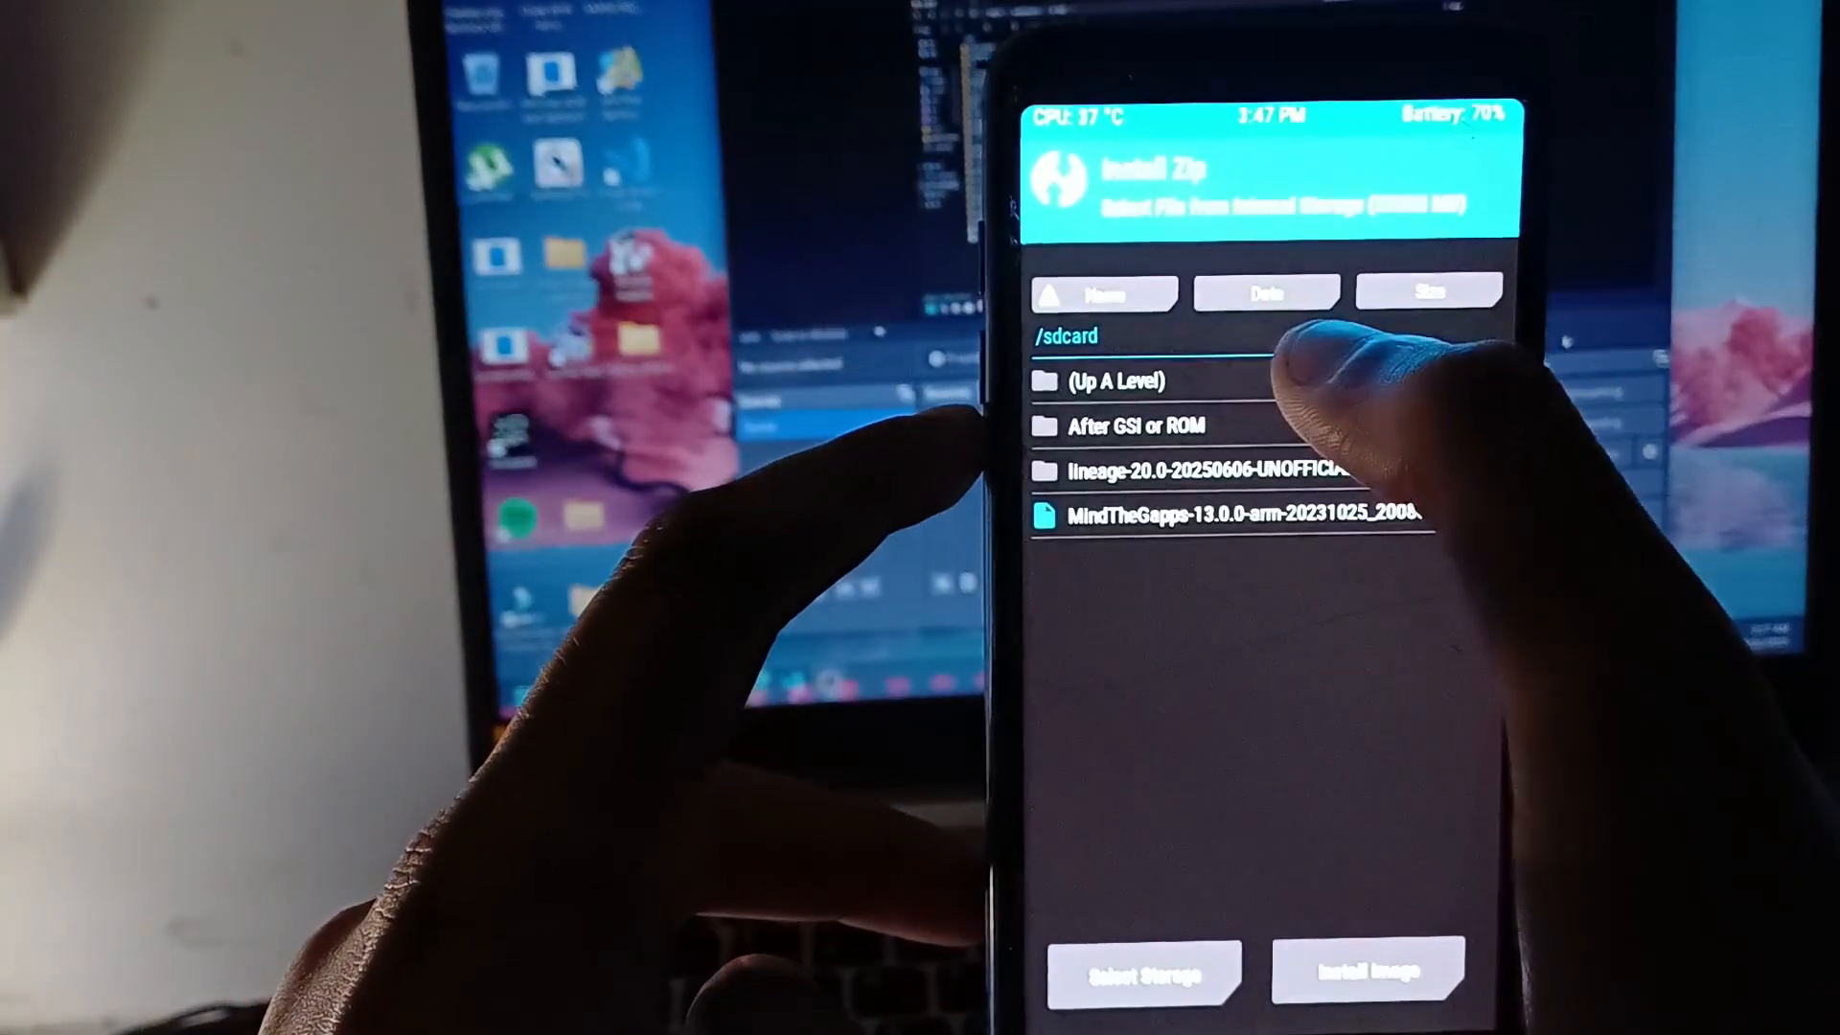
click(1124, 424)
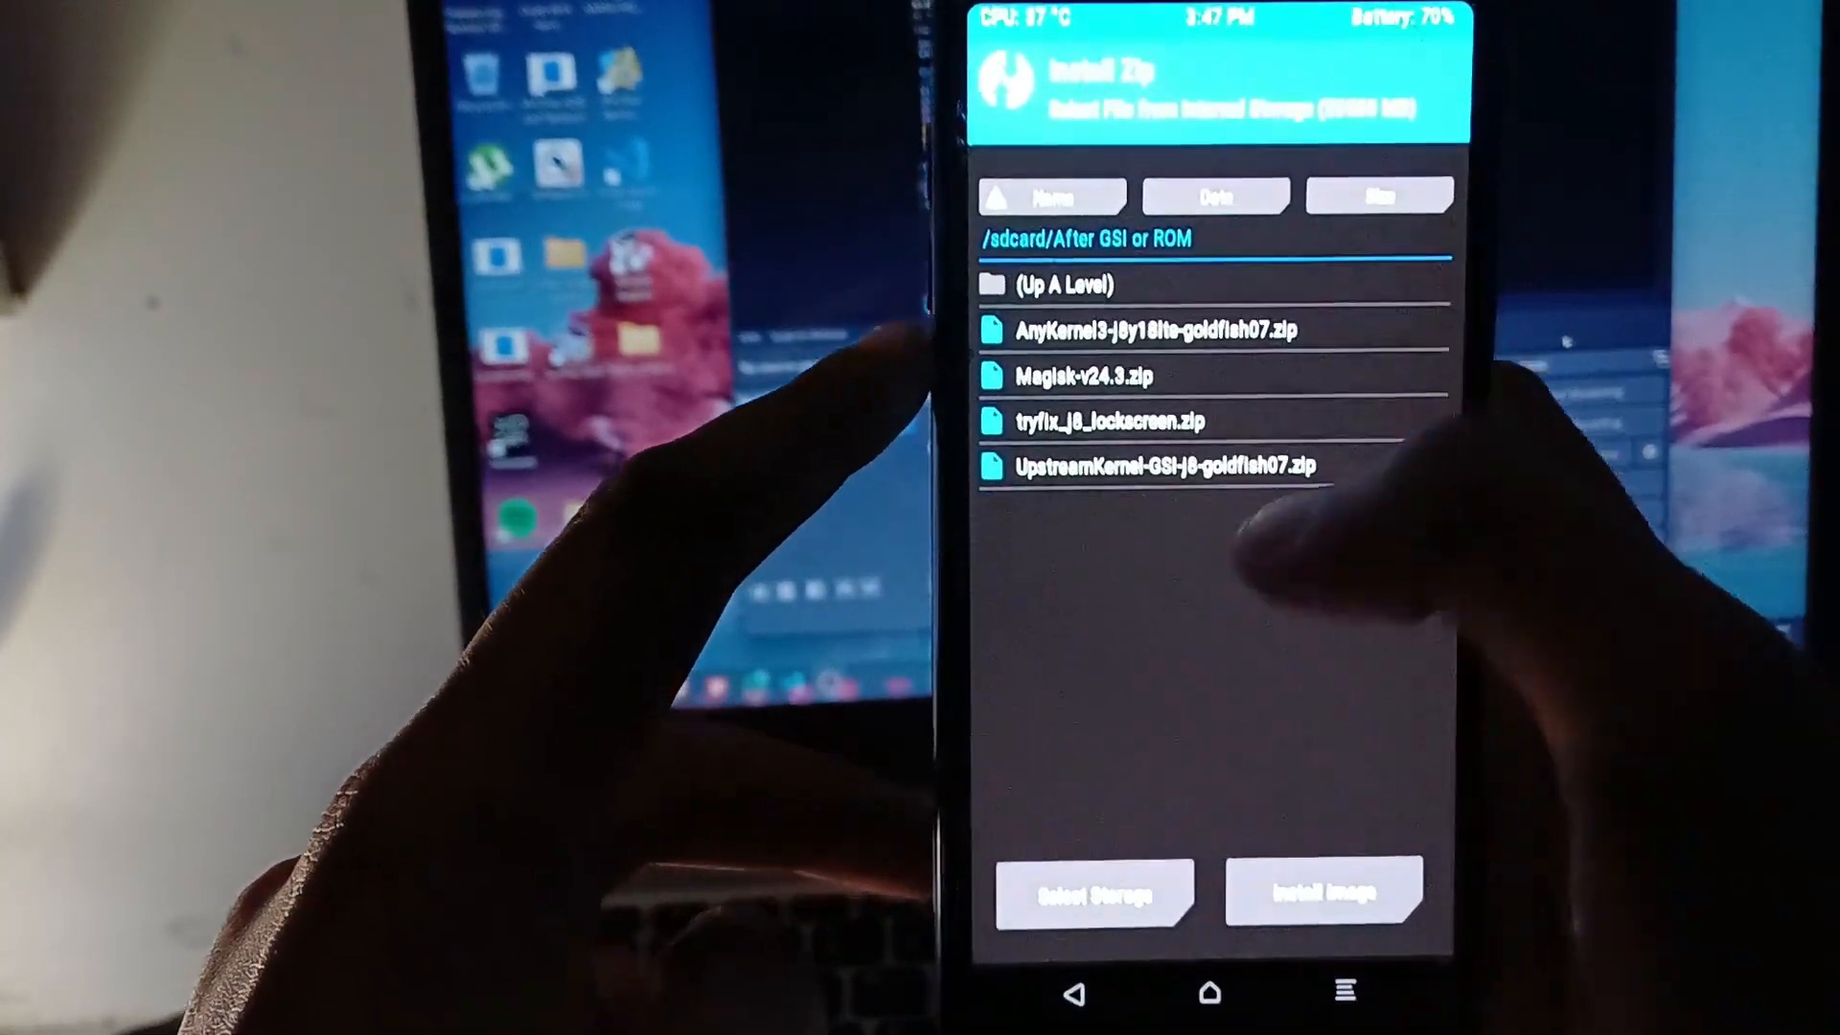
click(1144, 329)
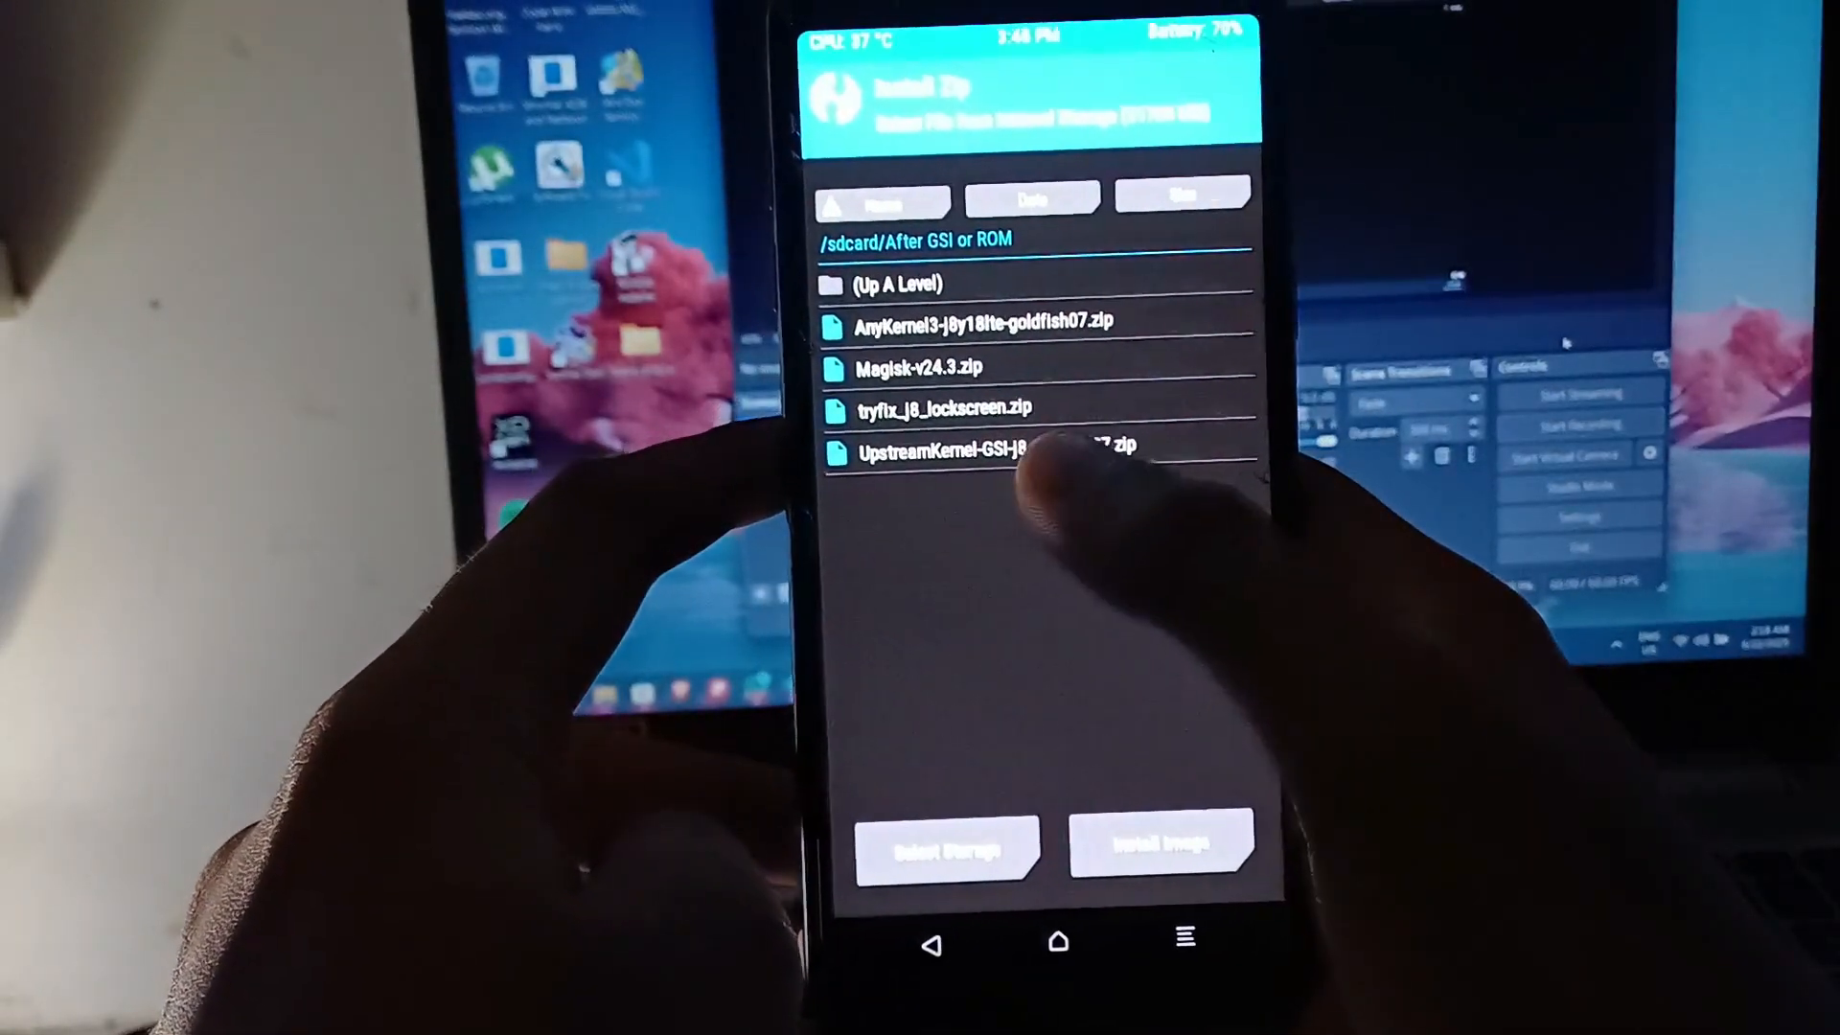
click(995, 449)
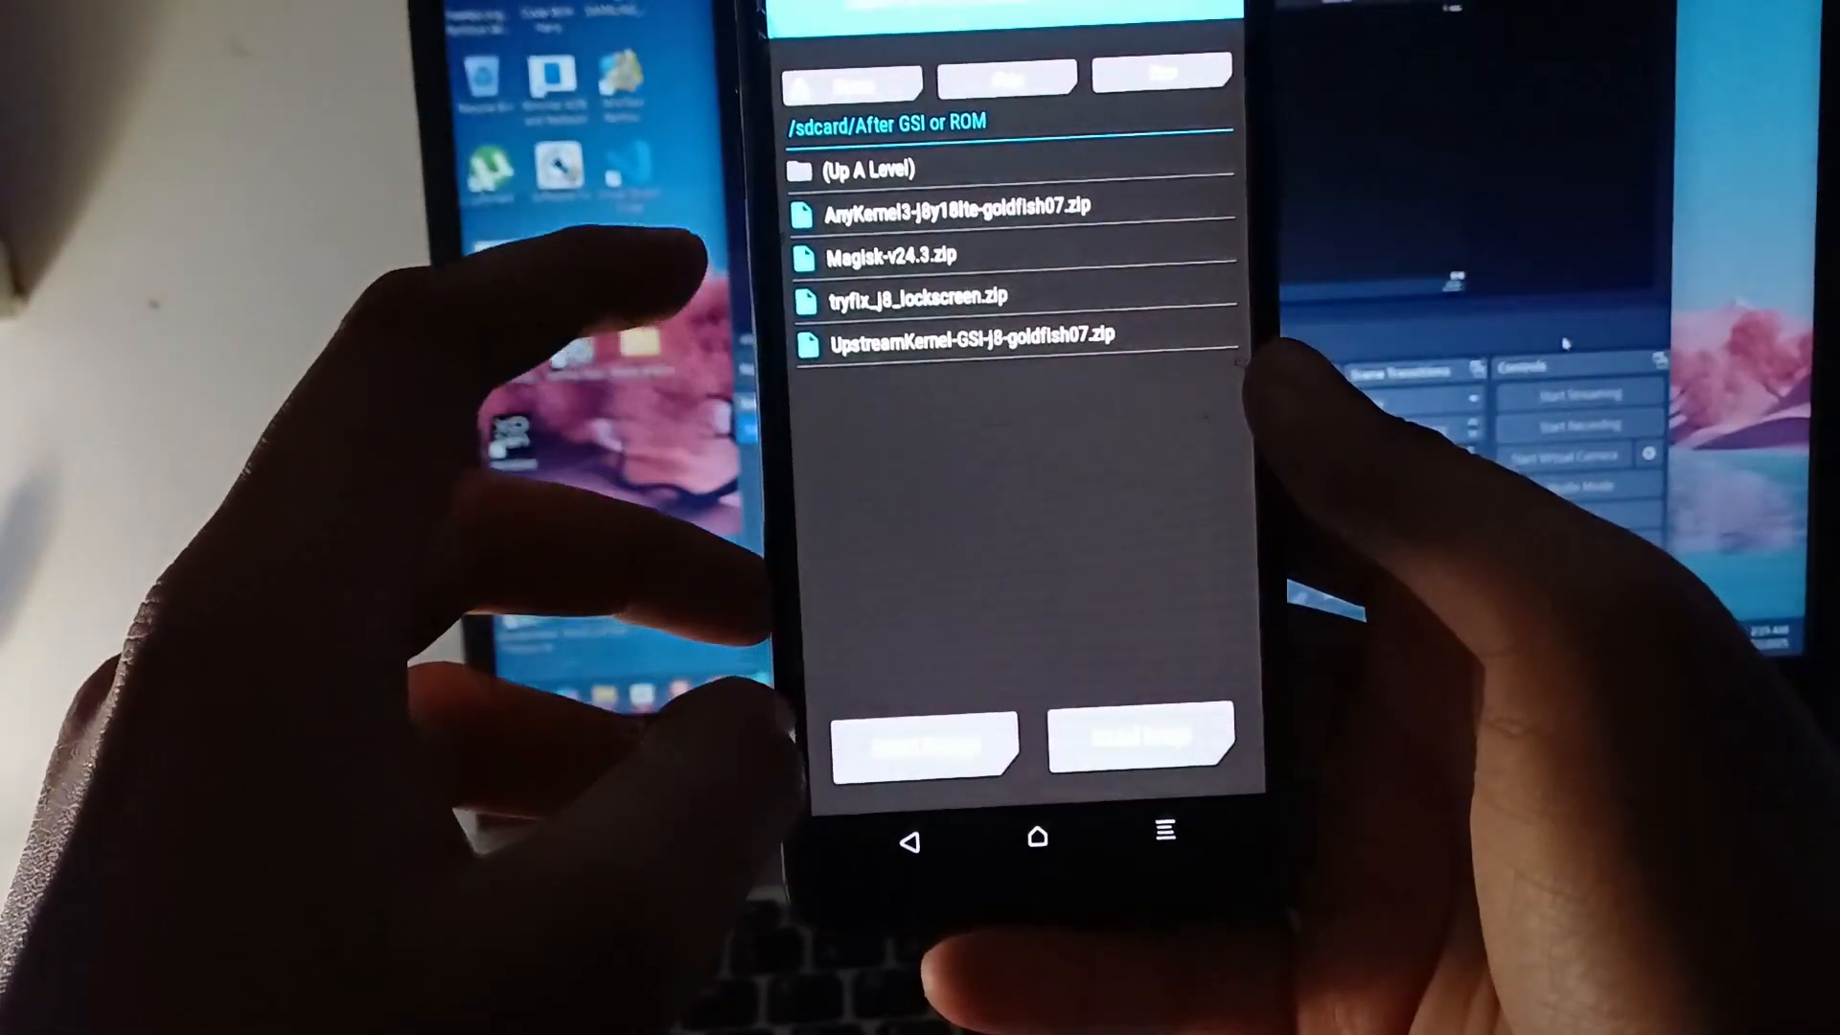
click(903, 297)
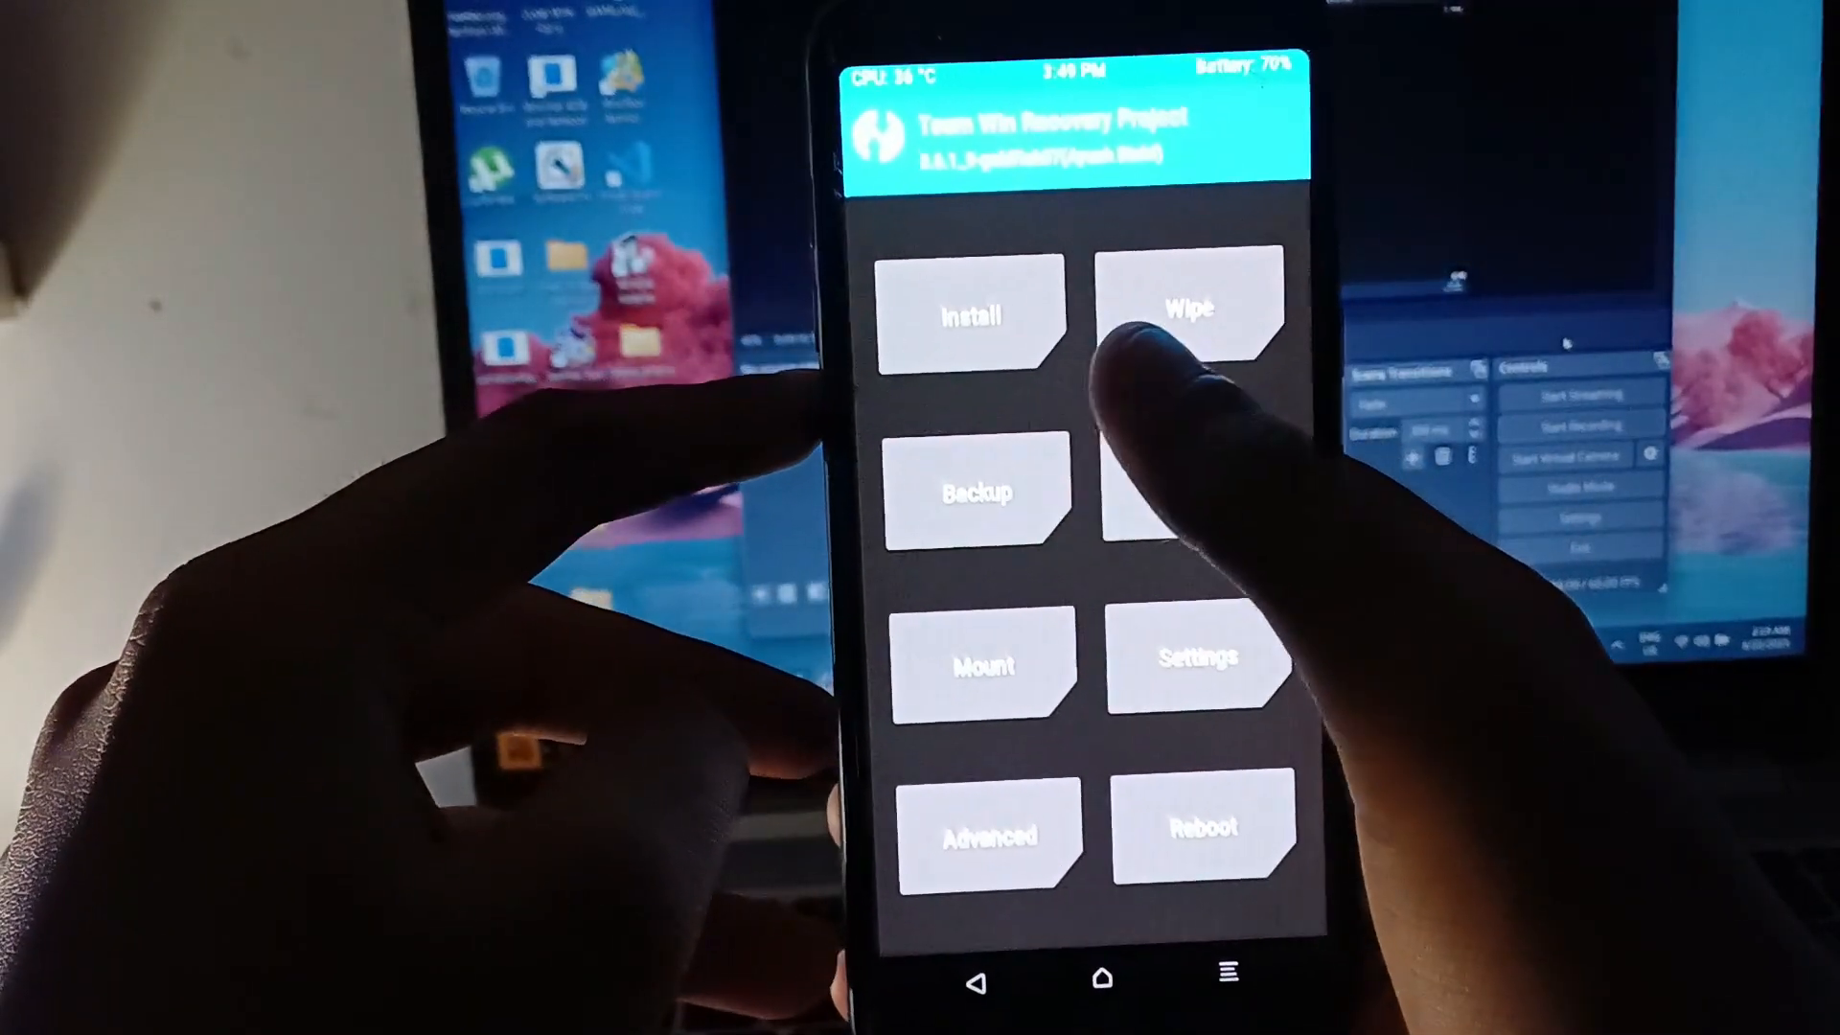
Step: Choose Format Data under Wipe and type 'yes' to confirm
click(1189, 309)
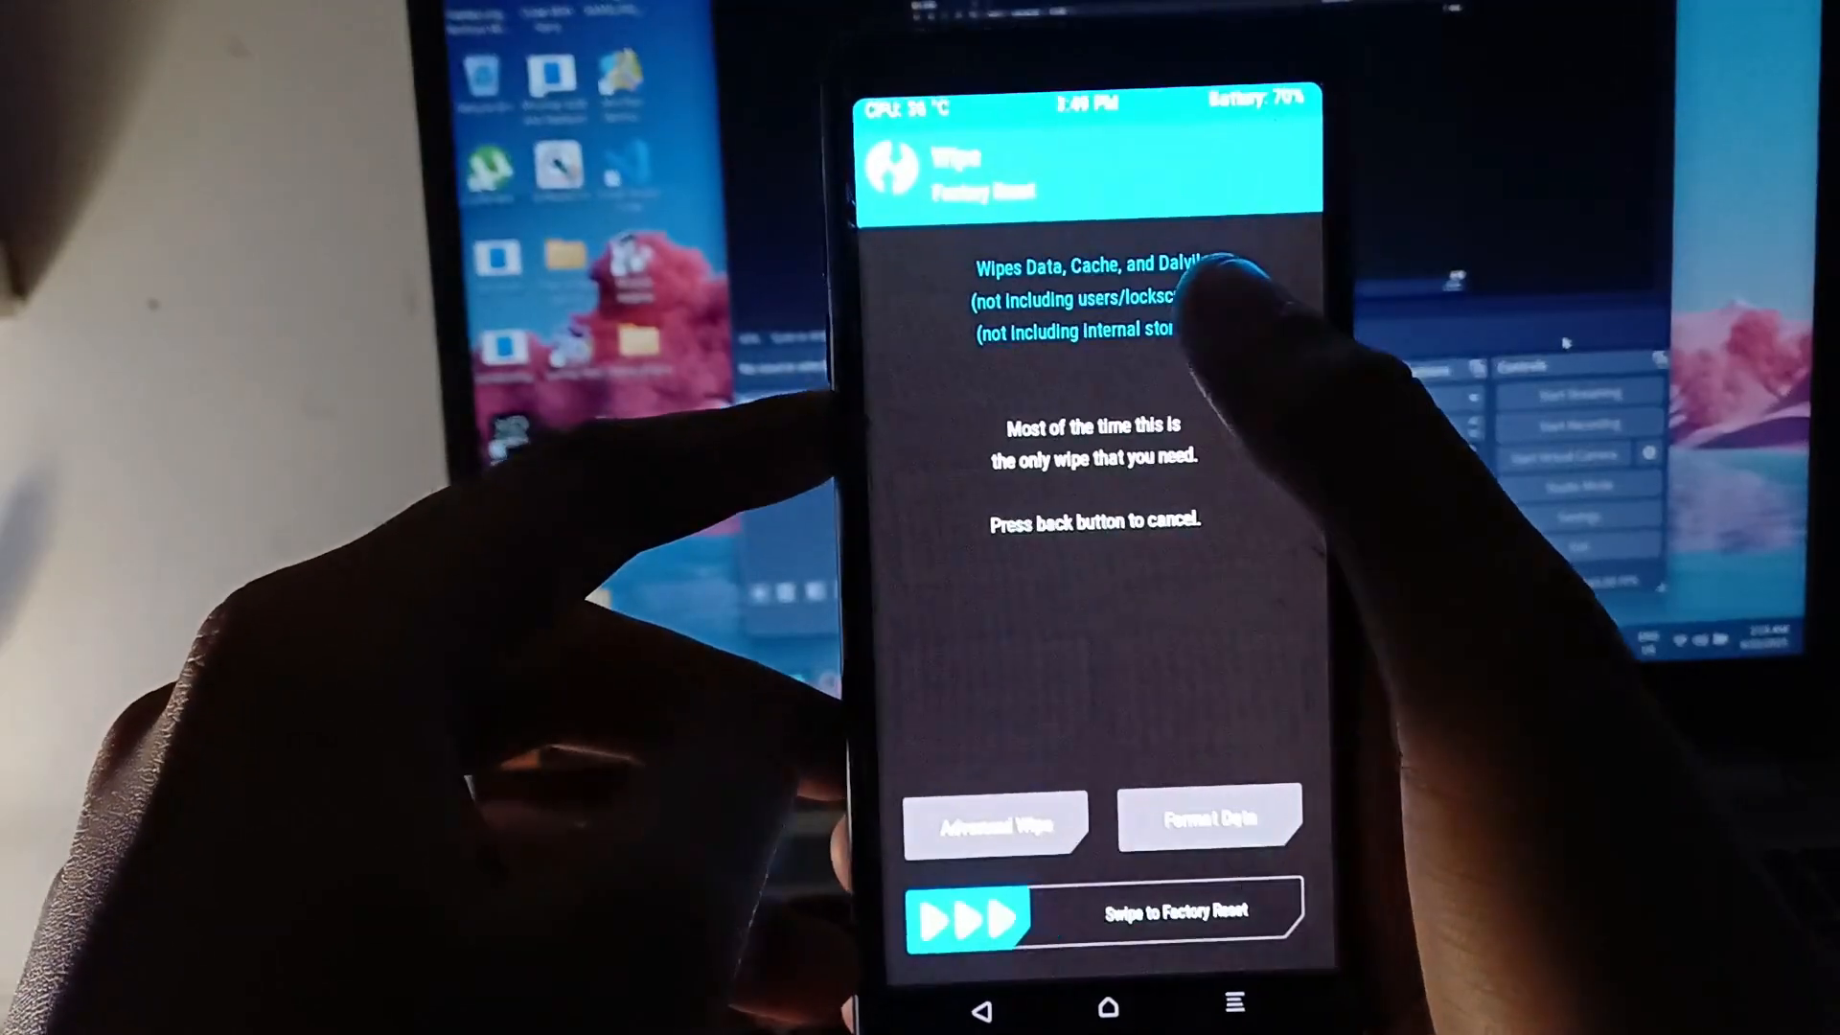
click(996, 822)
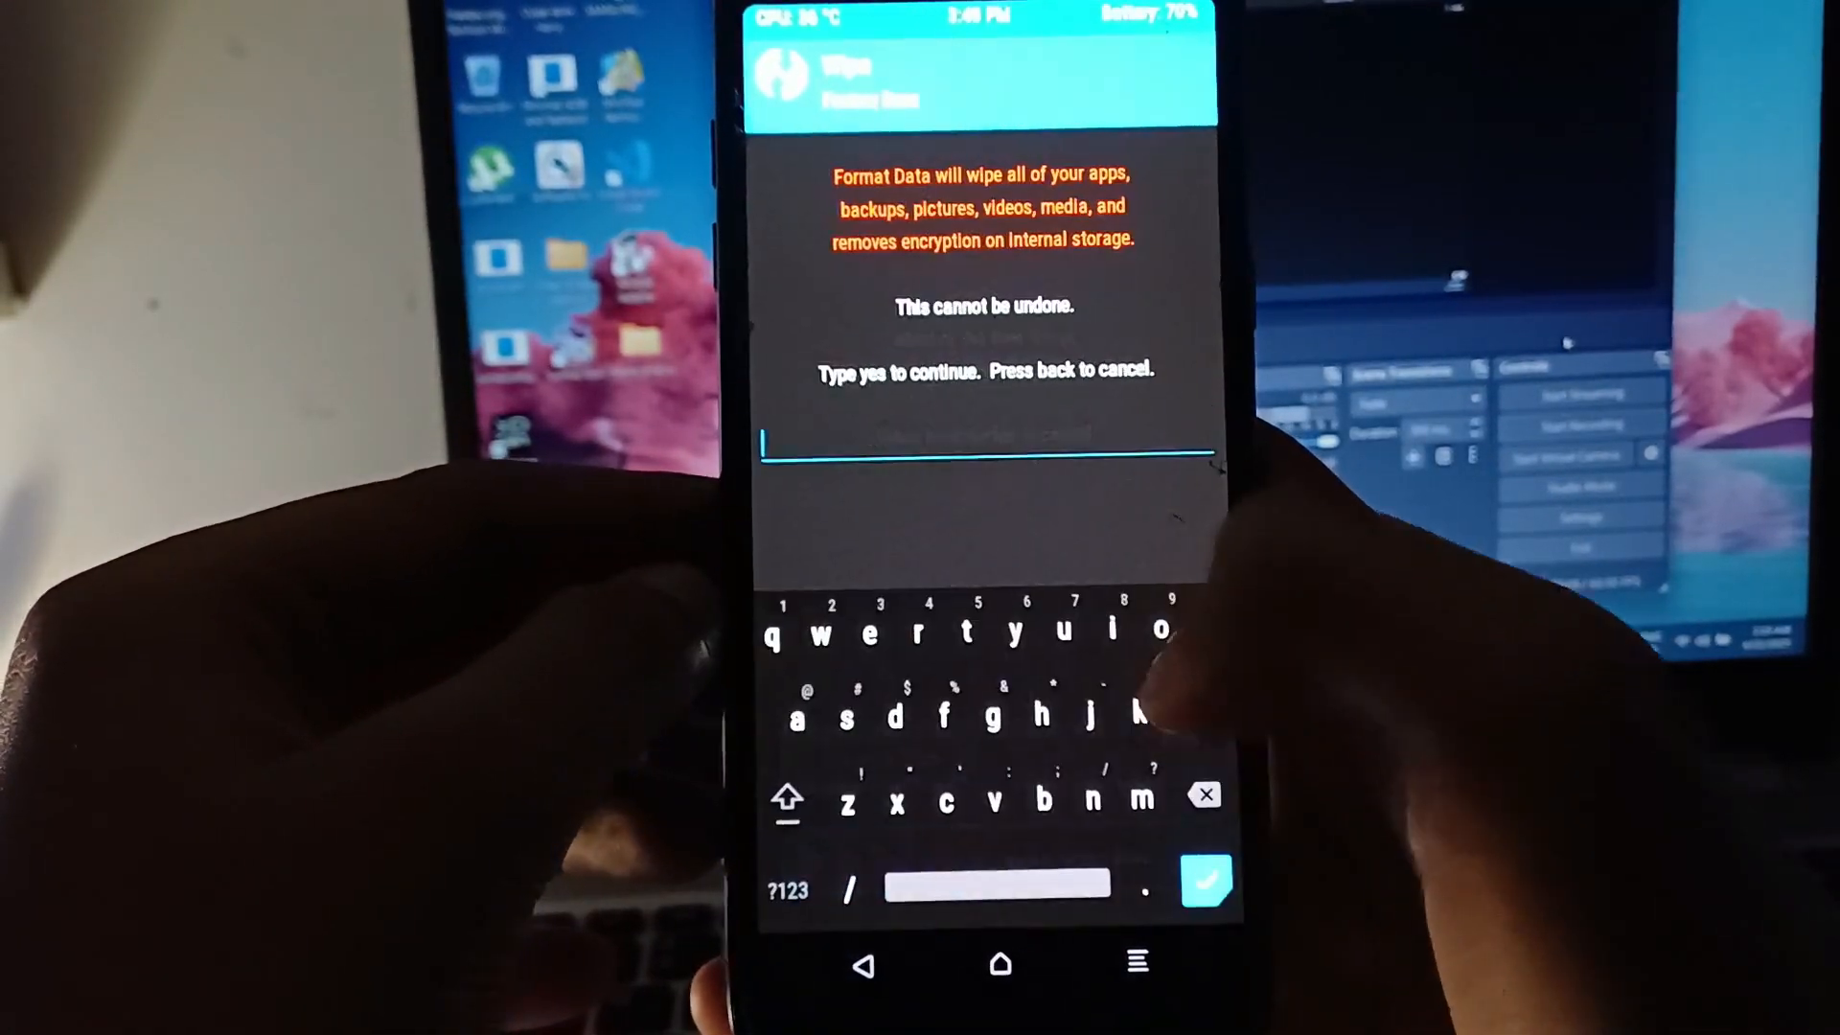
text(ye)
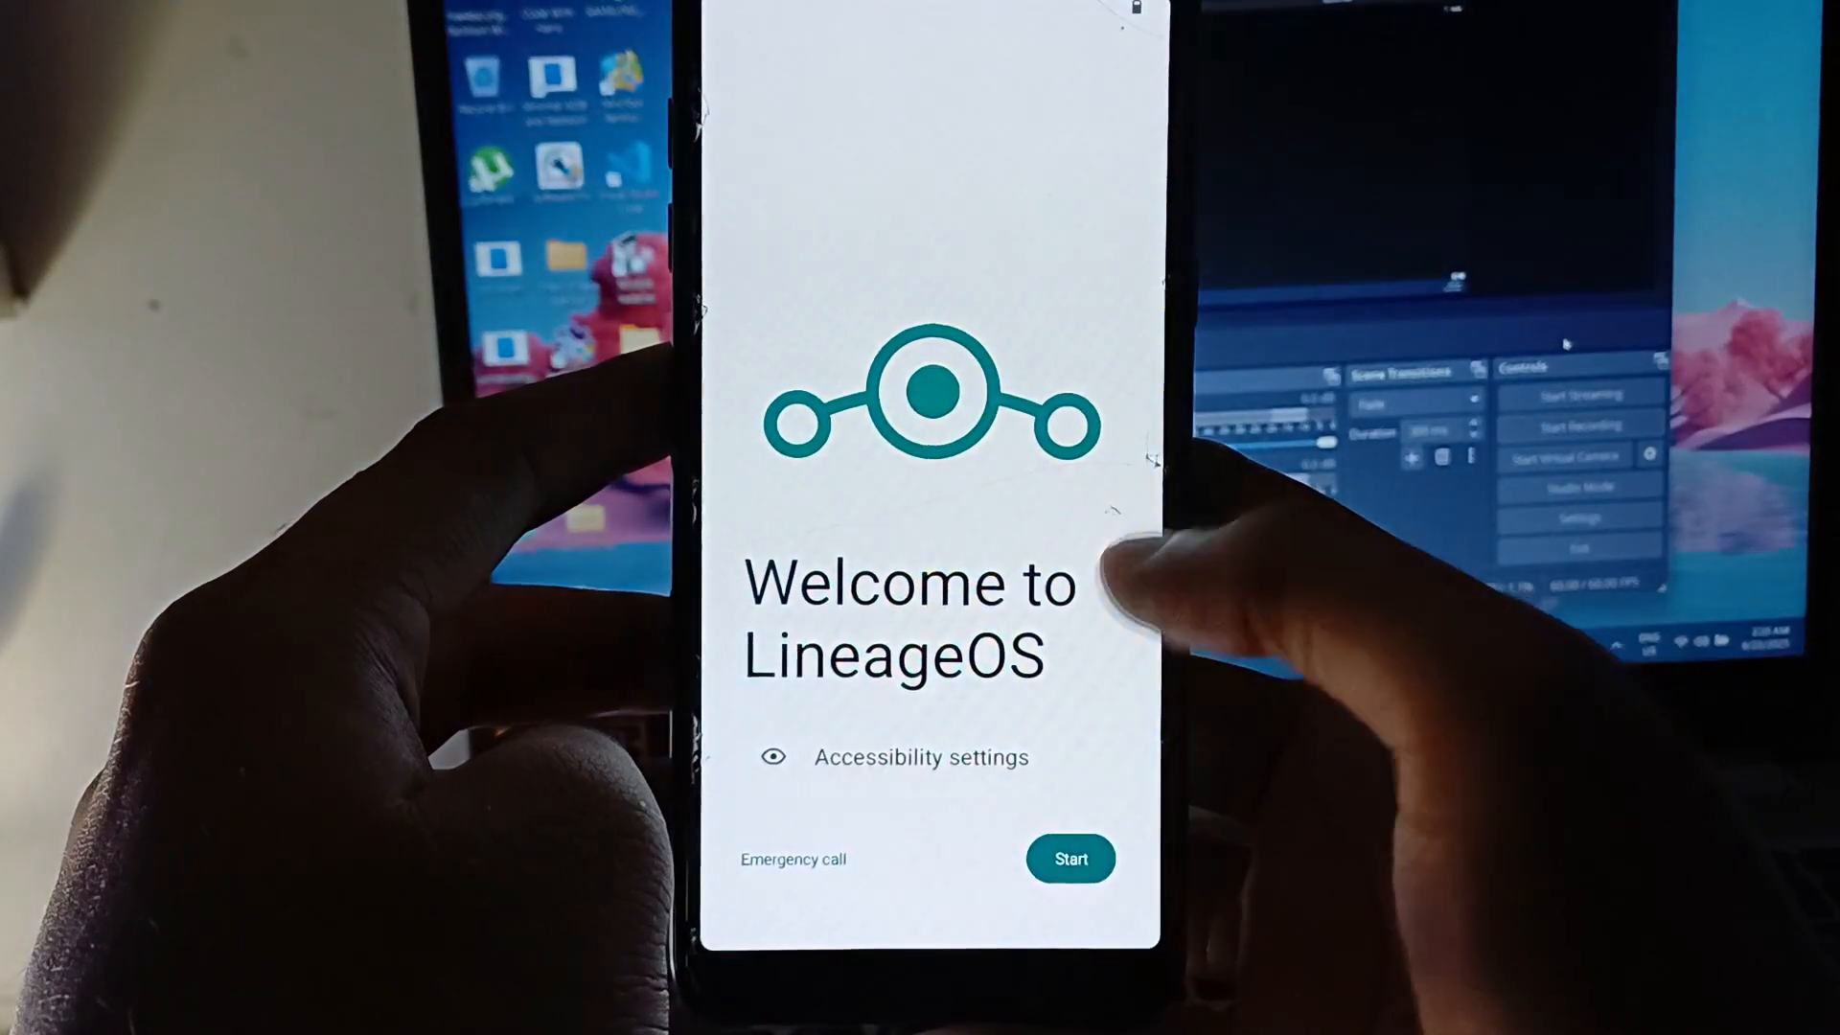
Step: Step through the Start, SIM, Date & time and Location setup screens, skipping fingerprint setup
click(1068, 858)
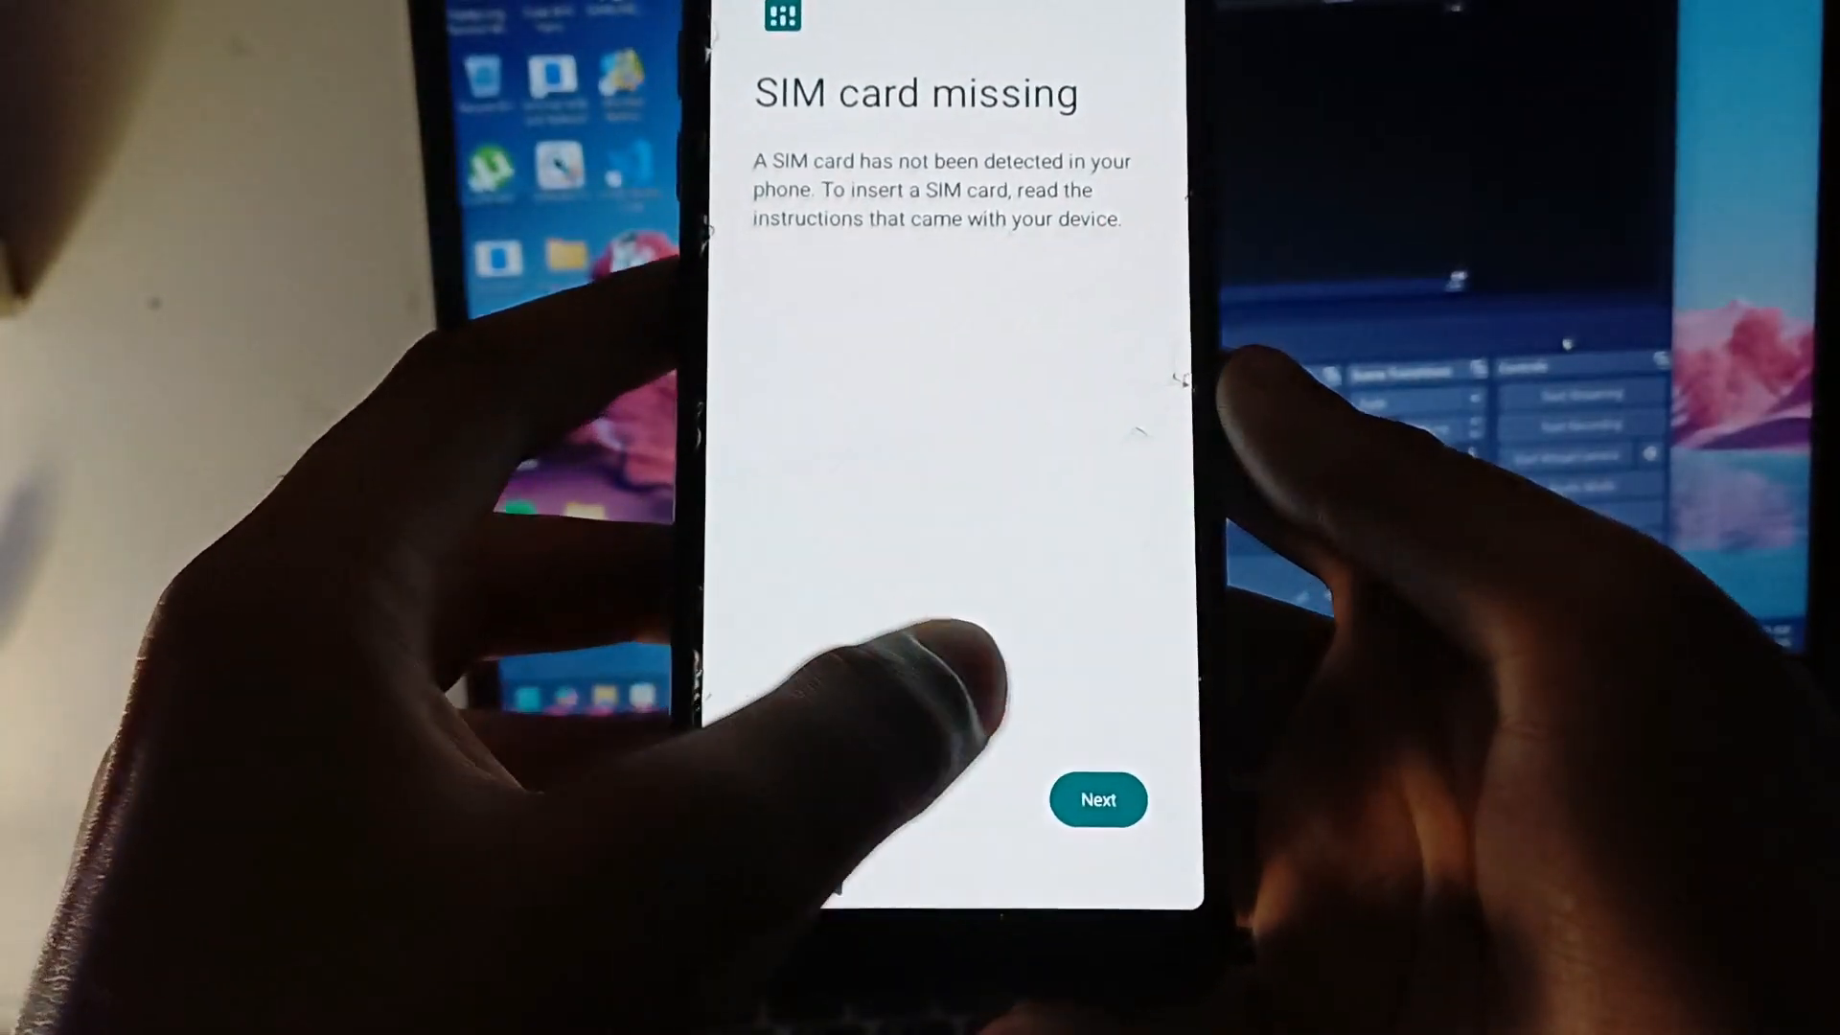
click(1097, 799)
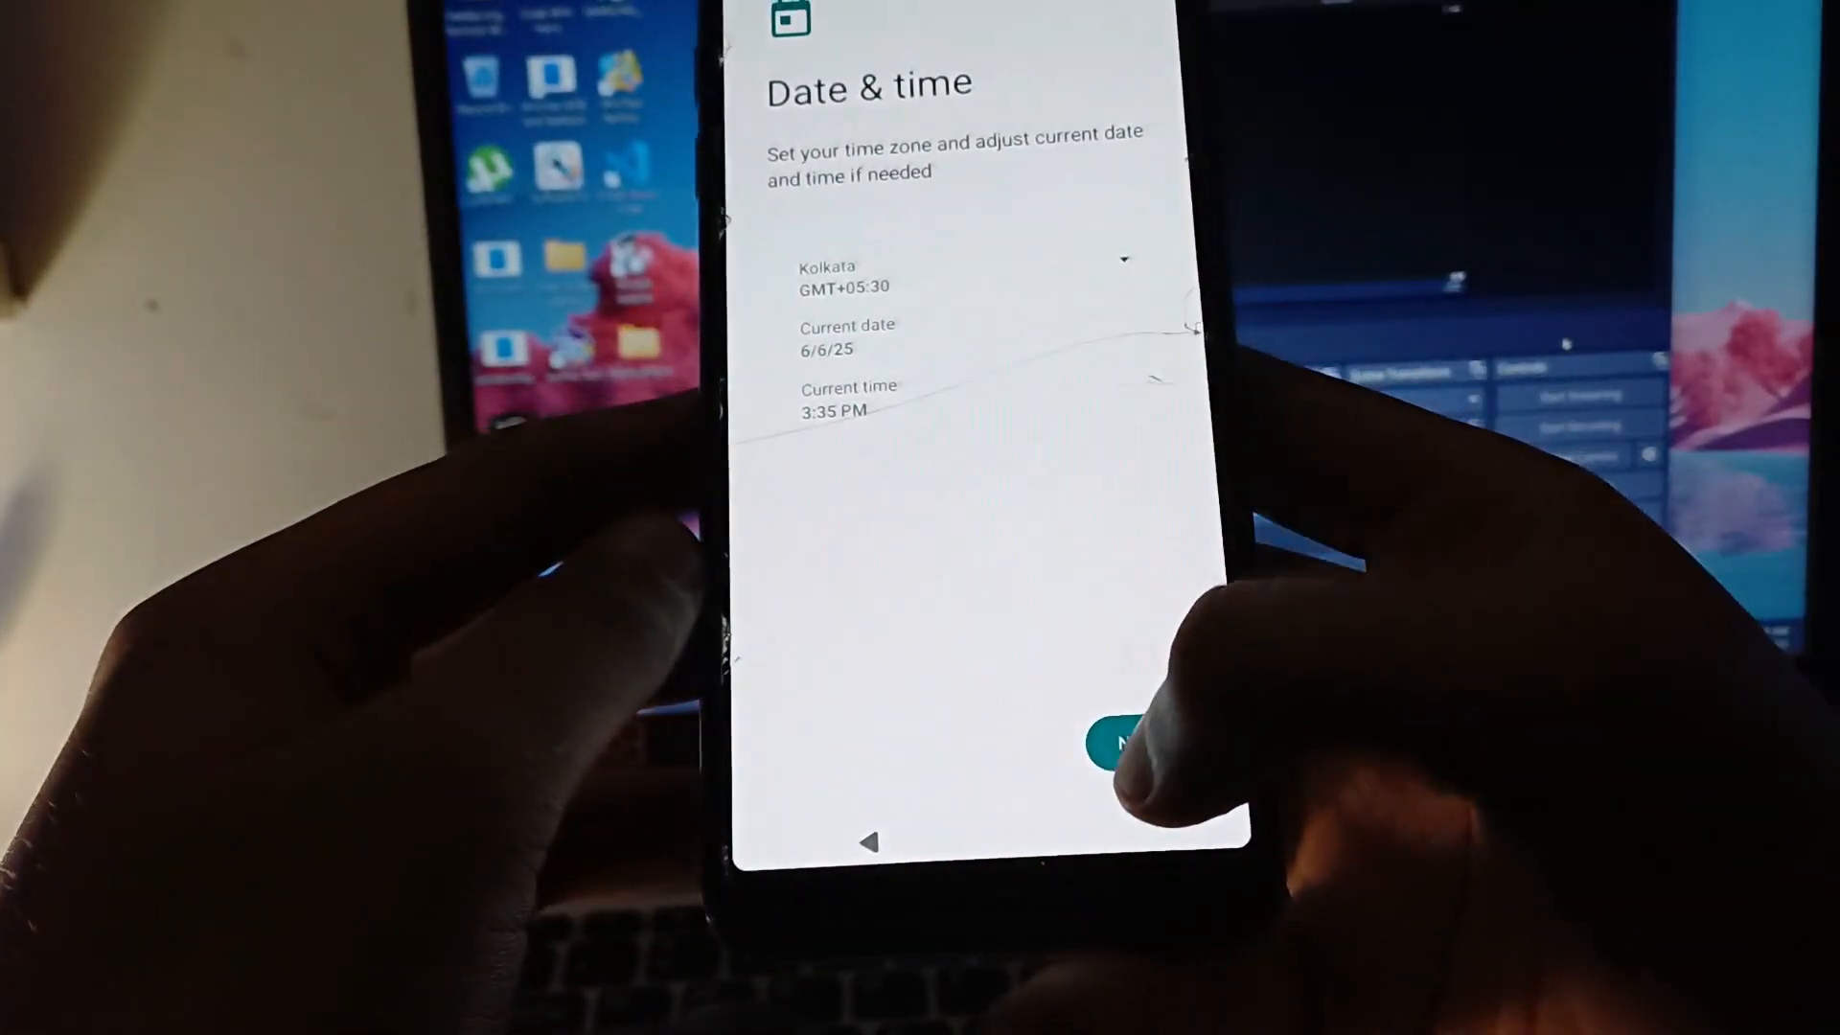
click(1120, 743)
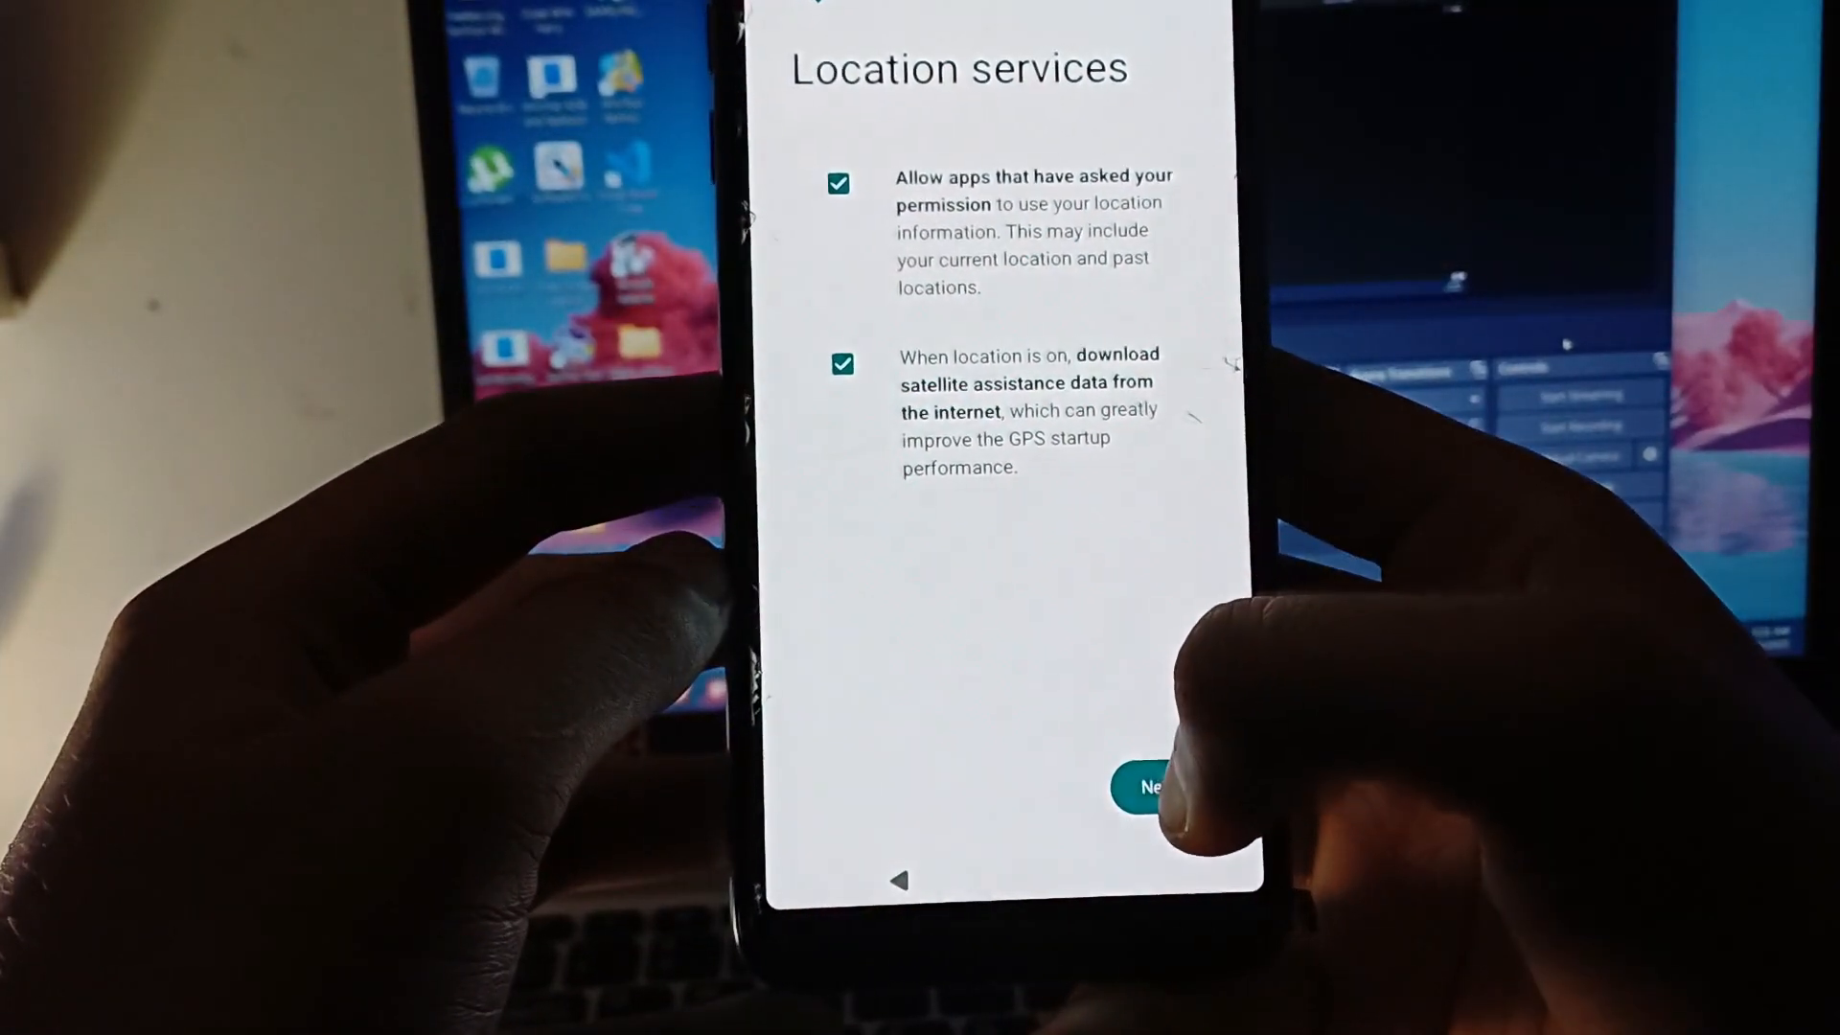
click(1148, 788)
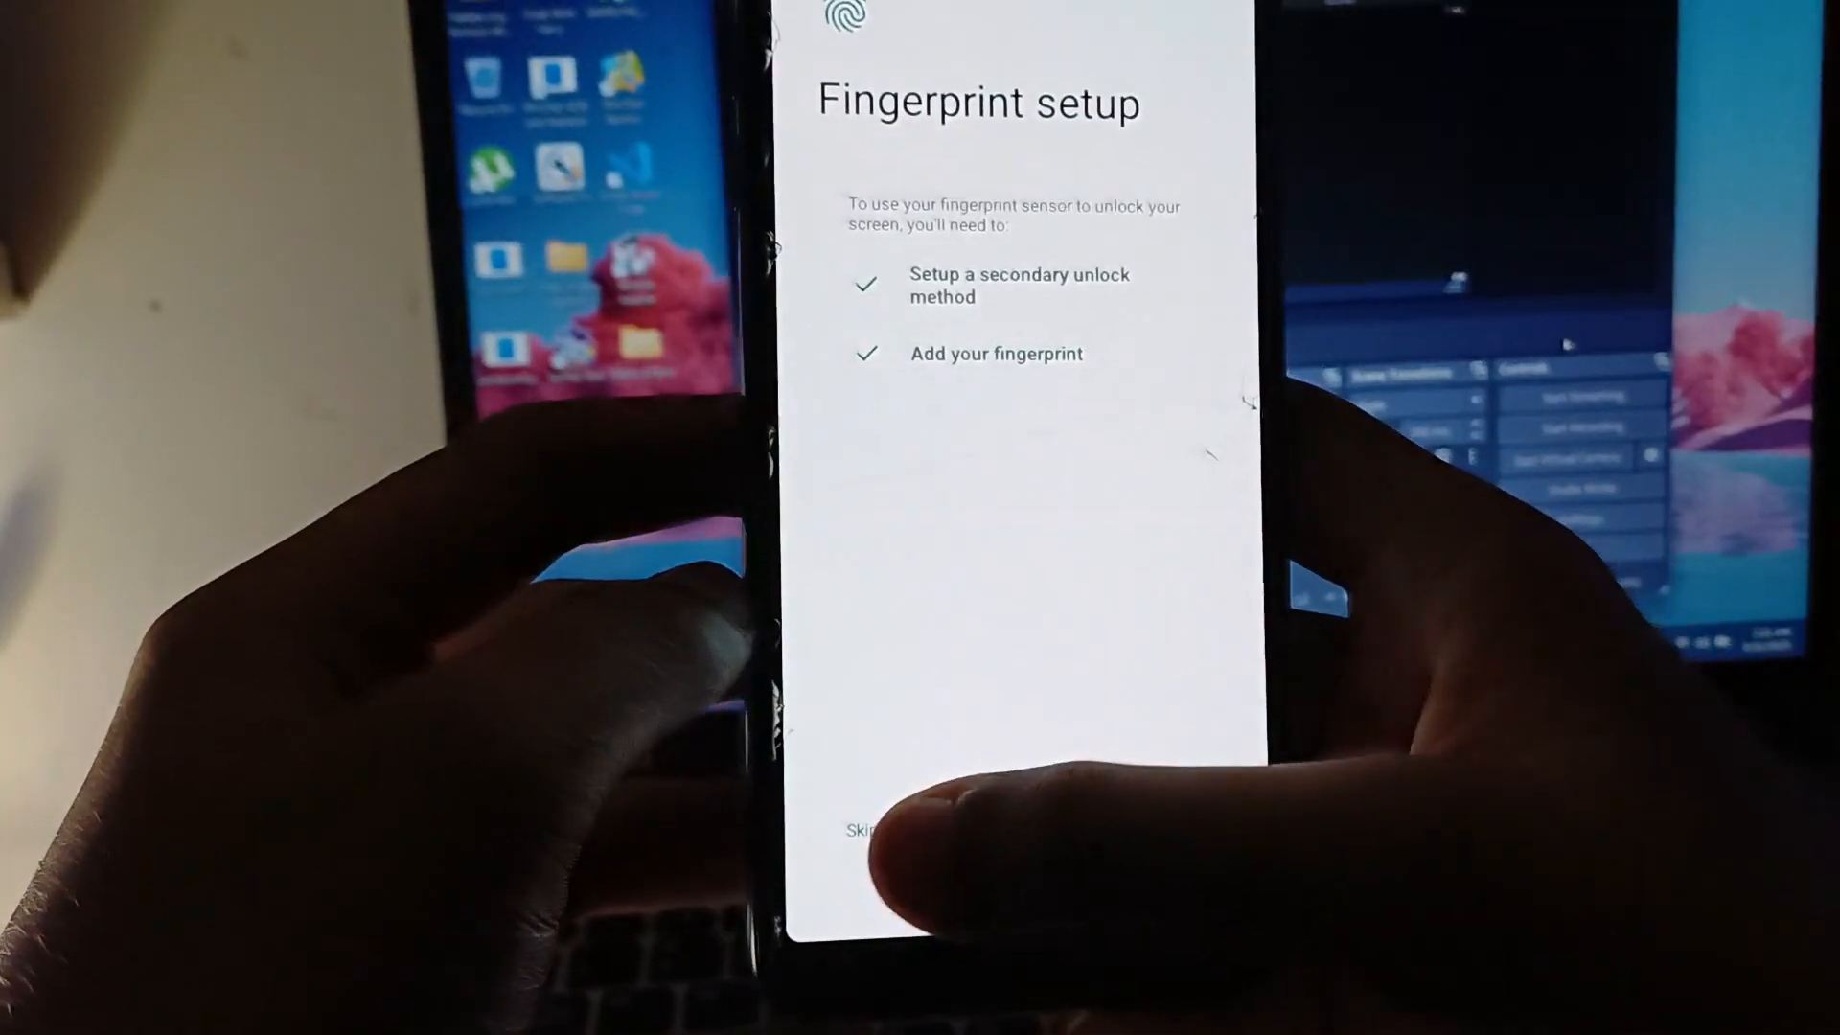
click(863, 830)
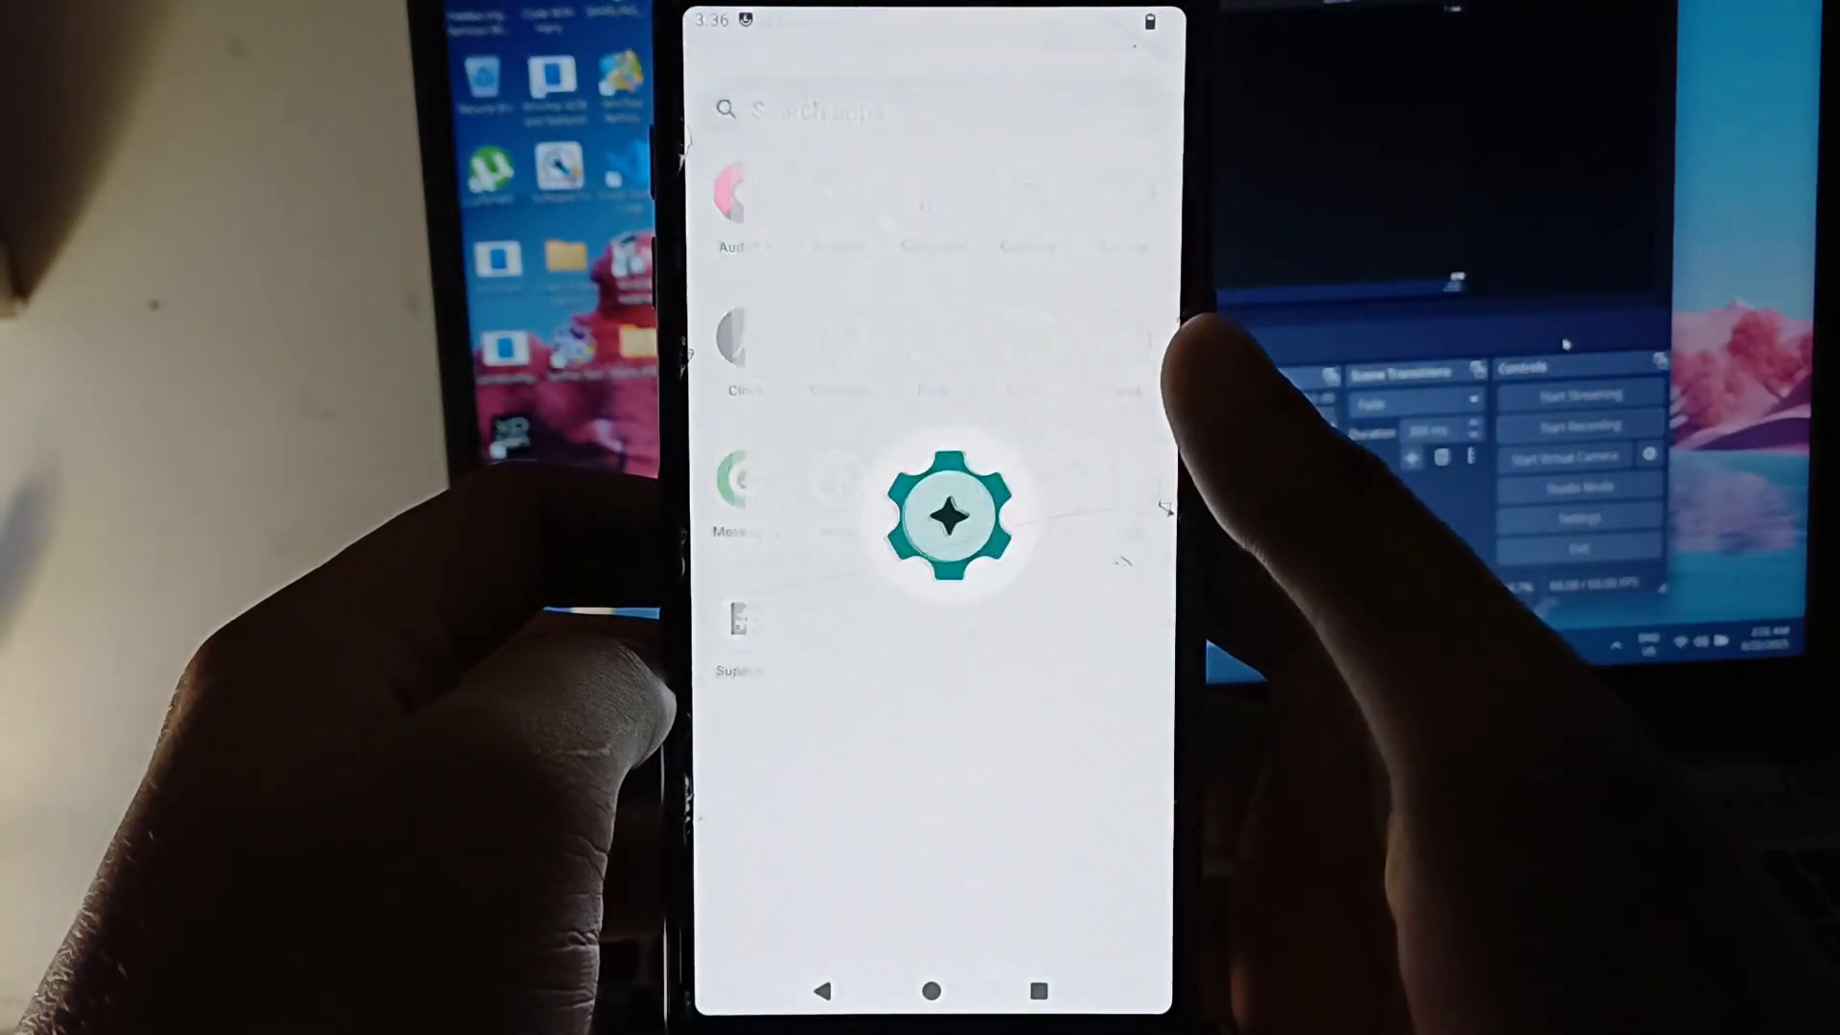
Step: Open Settings > About device > Android version to confirm Android 13 and the LineageOS 20 build
click(934, 511)
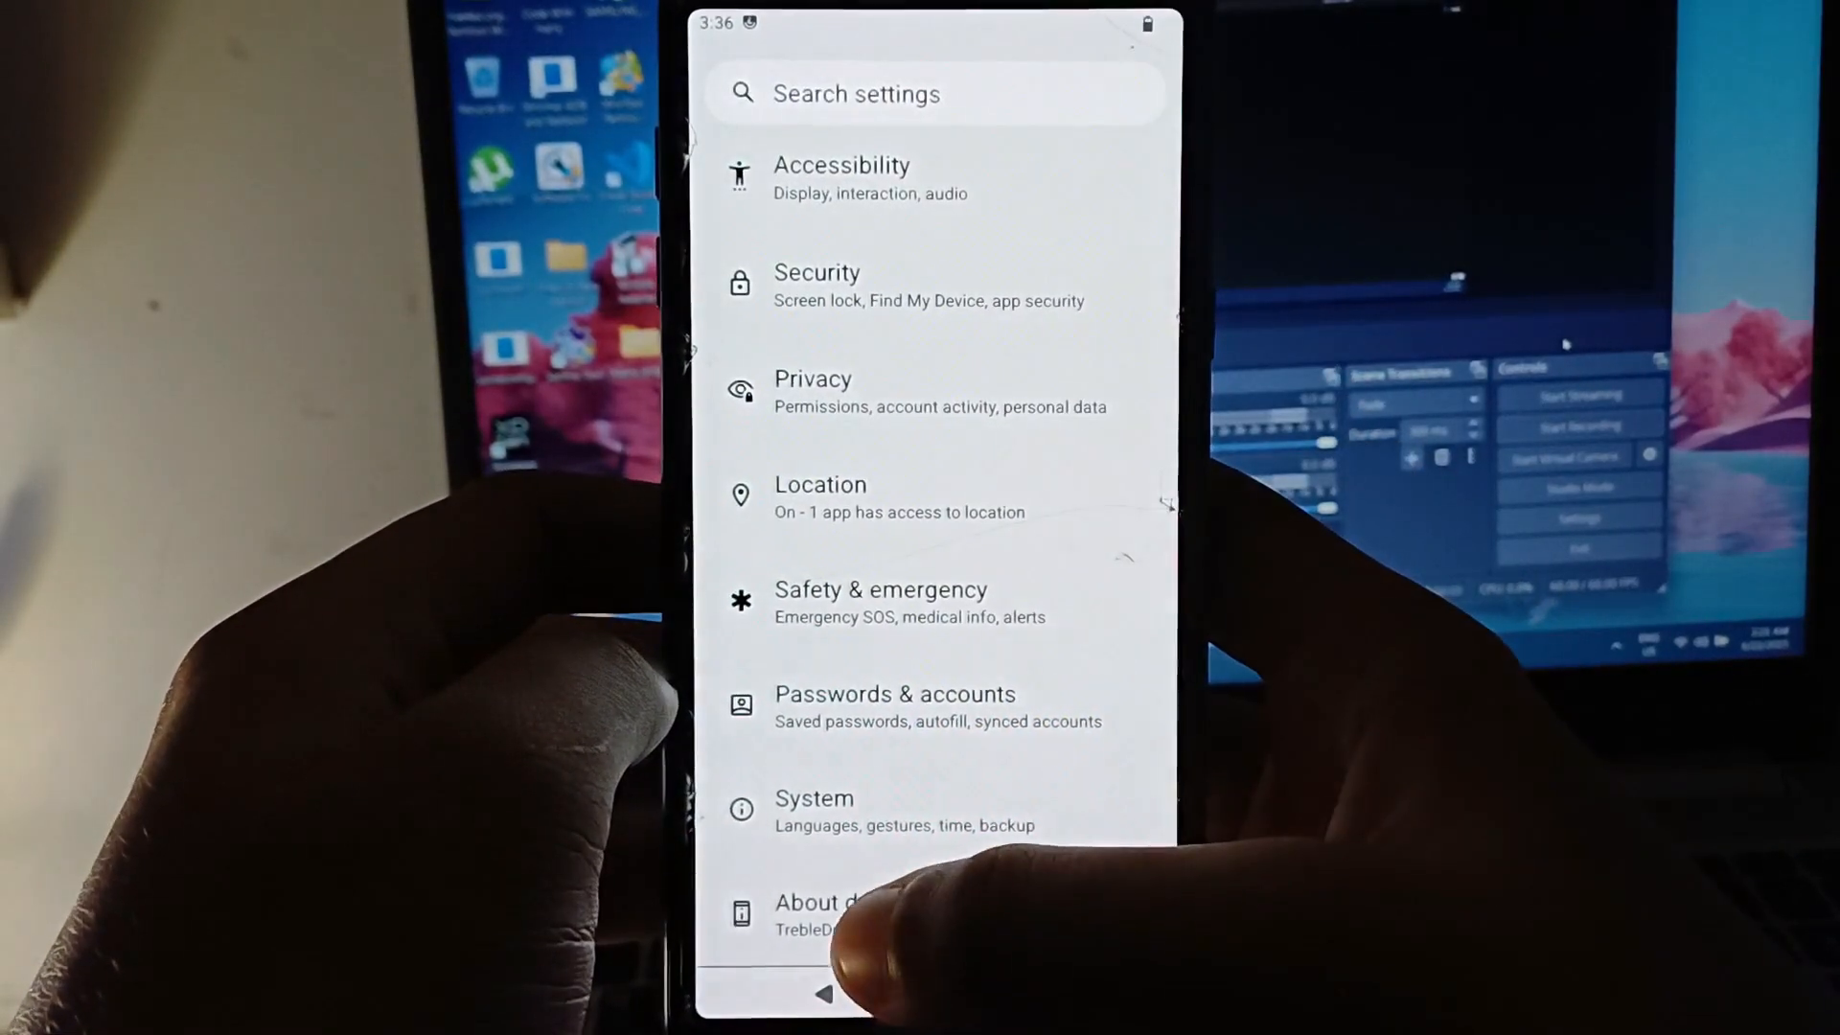
click(815, 900)
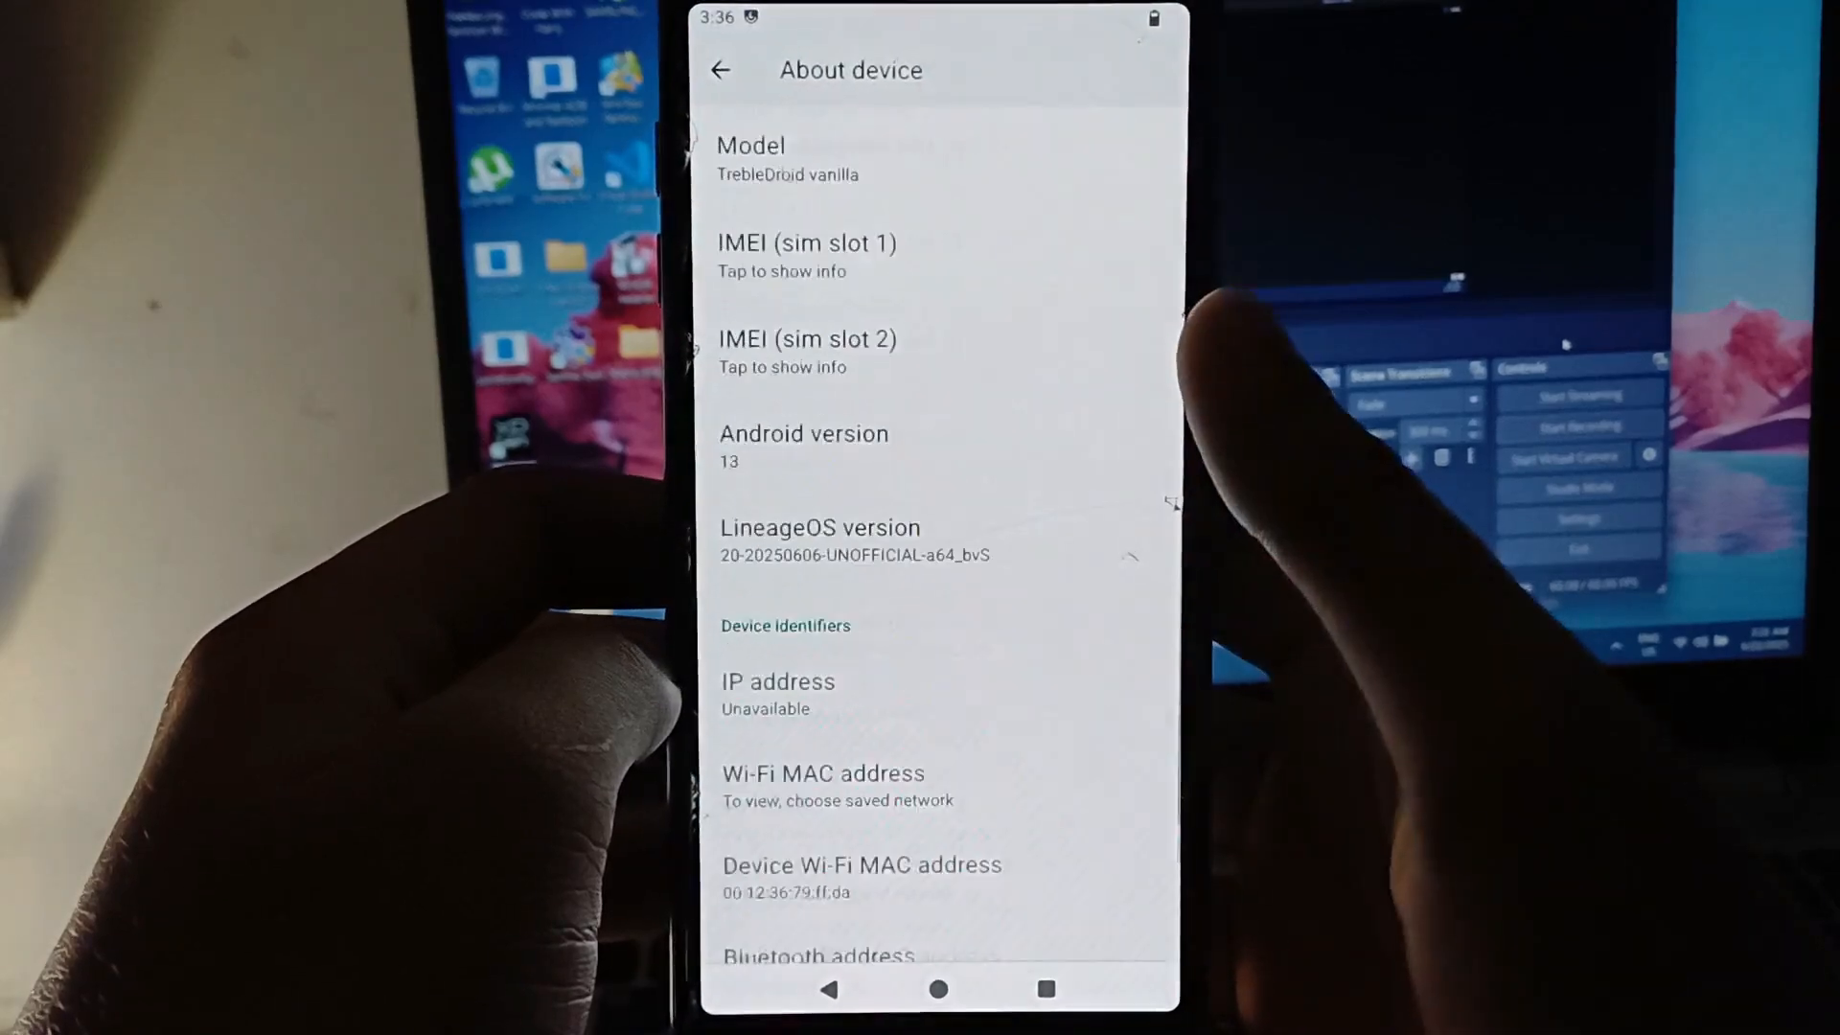
scroll(down, 3)
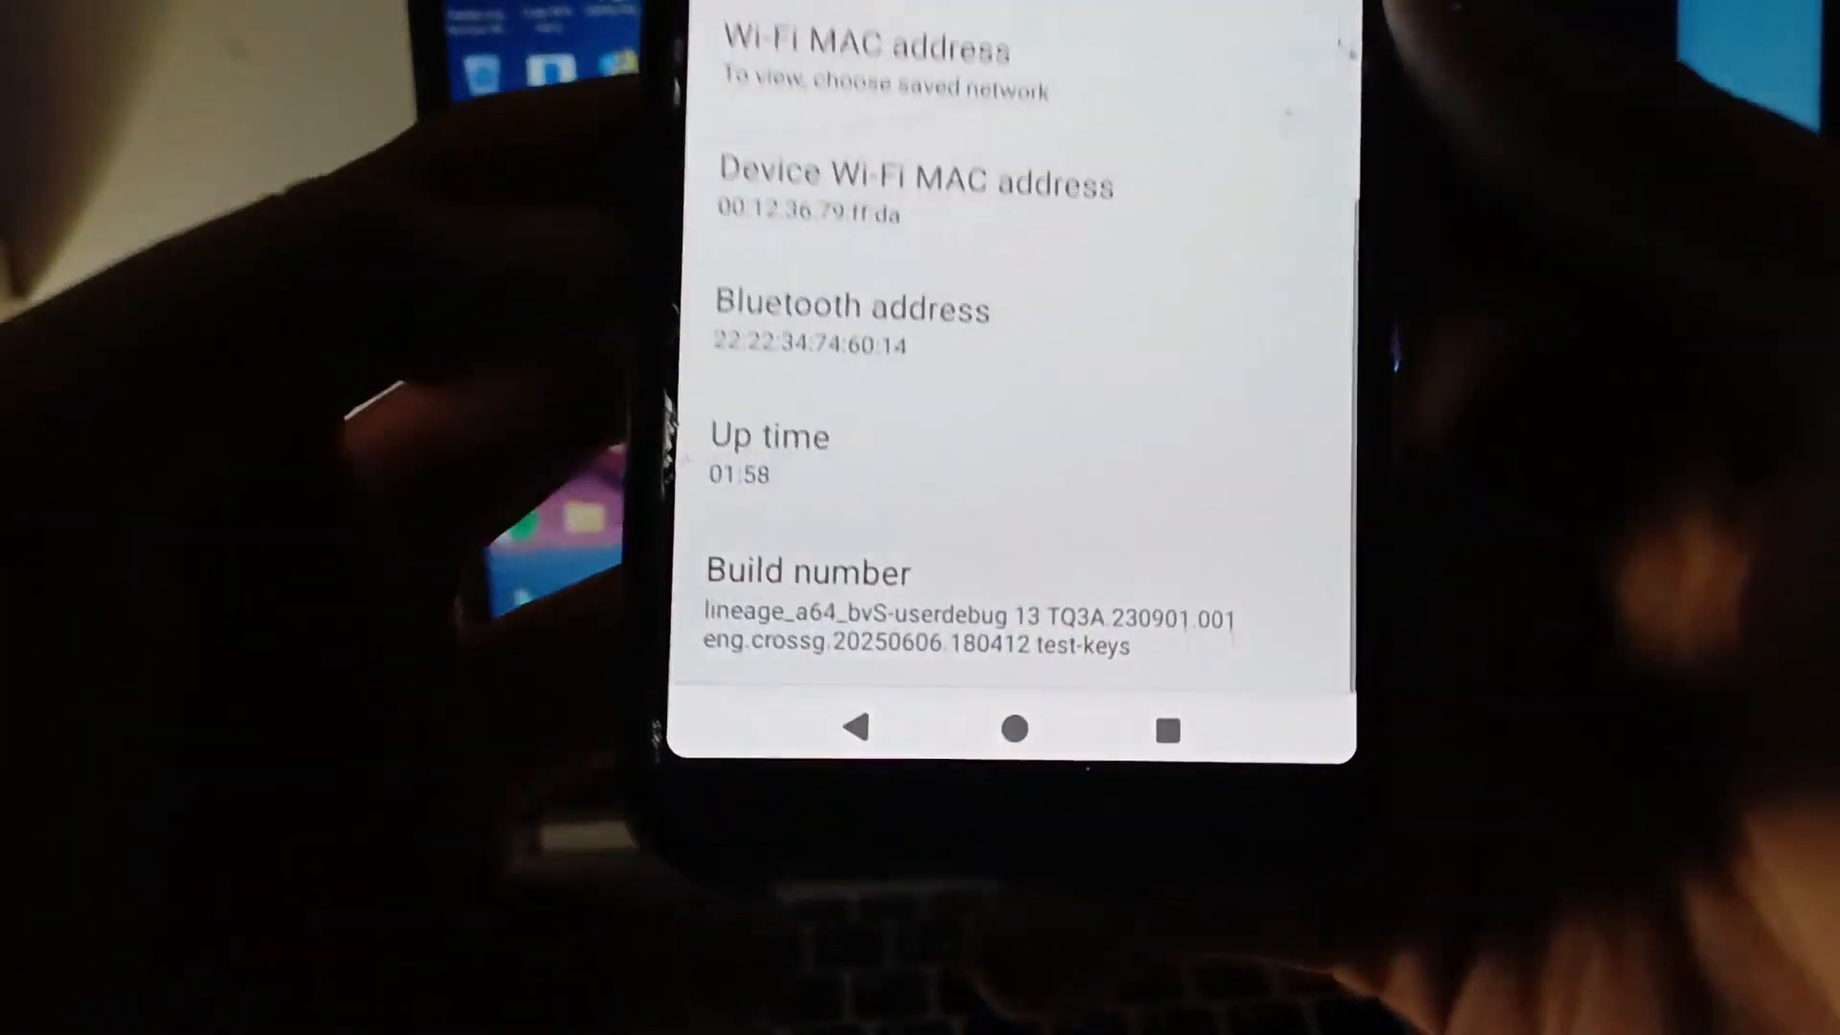
scroll(down, 3)
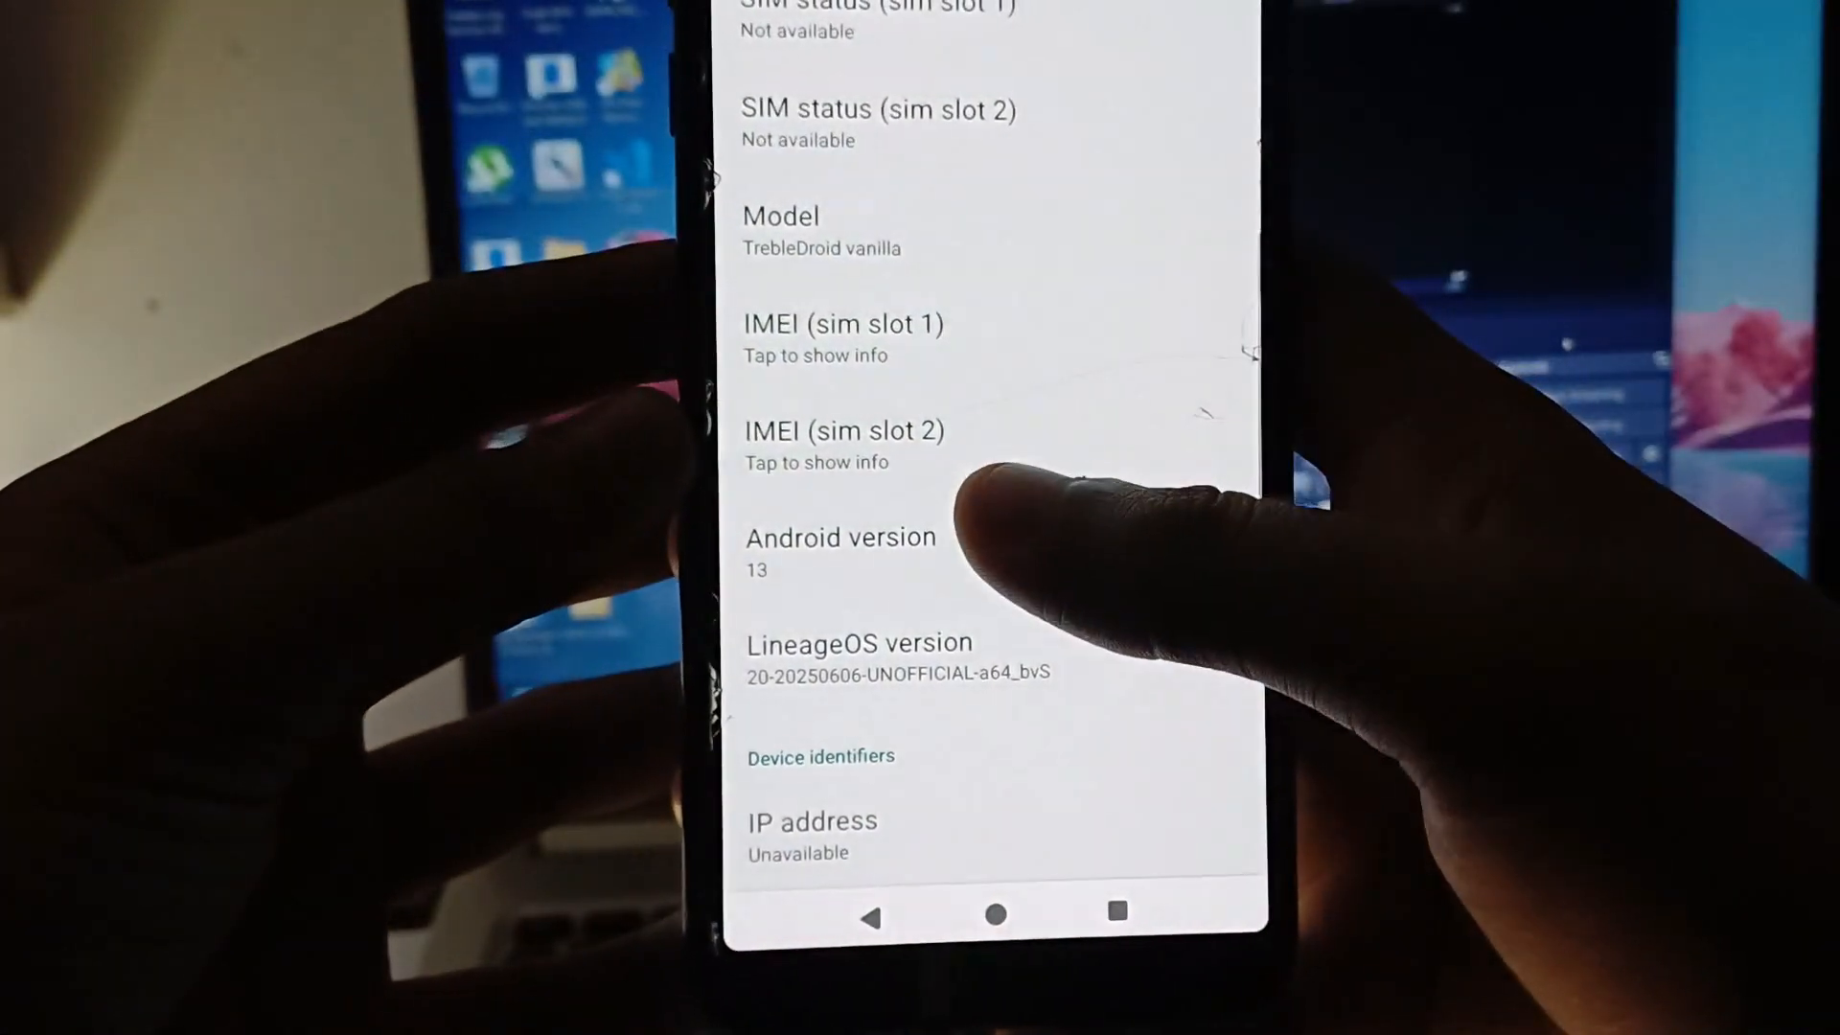
click(840, 552)
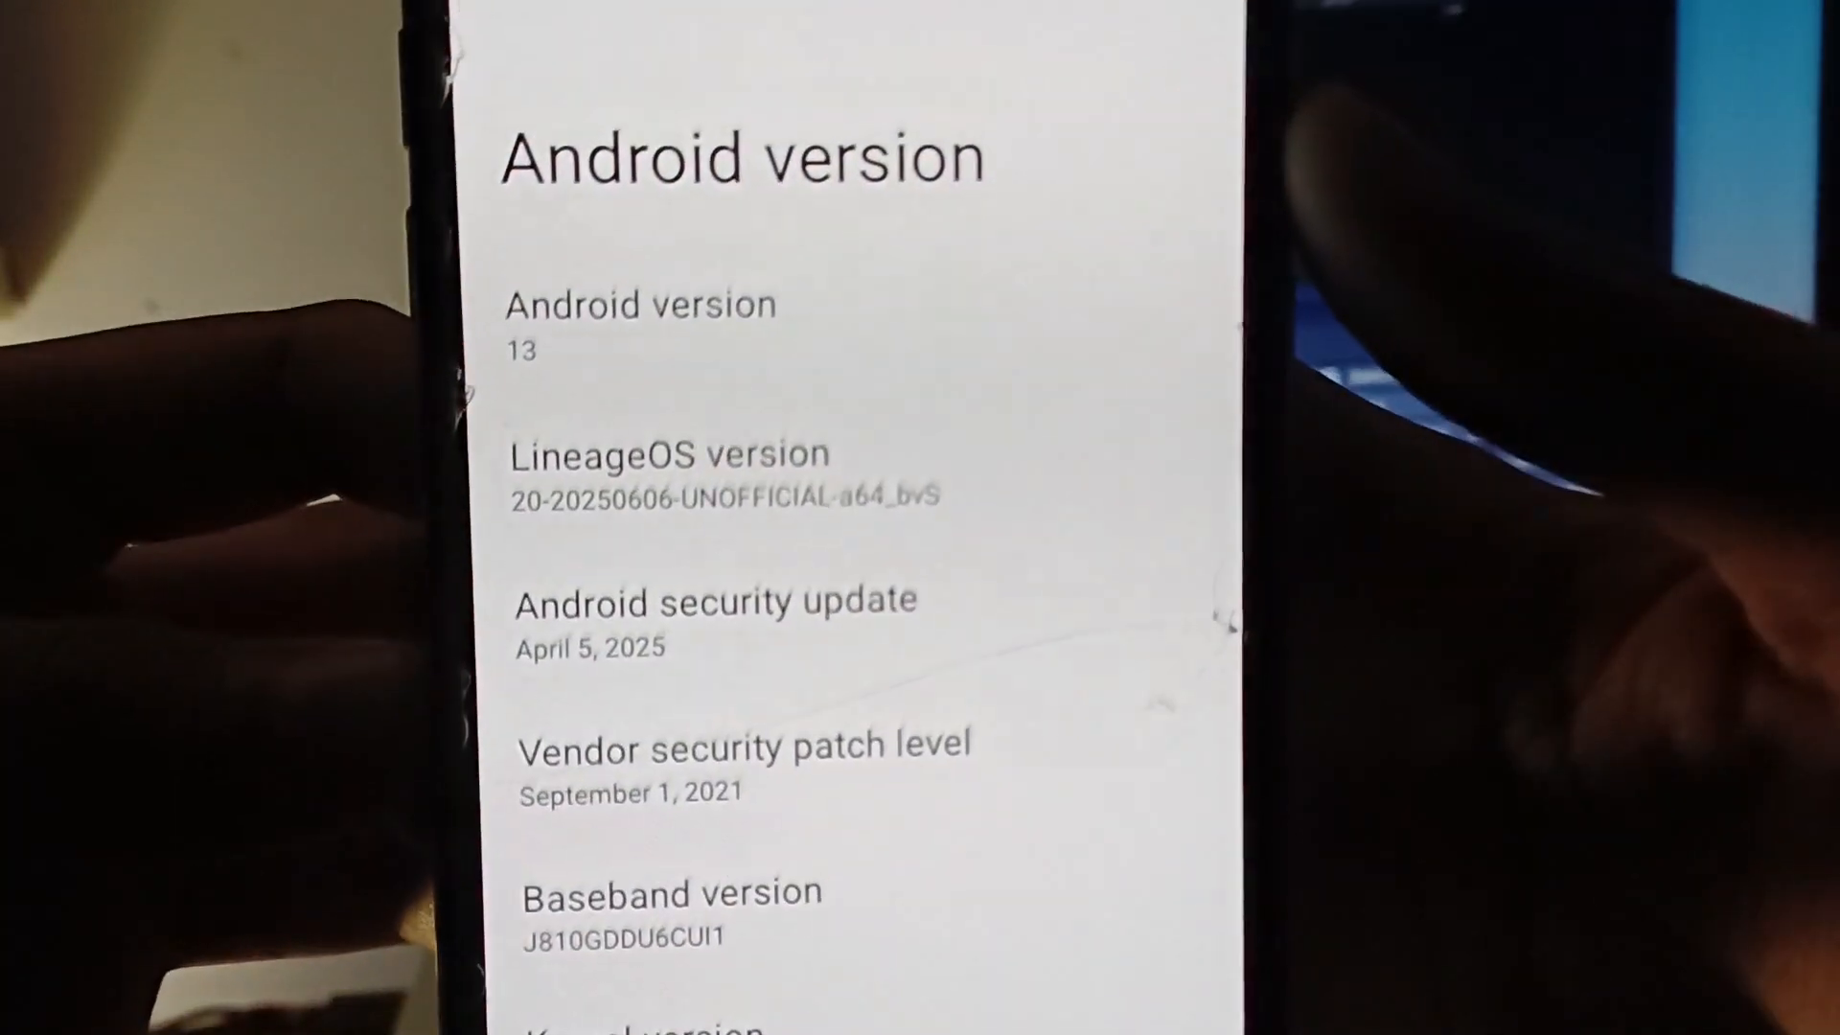
scroll(down, 3)
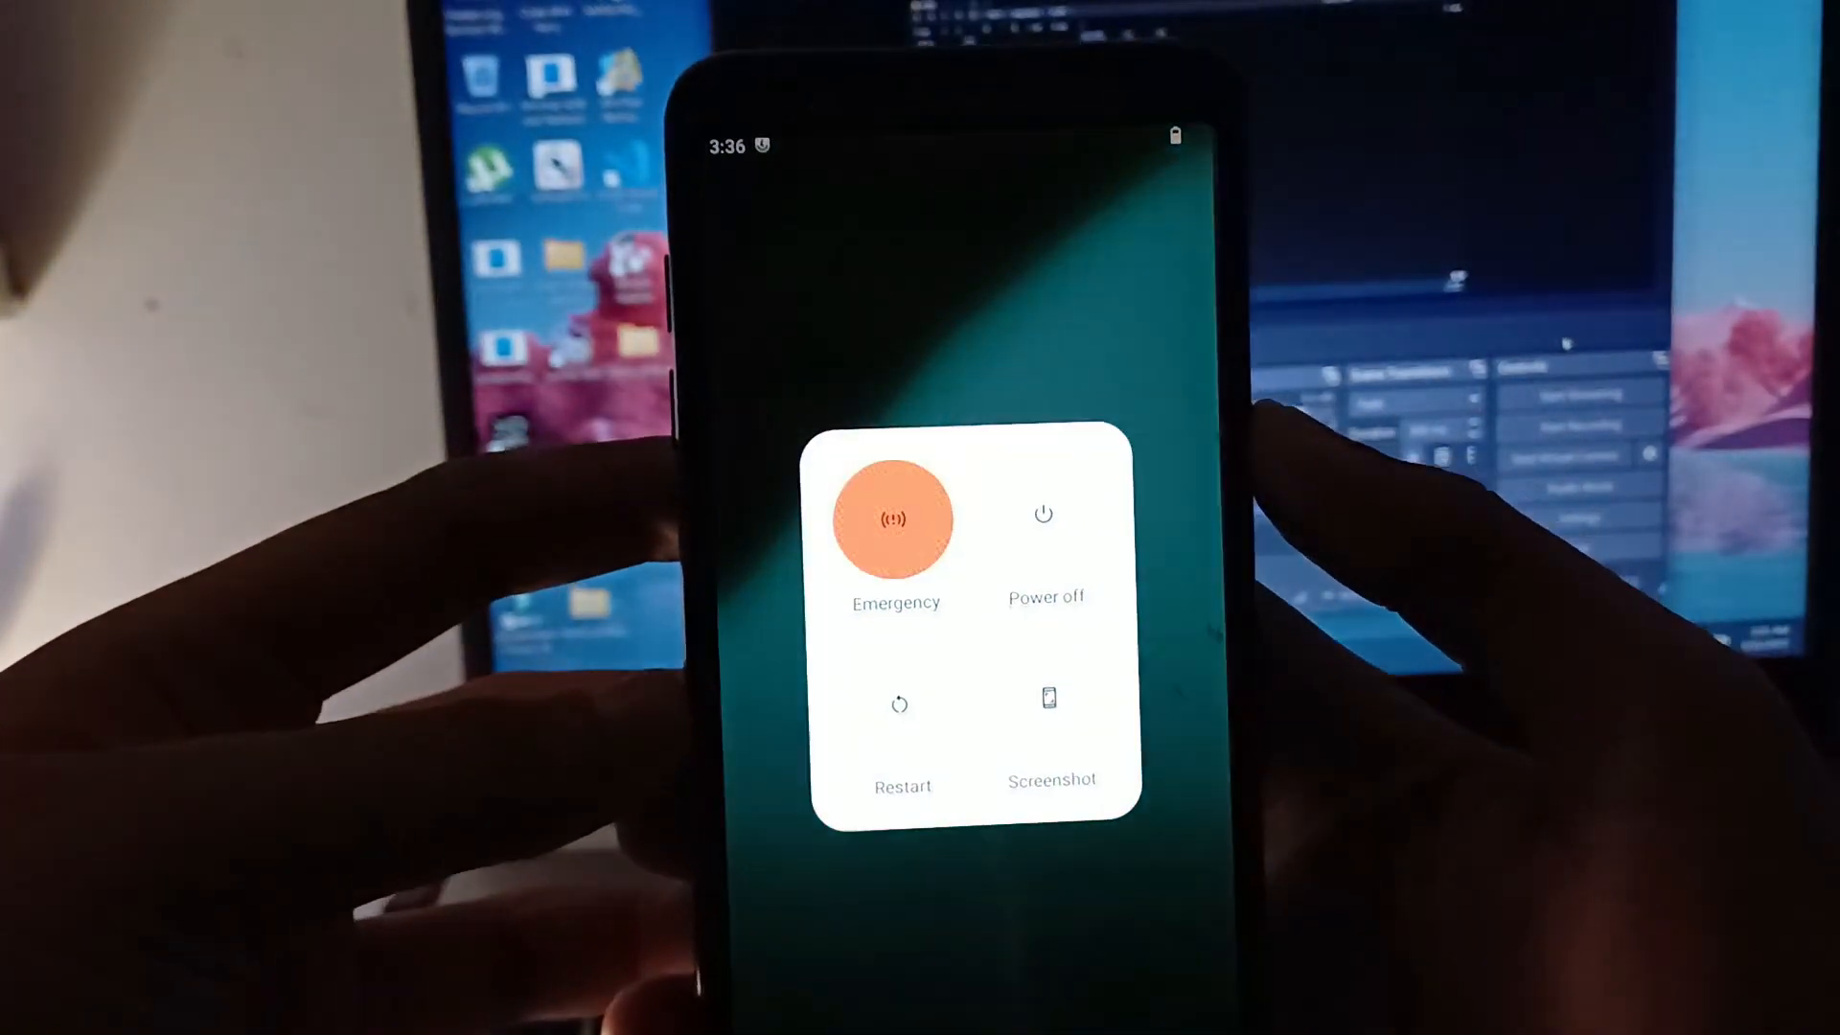
Step: Restart the phone from the power menu to boot into TWRP recovery
click(1042, 513)
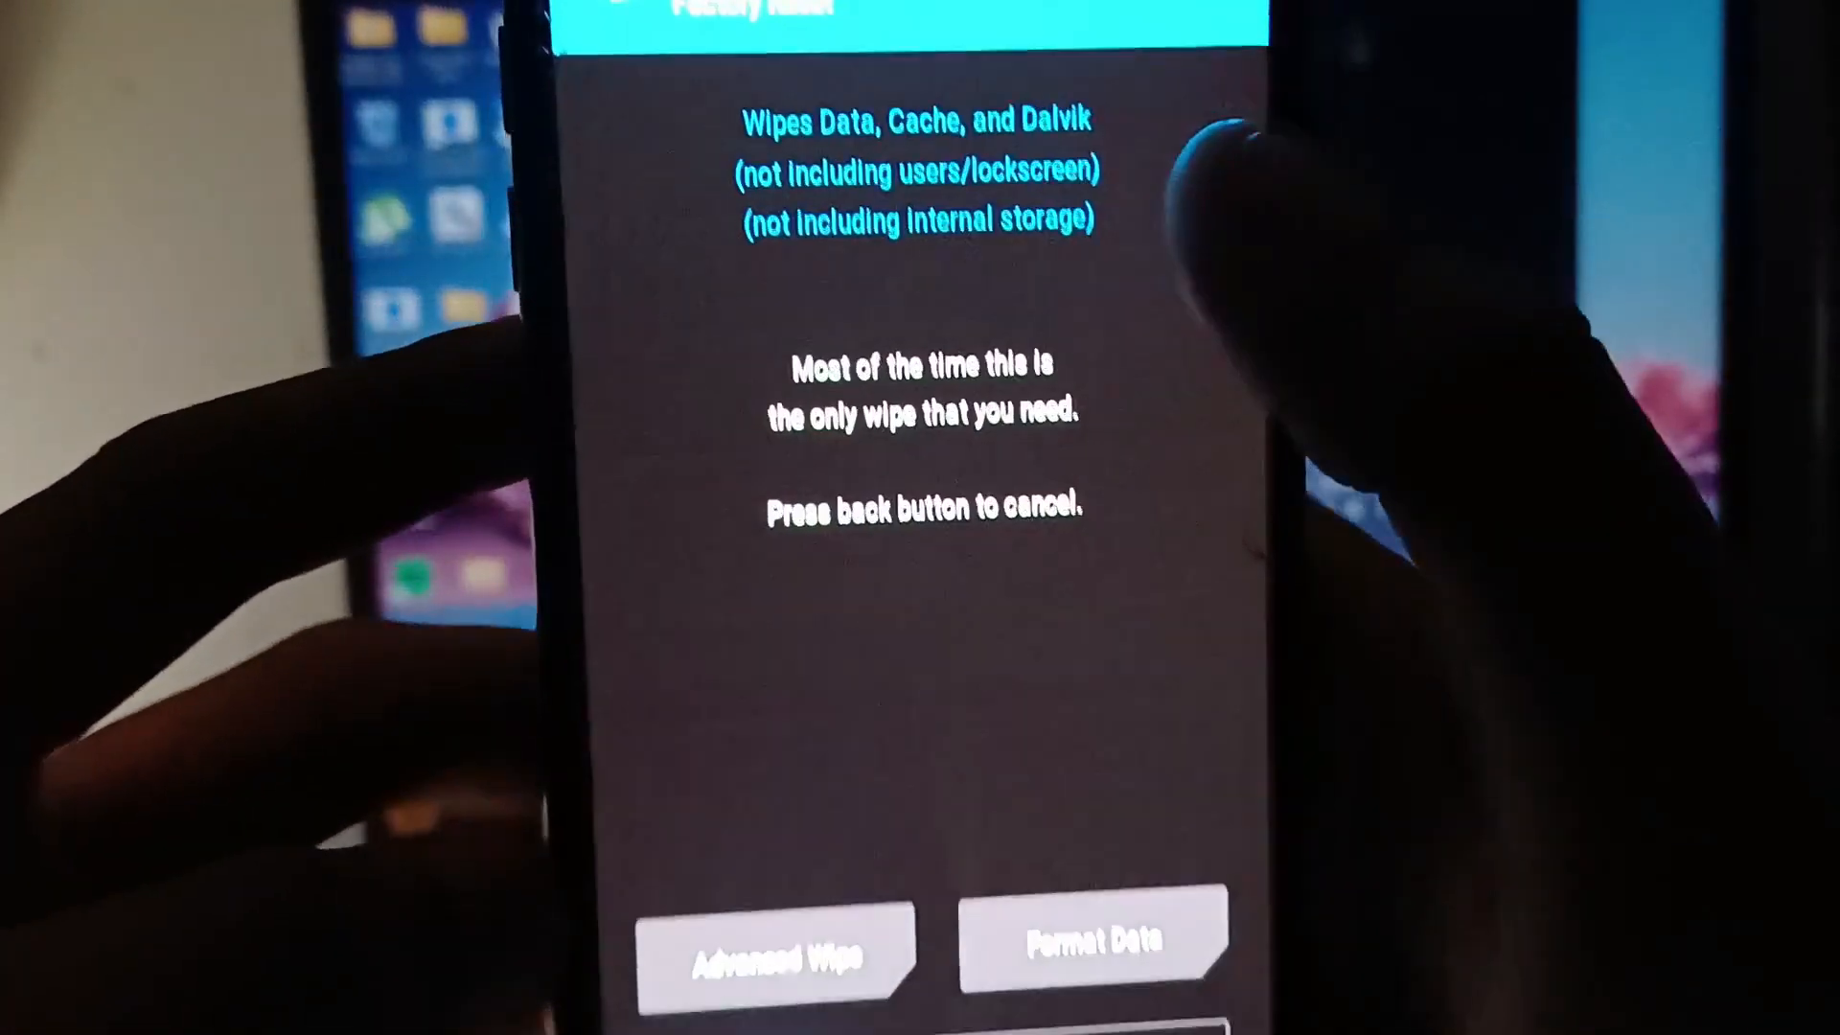
Step: Review a partition's repair and file-system options, then browse /sdcard in the Install list
click(777, 951)
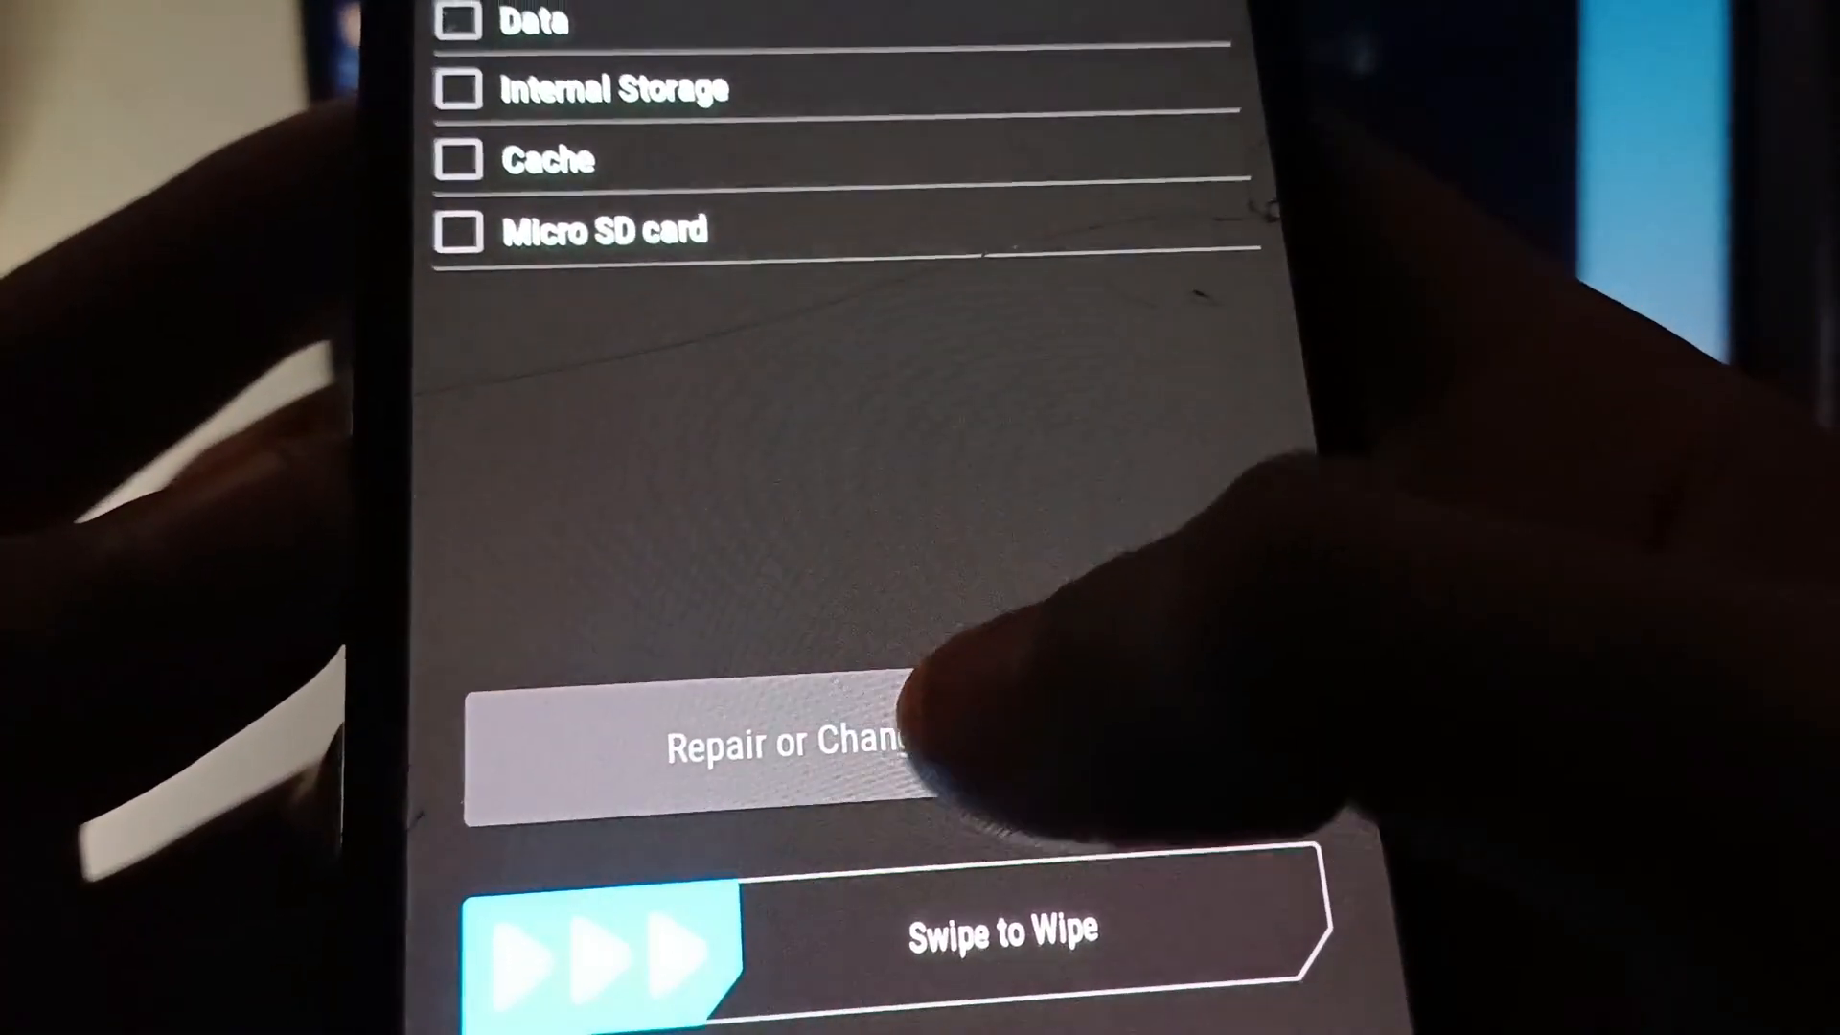
click(763, 752)
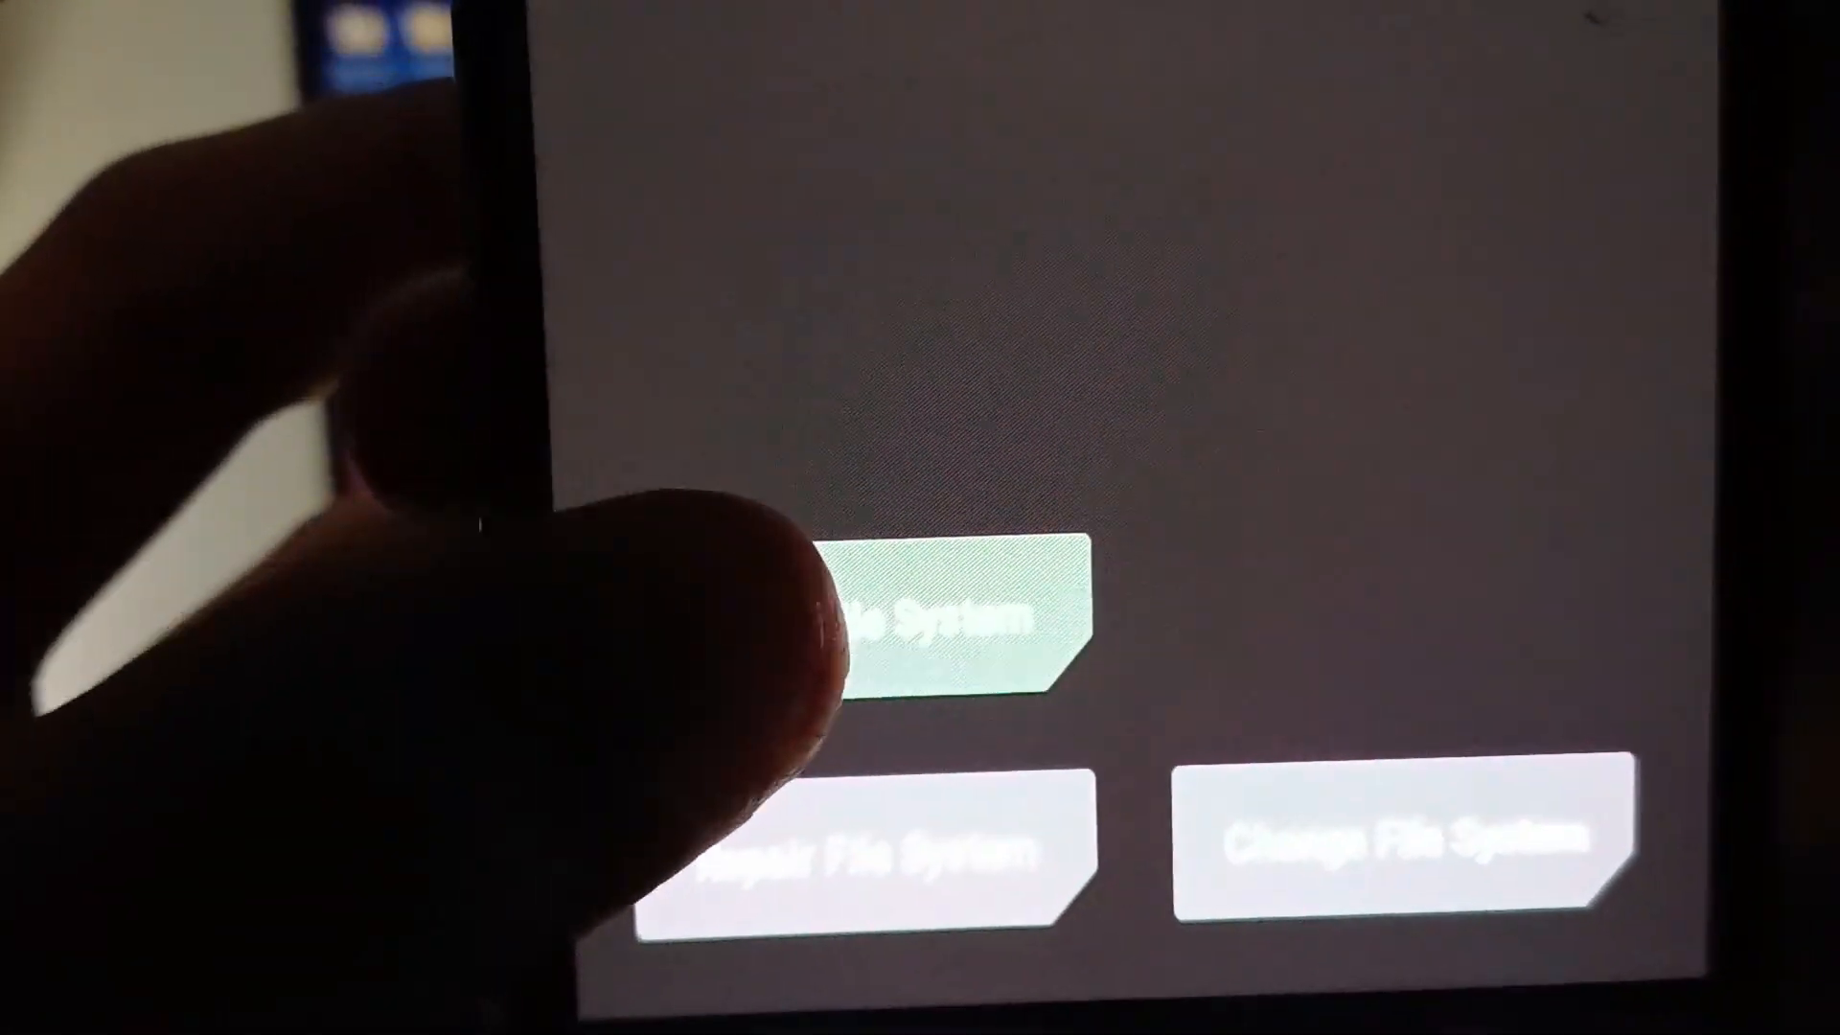
click(915, 622)
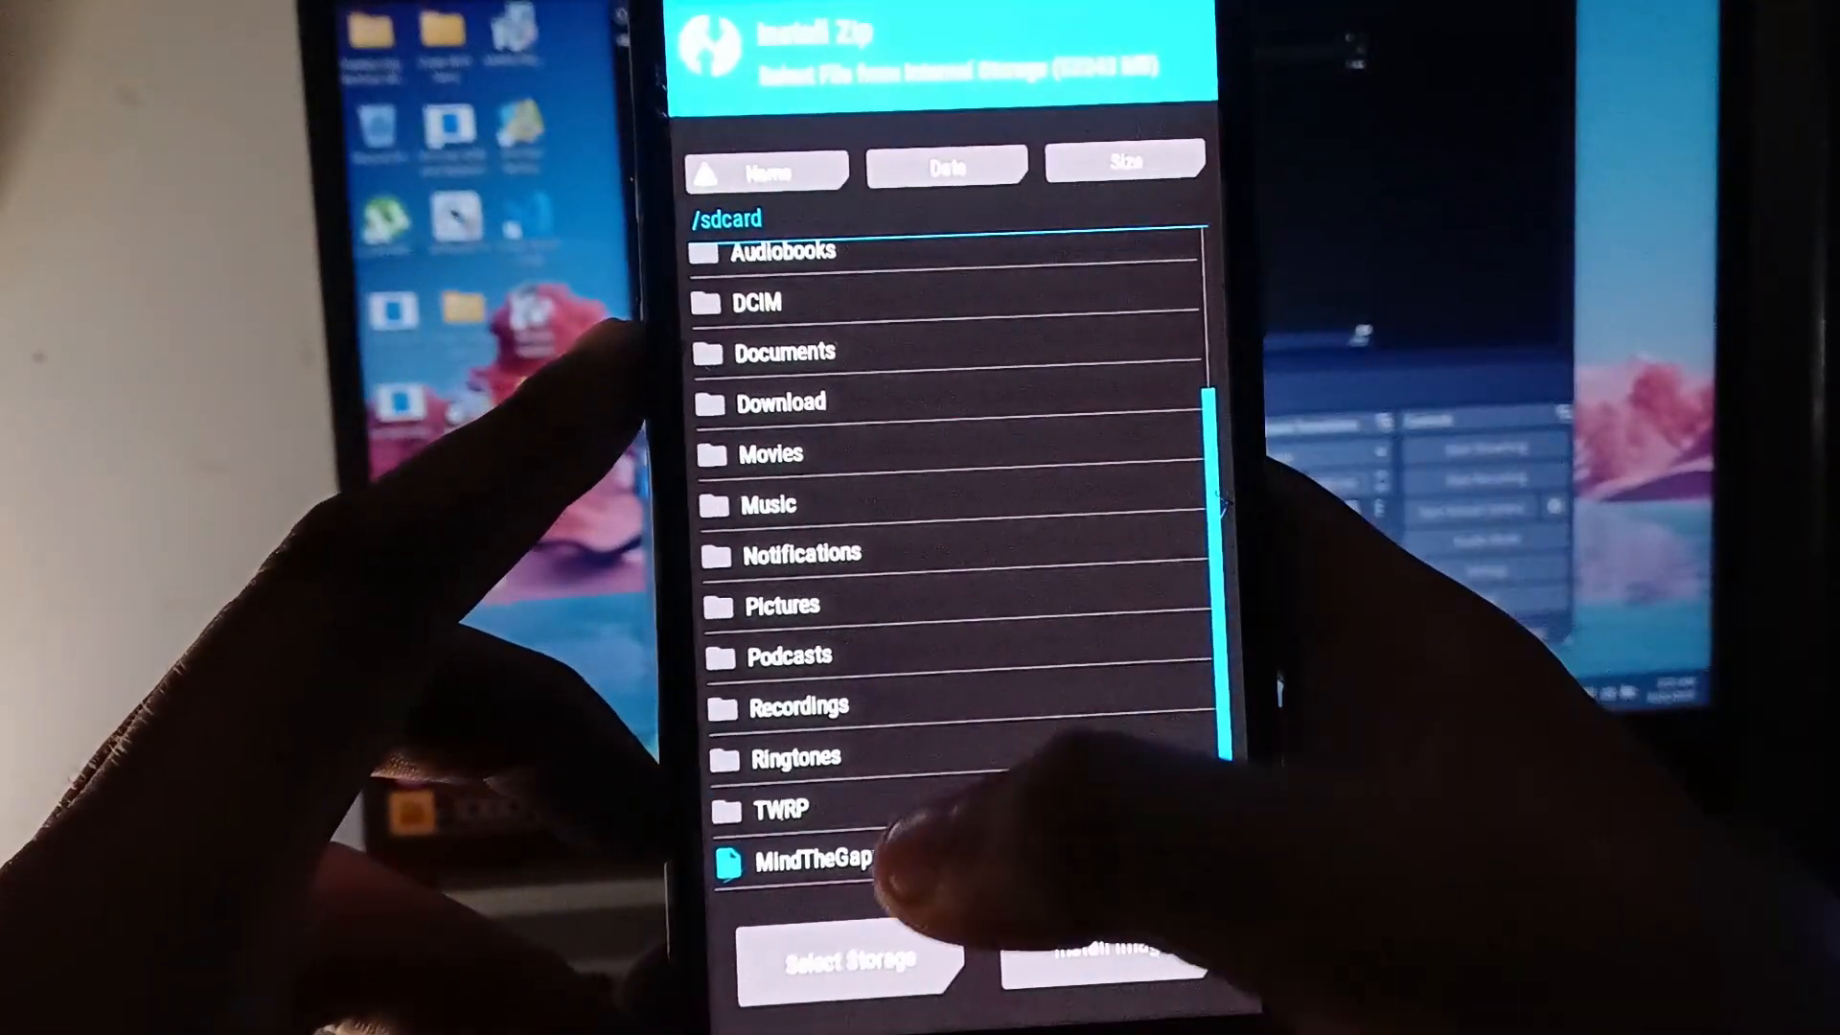
Step: Select the MindTheGapps zip from /sdcard to flash it
click(810, 857)
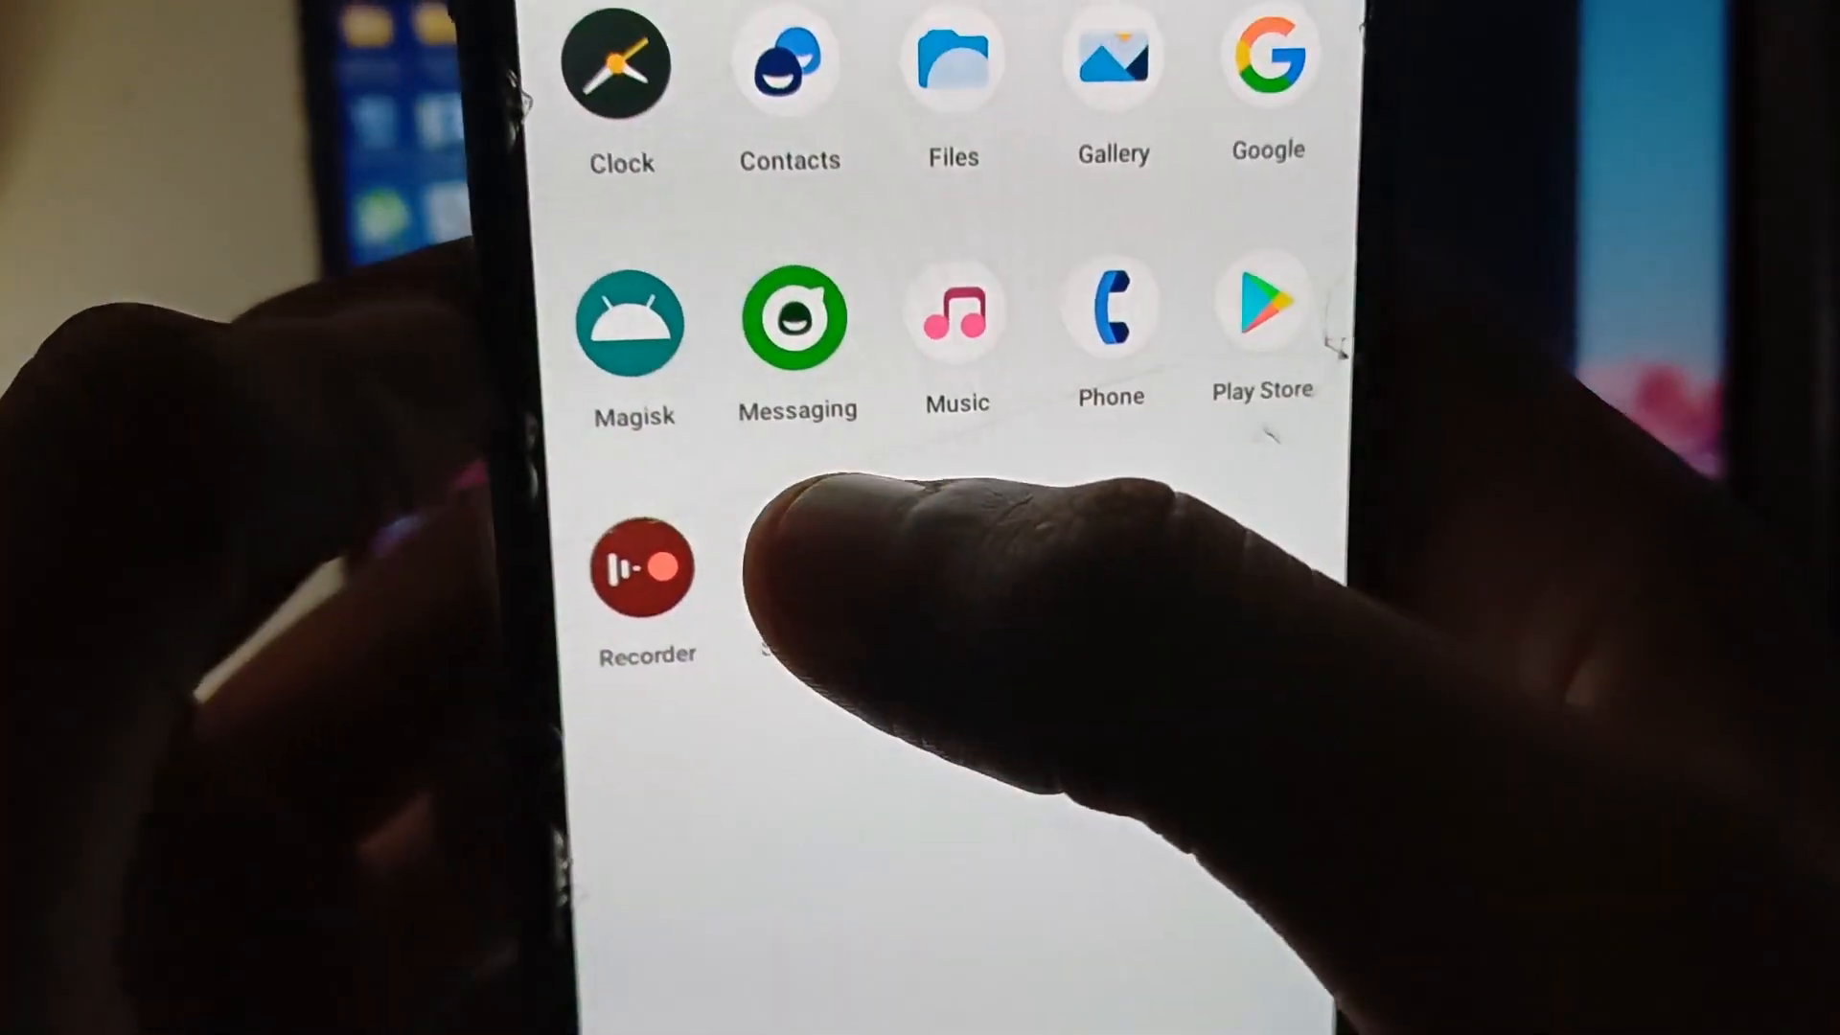
Step: Scroll the app drawer past Google, Play Store and Magisk, then lock the phone
scroll(down, 3)
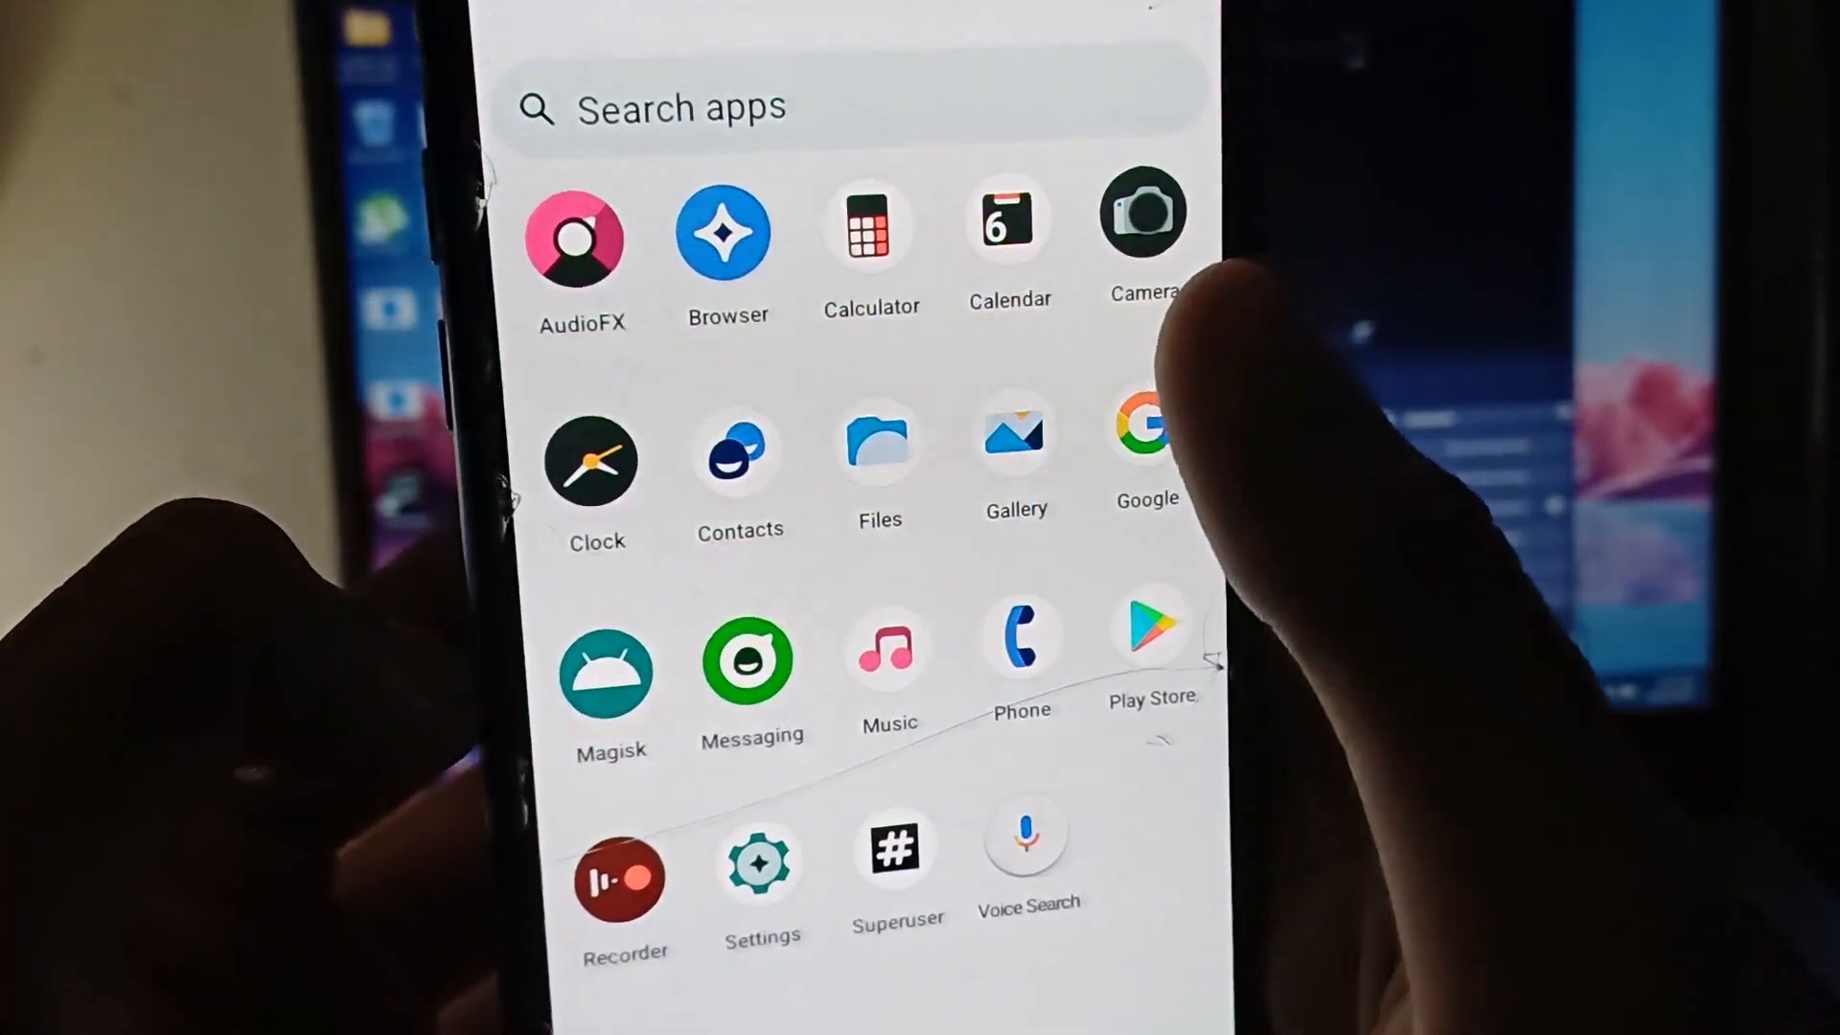
click(1141, 217)
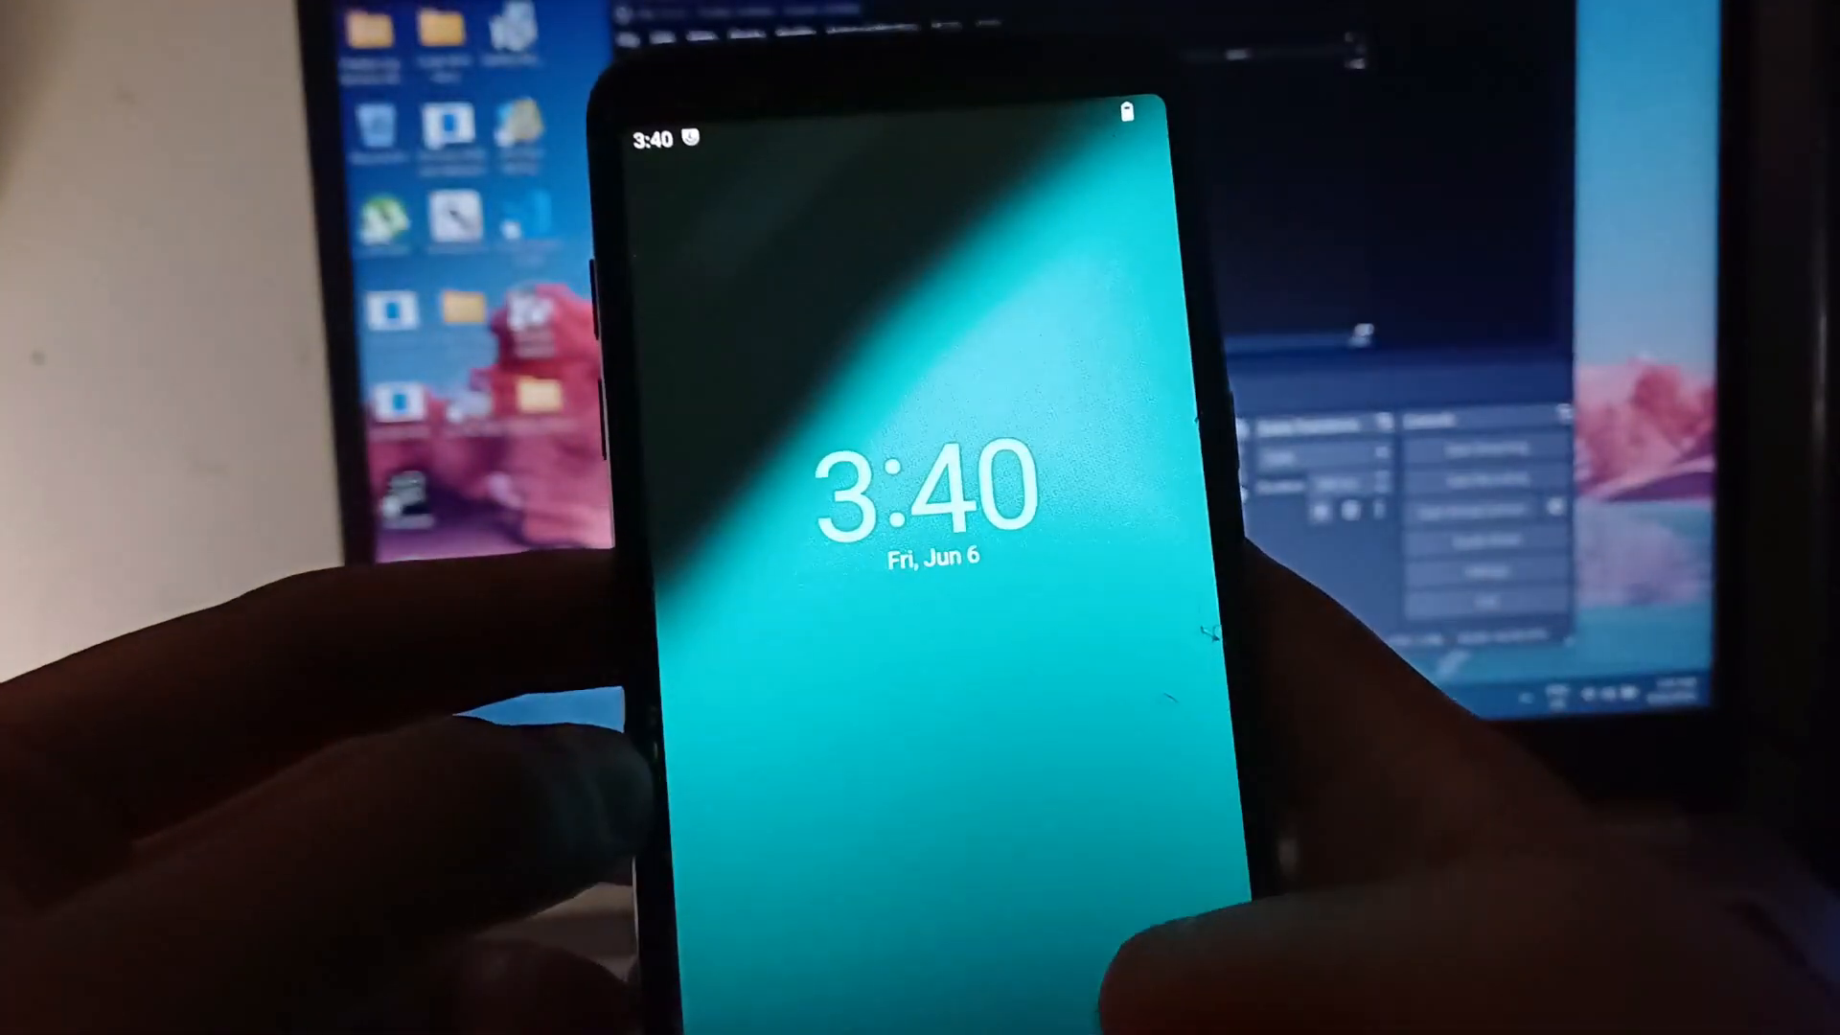
Step: Open About device in Settings and view Android 13 and LineageOS 20 build details
scroll(down, 3)
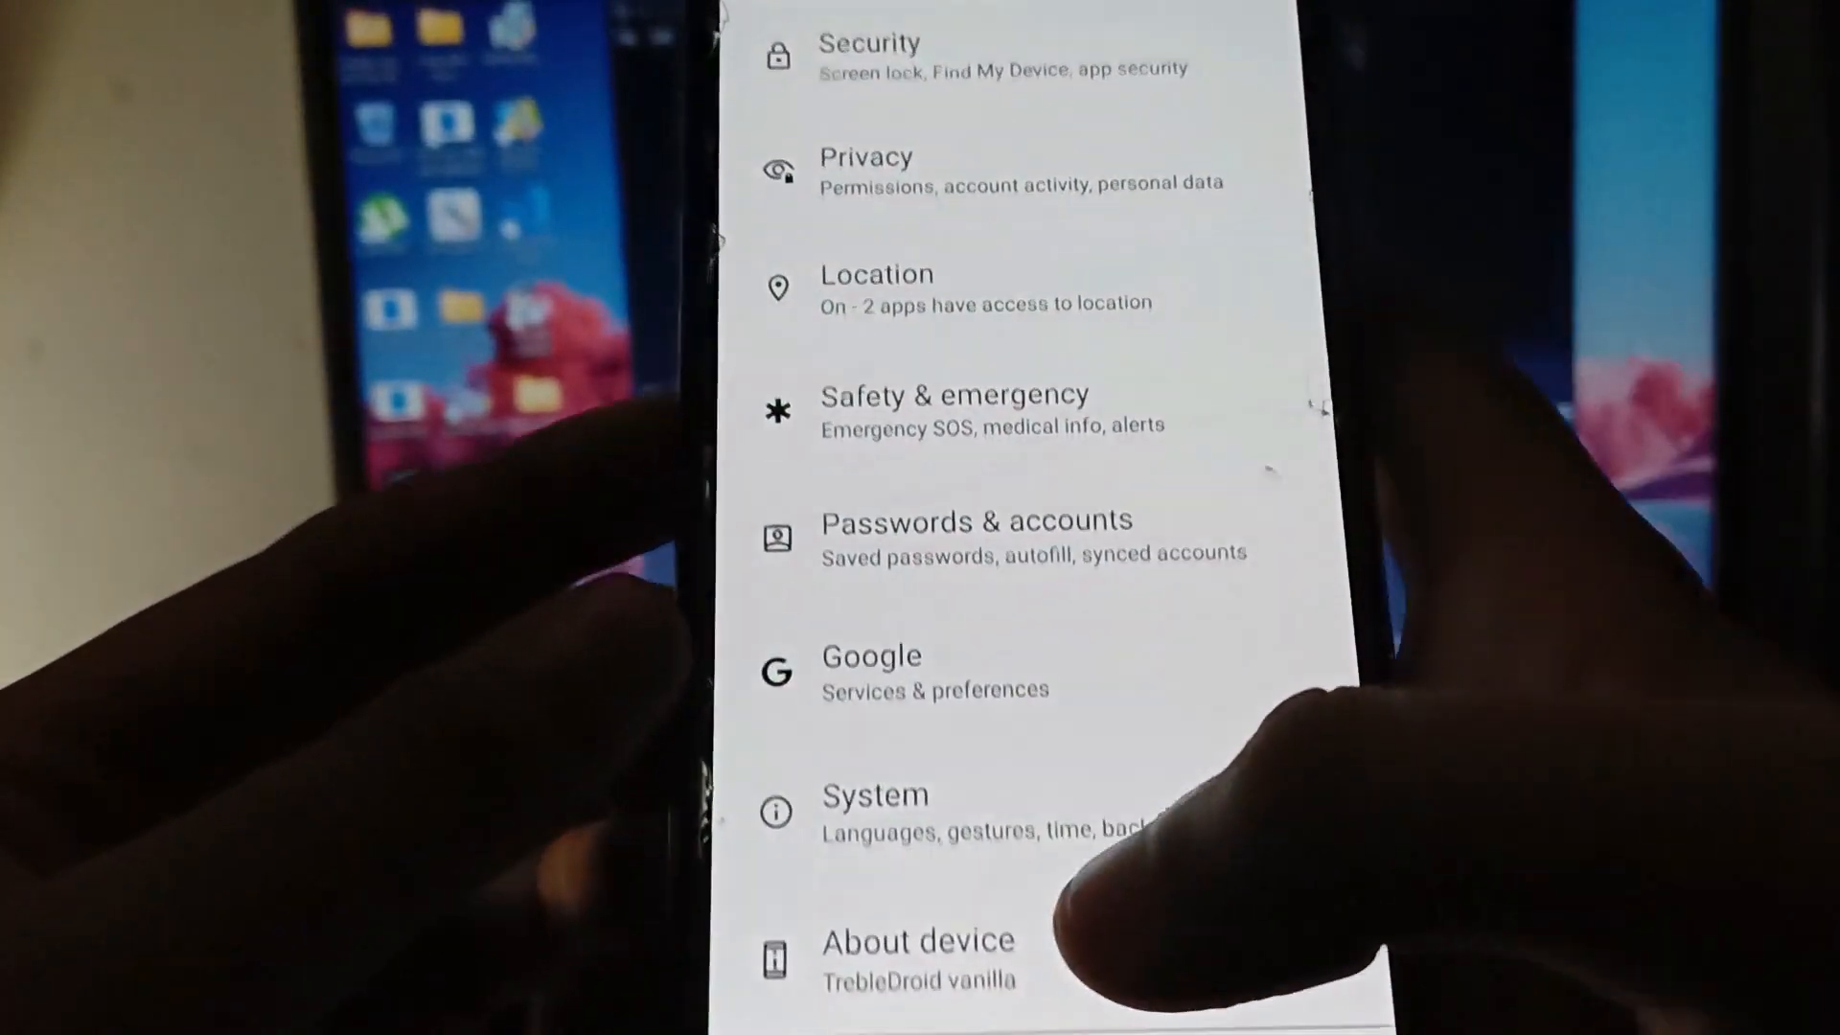
click(917, 940)
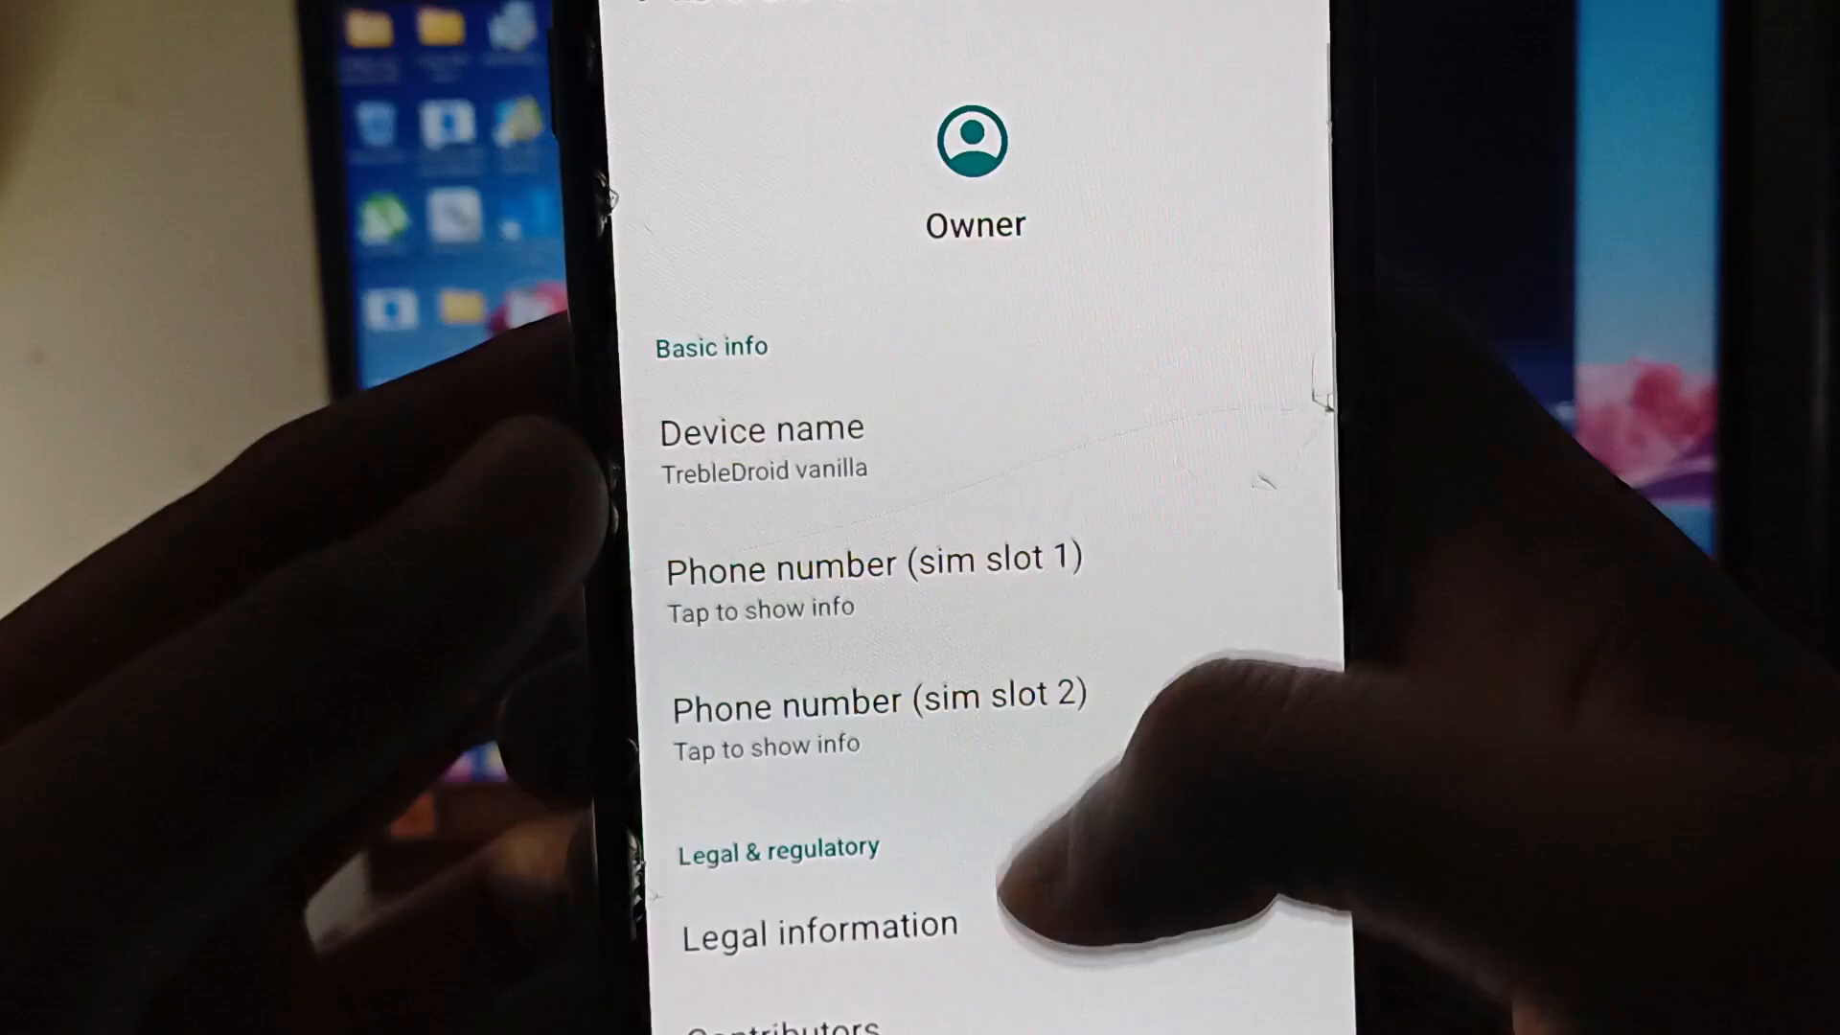
scroll(down, 3)
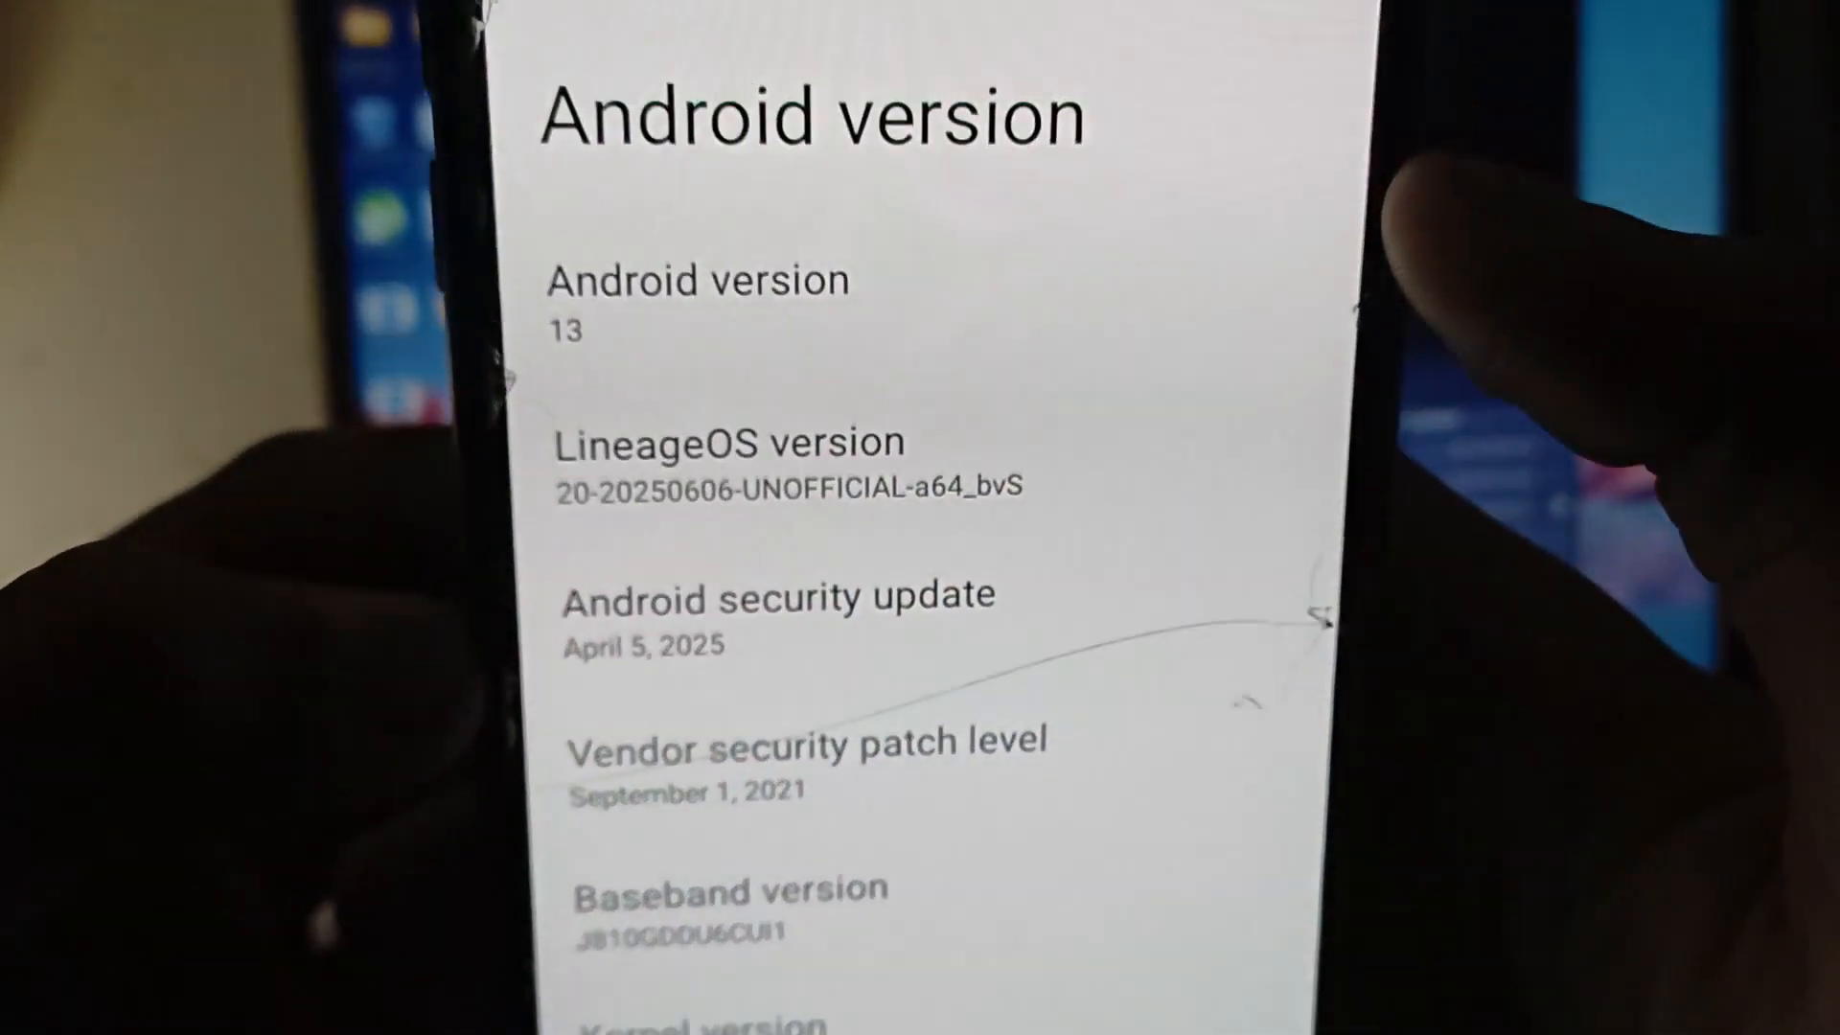
scroll(up, 3)
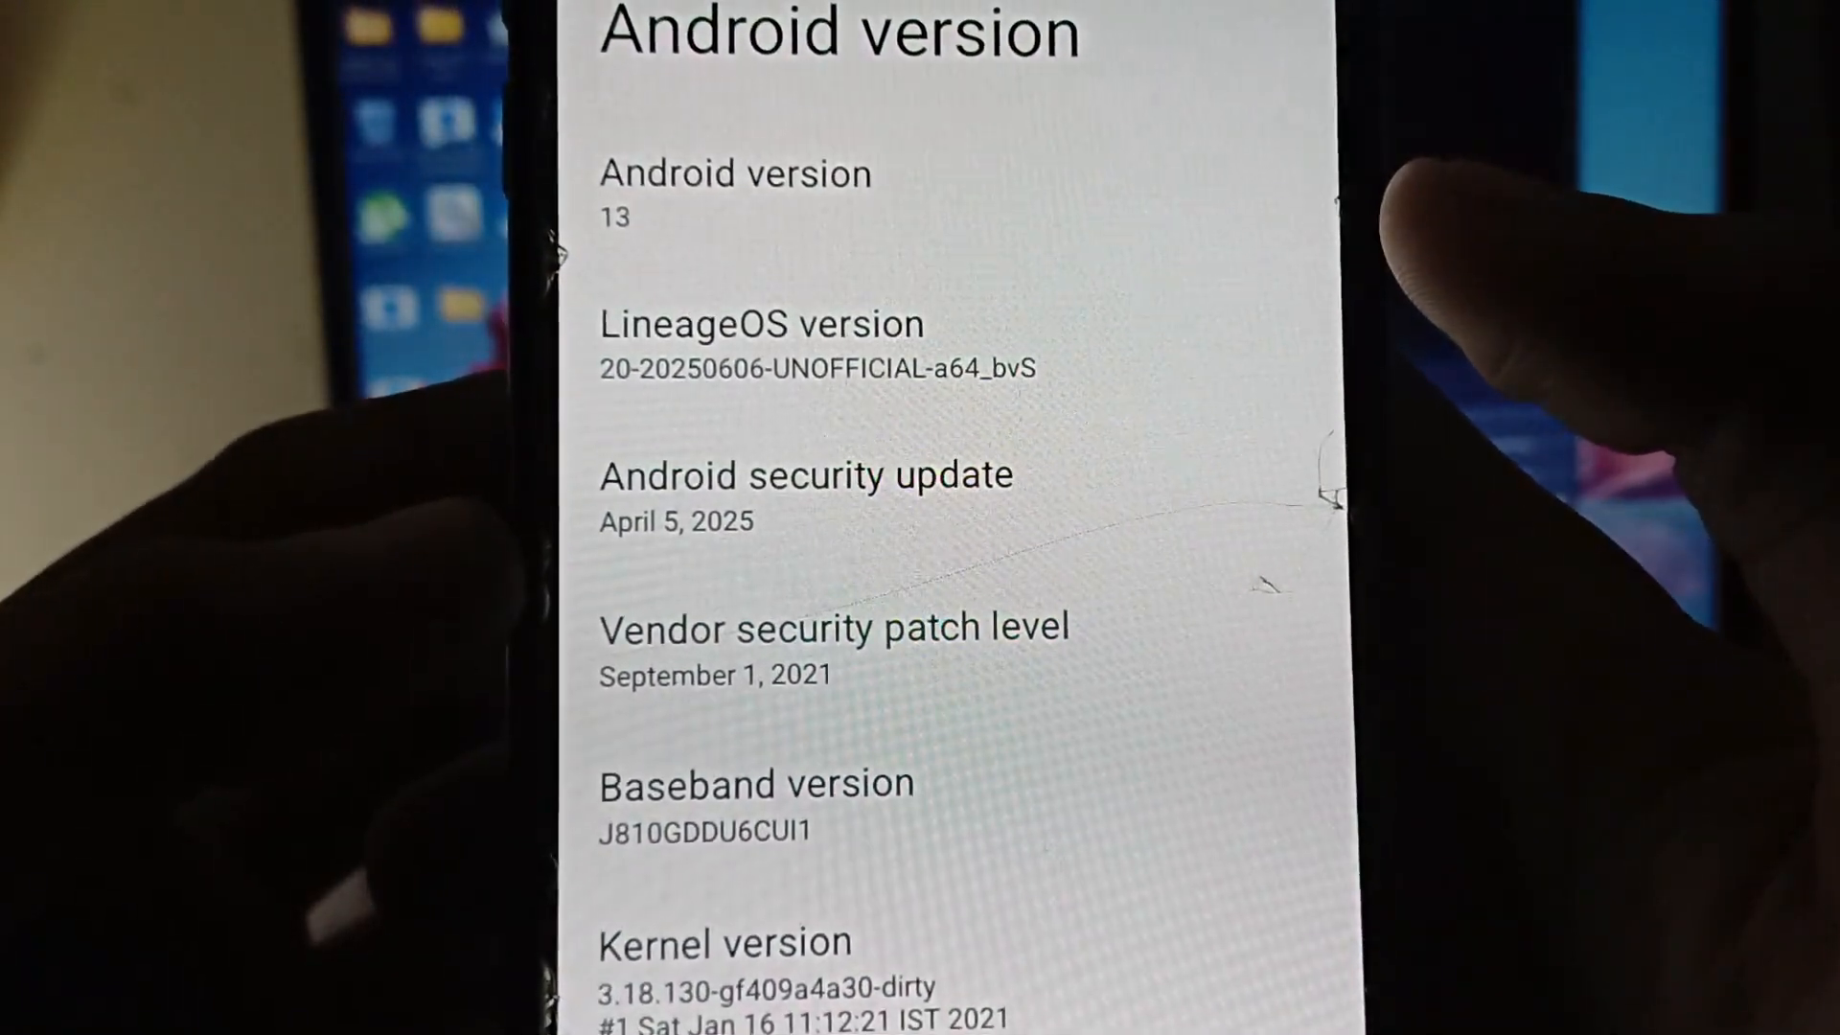